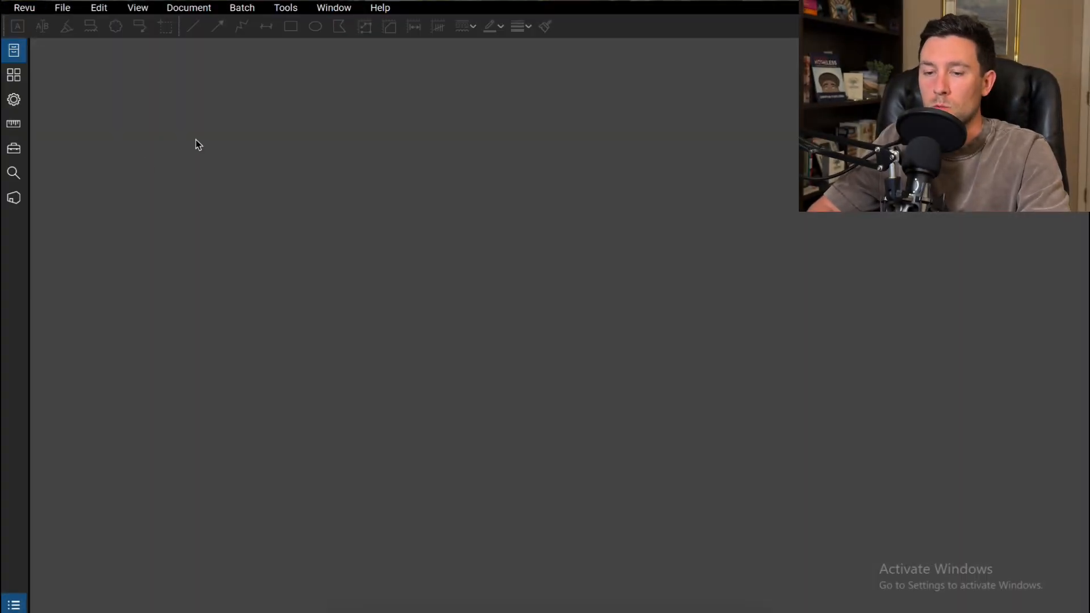
- Open Revu > Preferences to show the General options page
left_click(25, 8)
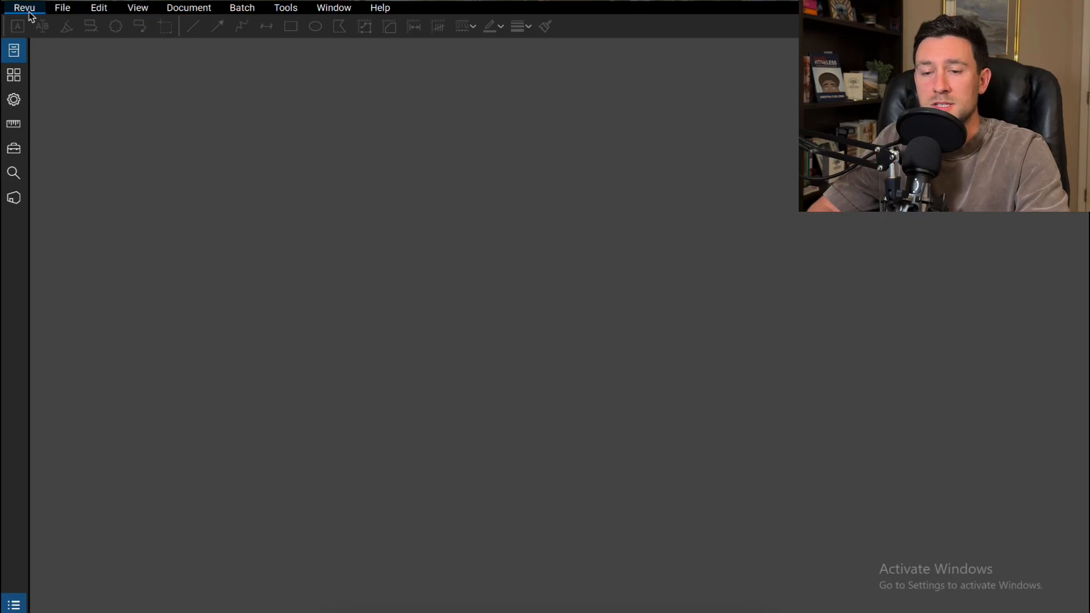
left_click(24, 7)
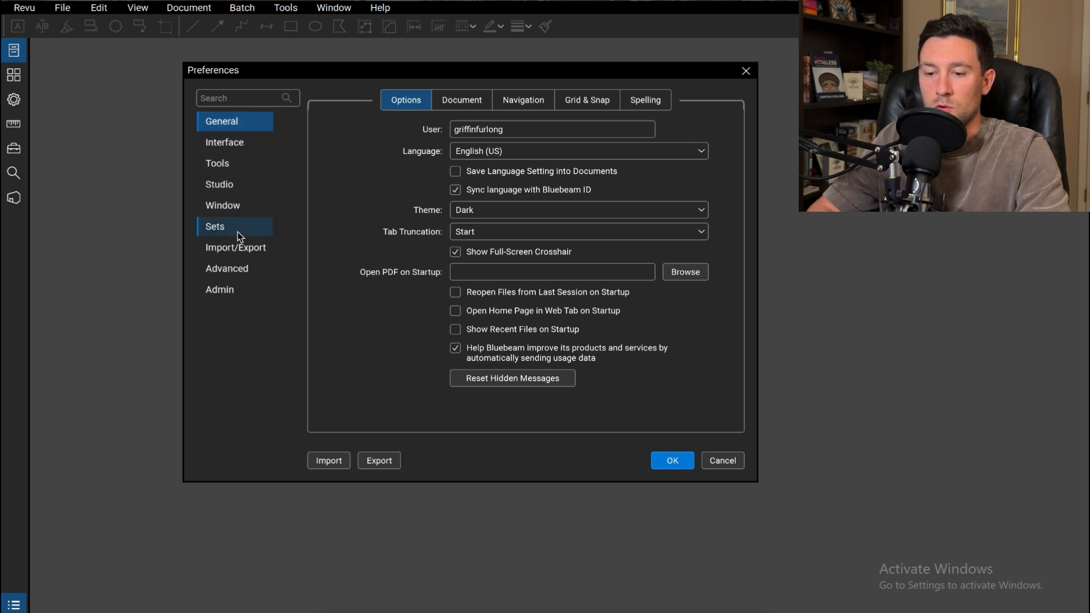
left_click(234, 290)
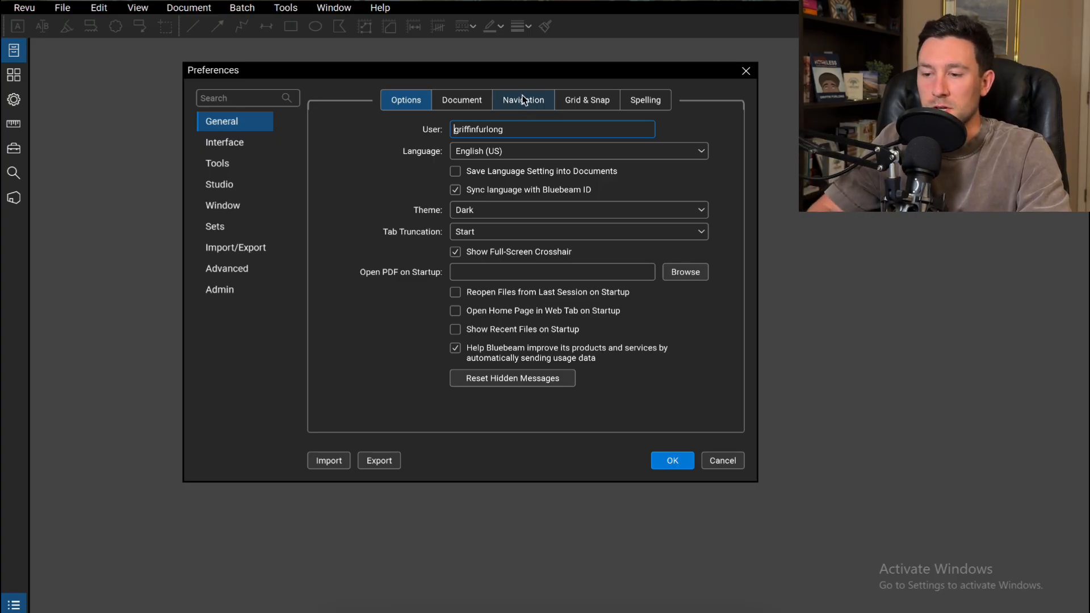
- Review Navigation settings, leaving Single Page Mode on Zoom, then move to Tools
left_click(523, 99)
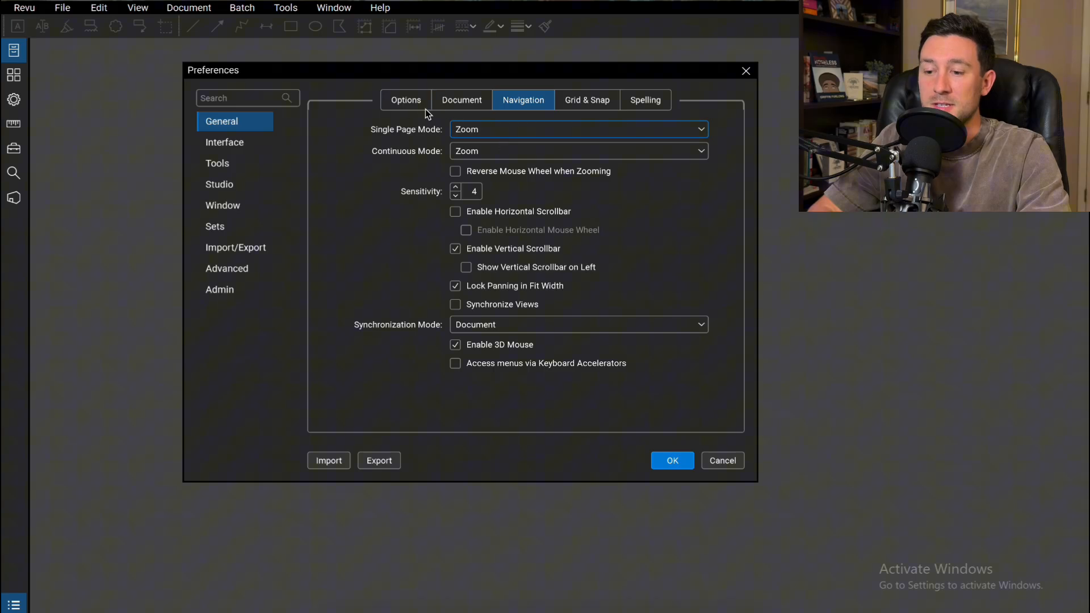
mouse_move(342, 142)
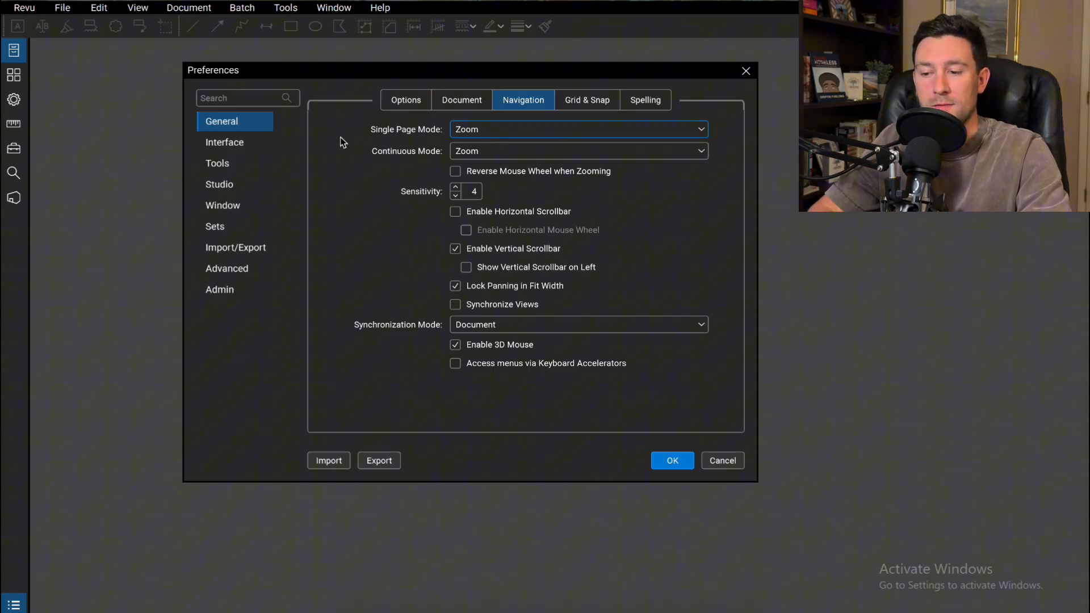
mouse_move(379, 137)
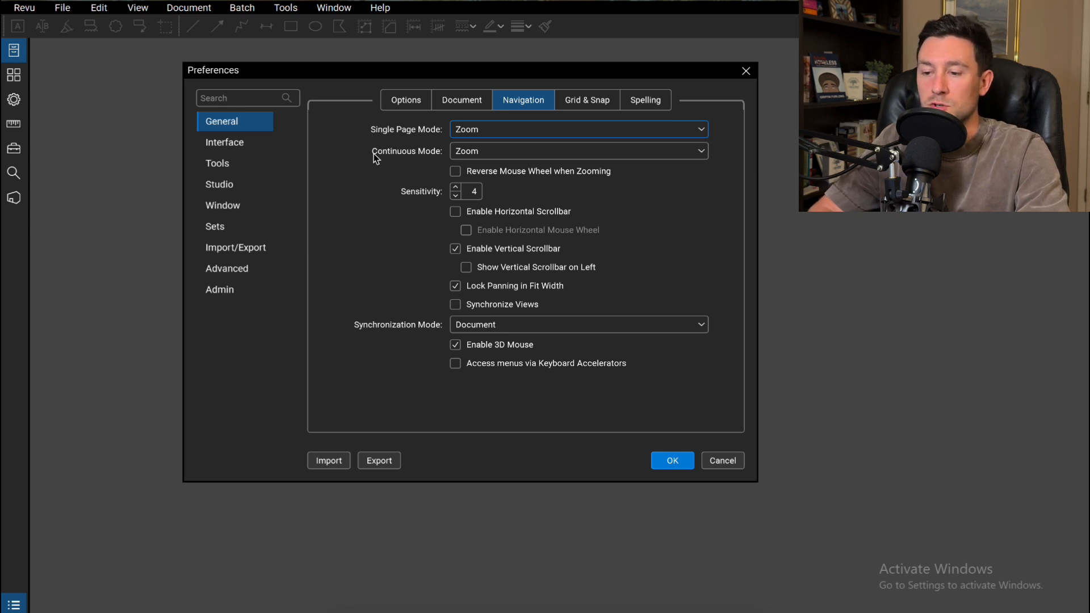
mouse_move(557, 188)
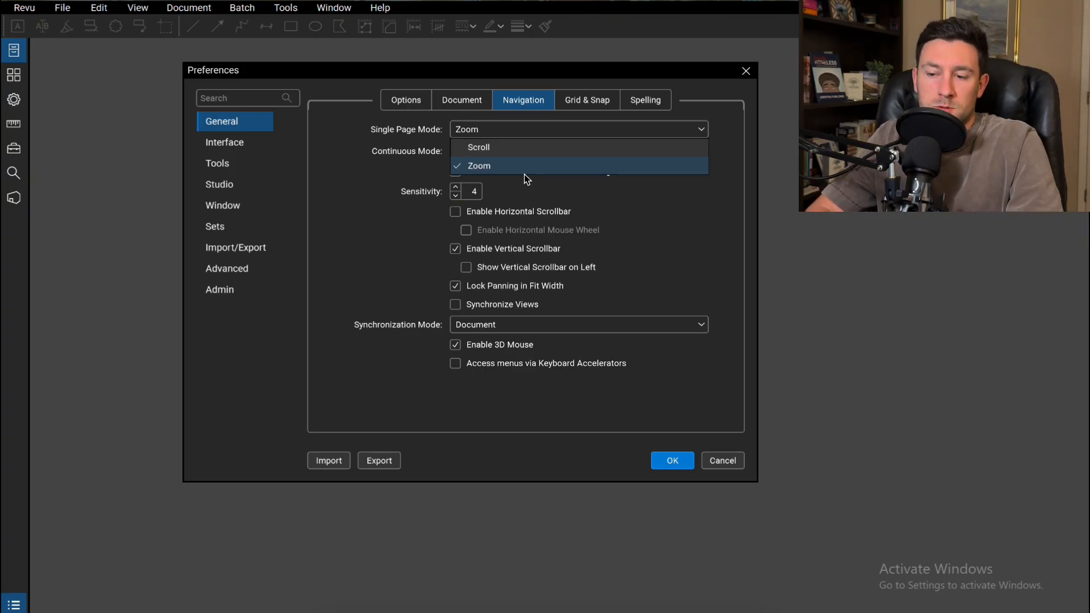
left_click(234, 163)
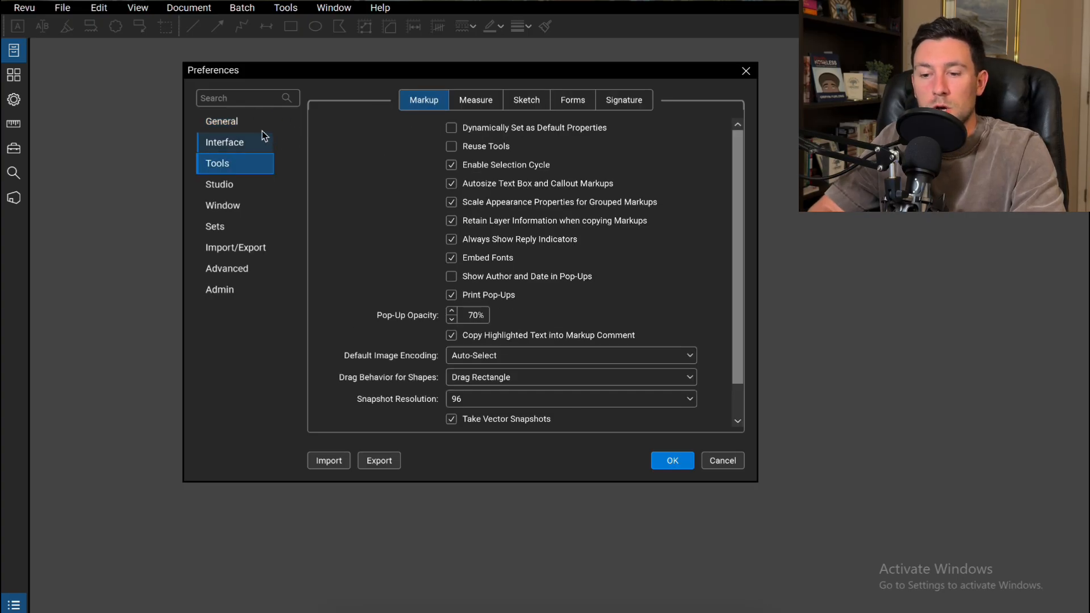
- Look over Tools > Markup preferences, then cancel the dialog without applying changes
left_click(235, 163)
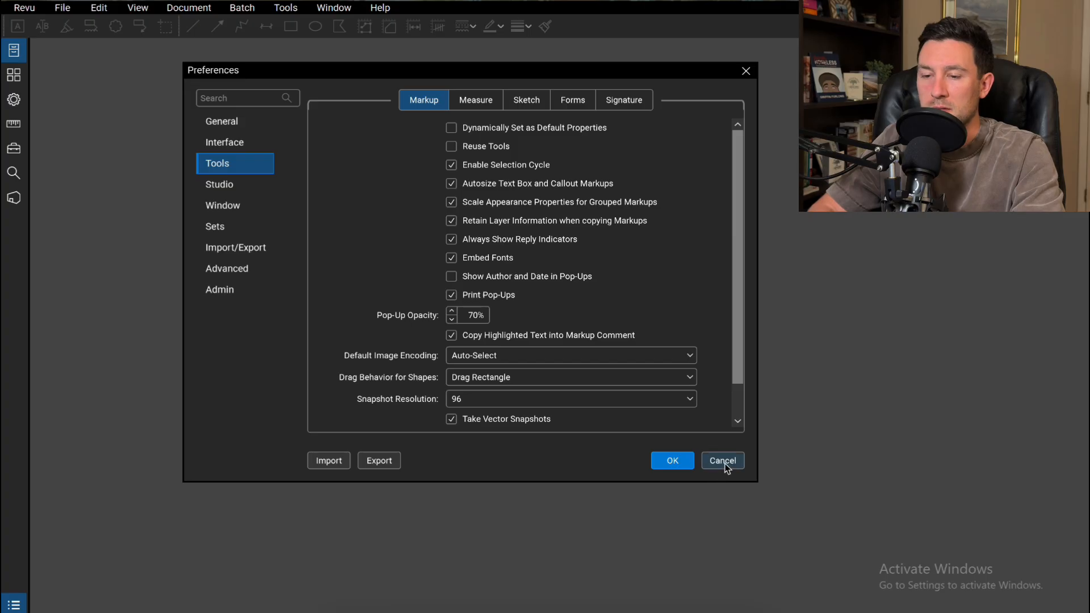
left_click(722, 461)
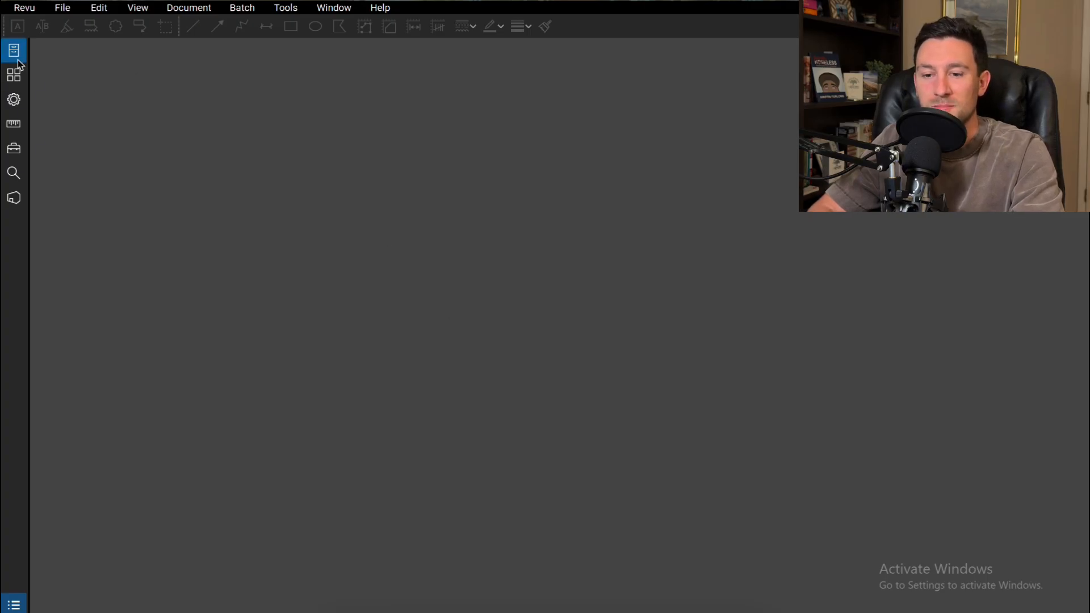
mouse_move(14, 74)
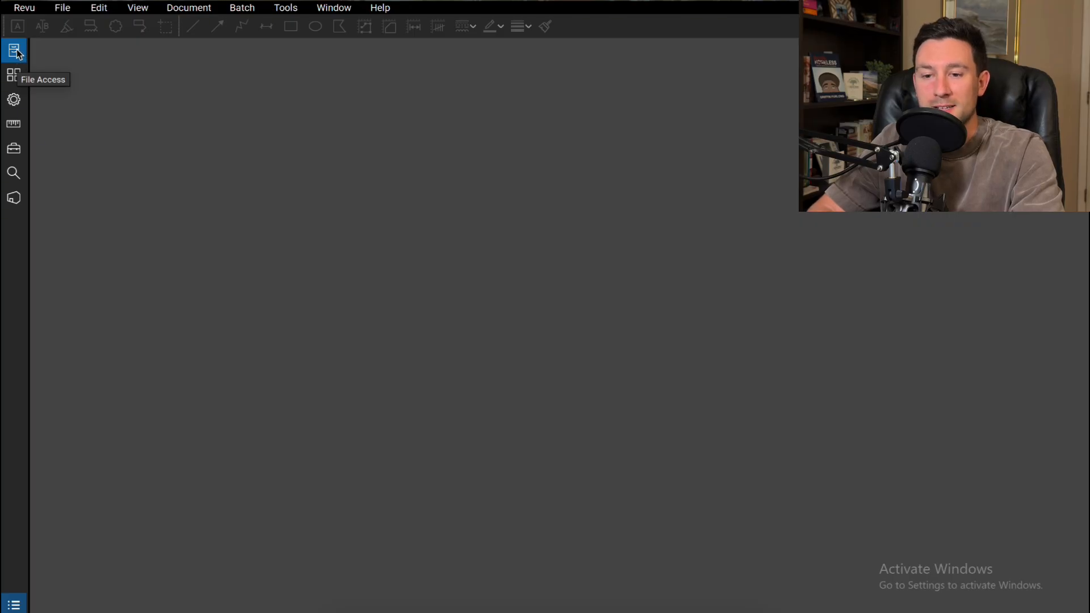
- Show the File Access panel listing pinned and recent PDFs
left_click(14, 50)
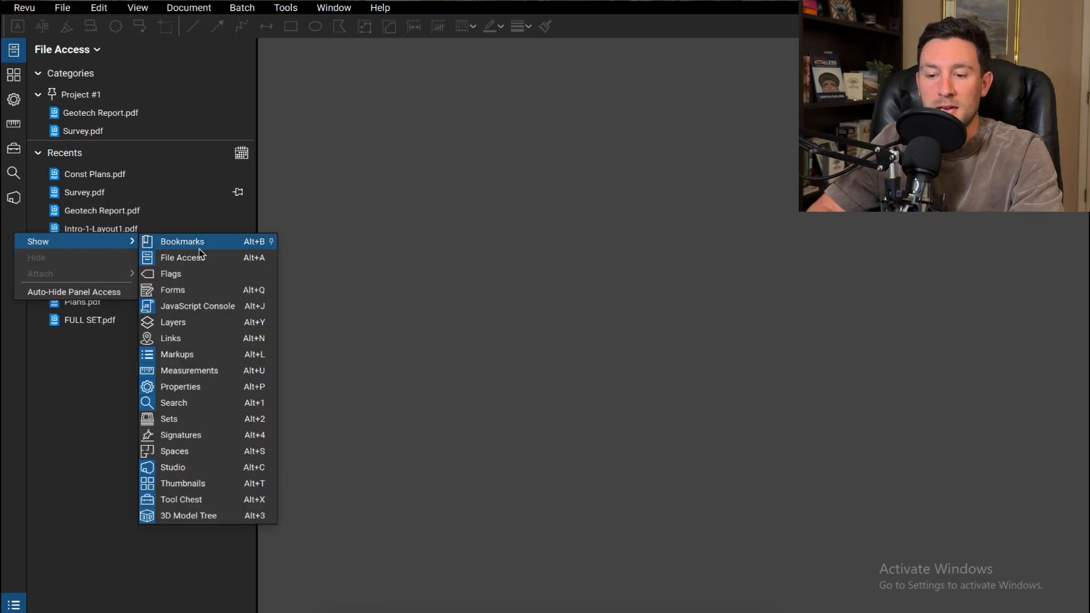
mouse_move(177, 354)
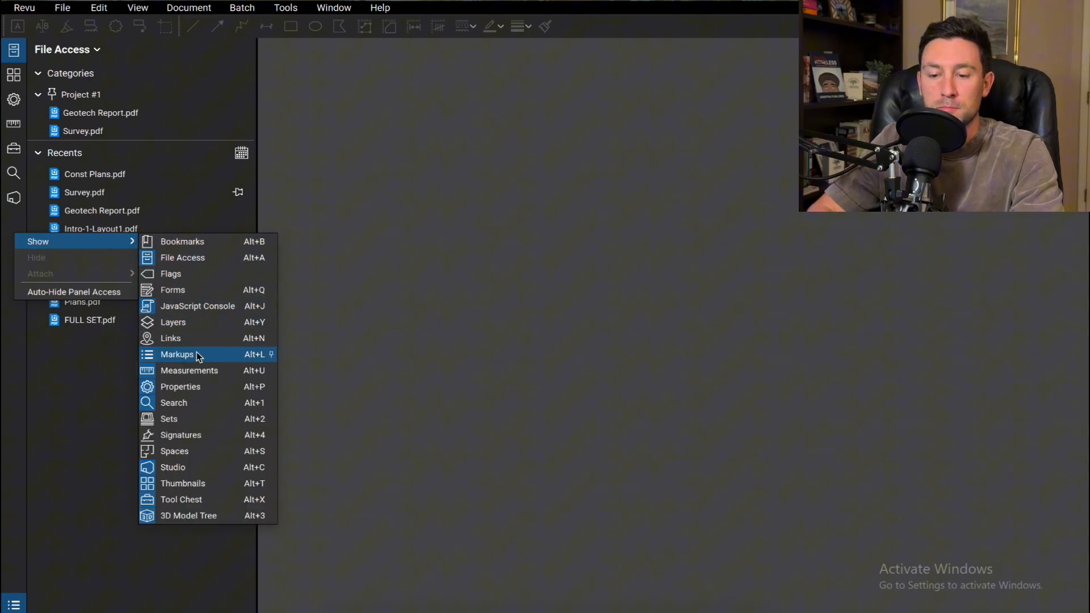
mouse_move(188, 515)
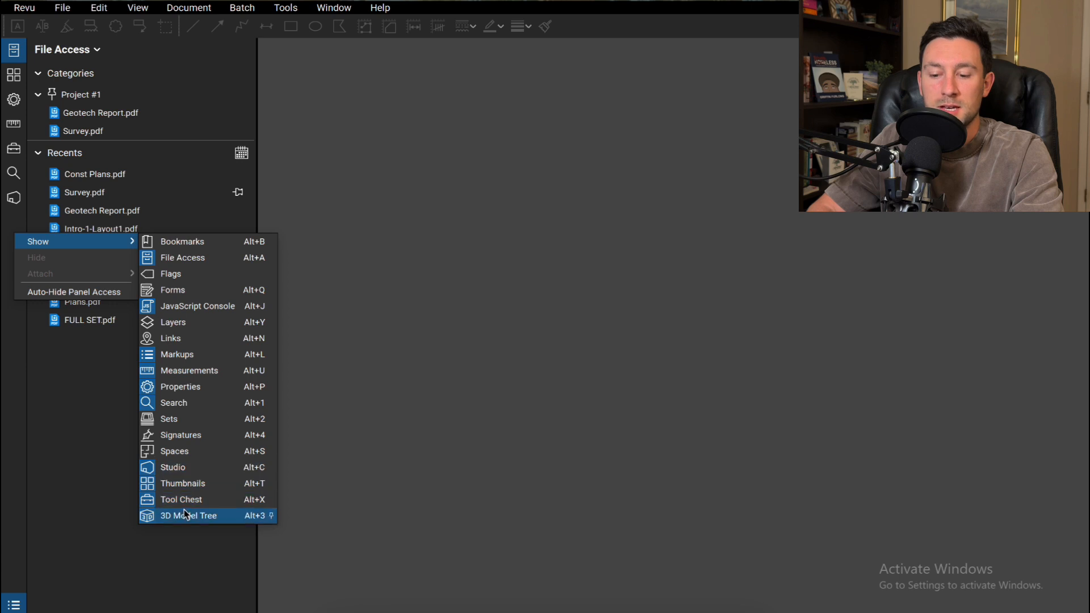
mouse_move(197, 458)
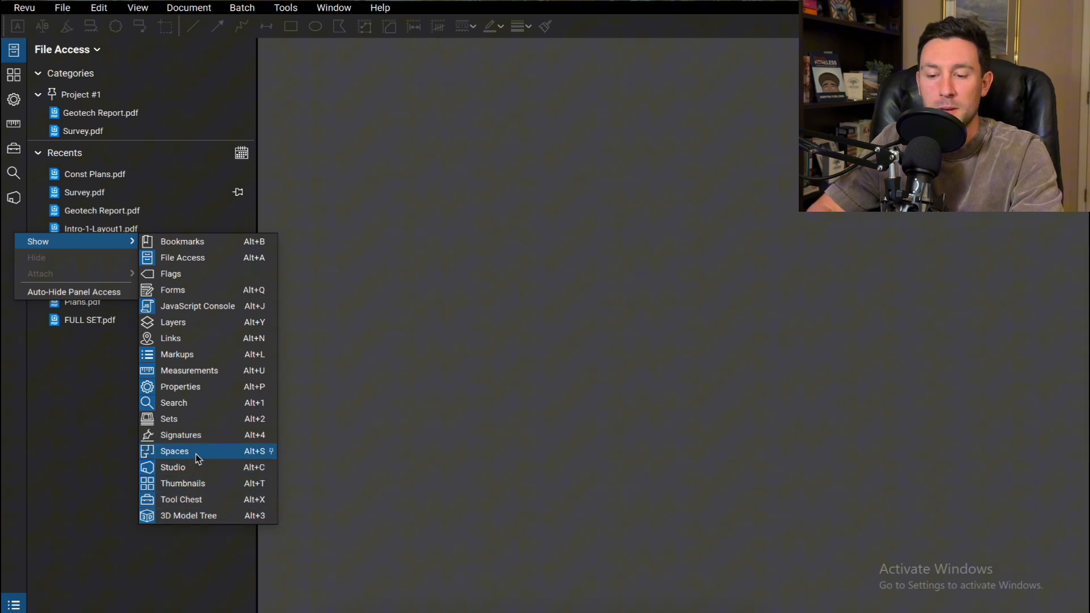
mouse_move(202, 418)
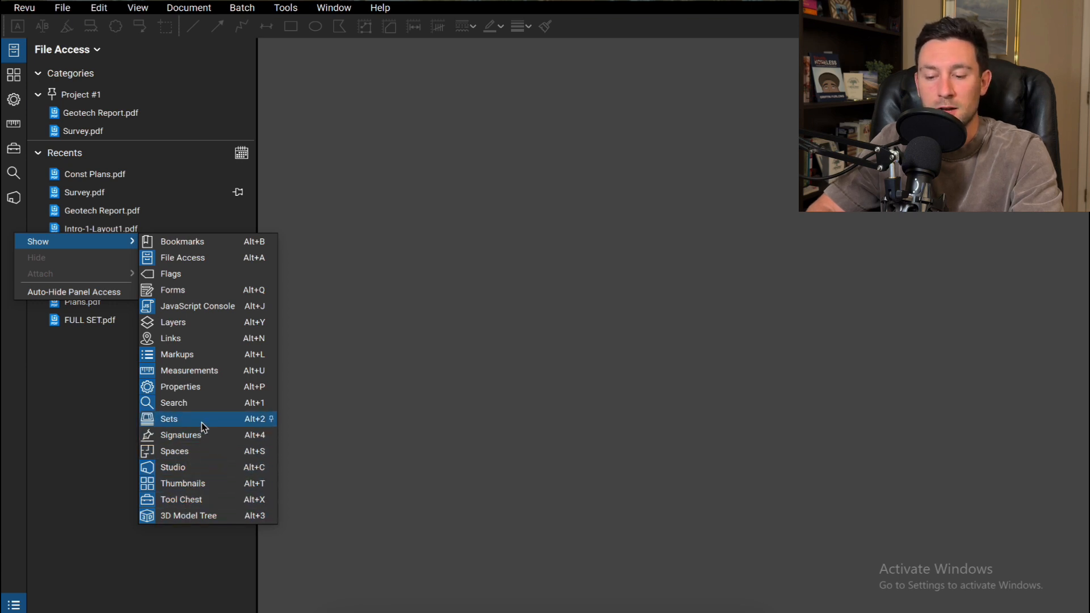
mouse_move(199, 322)
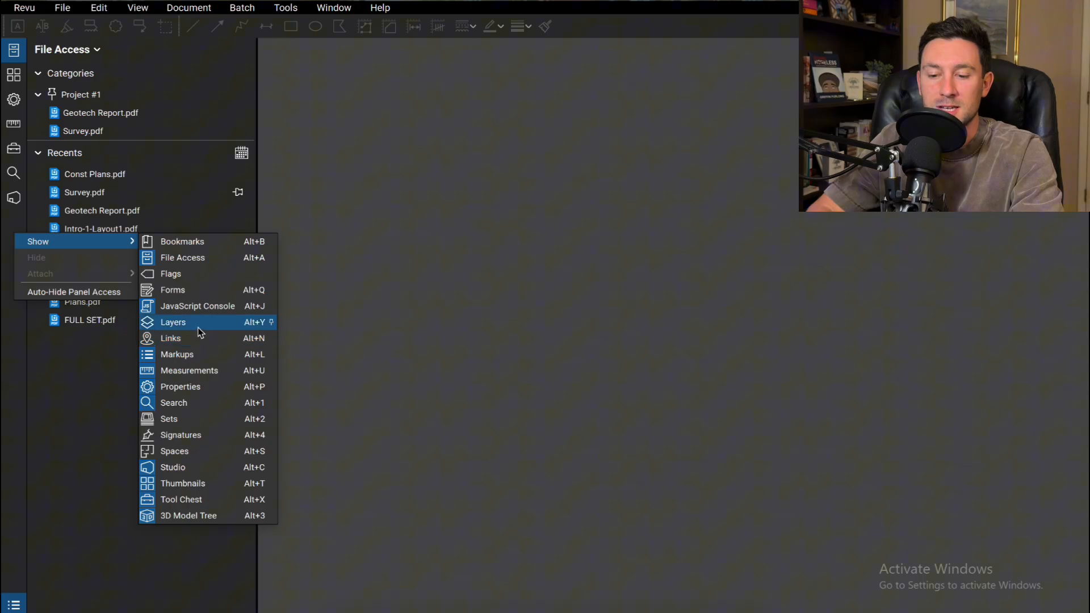
mouse_move(202, 263)
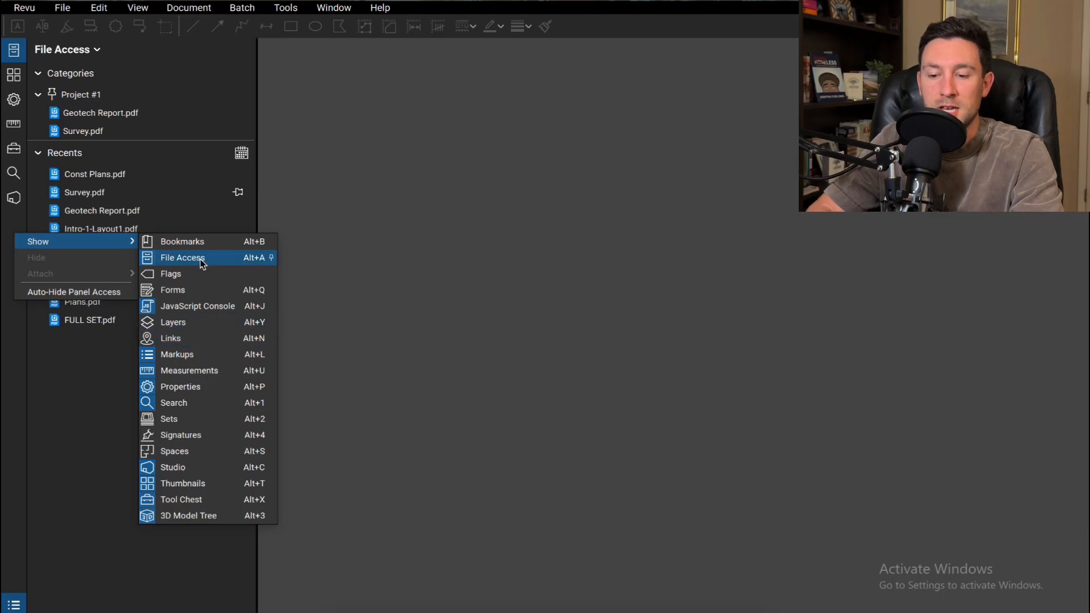
mouse_move(209, 261)
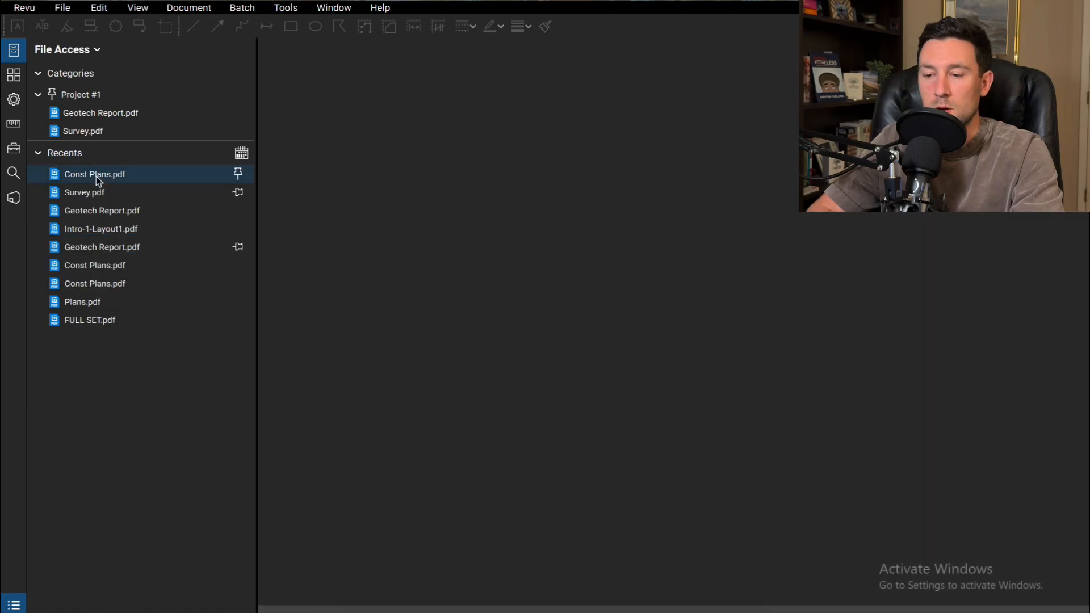
- Open Const Plans.pdf from Recents, collapse File Access, and add a callout reading 'hi'
double_click(95, 174)
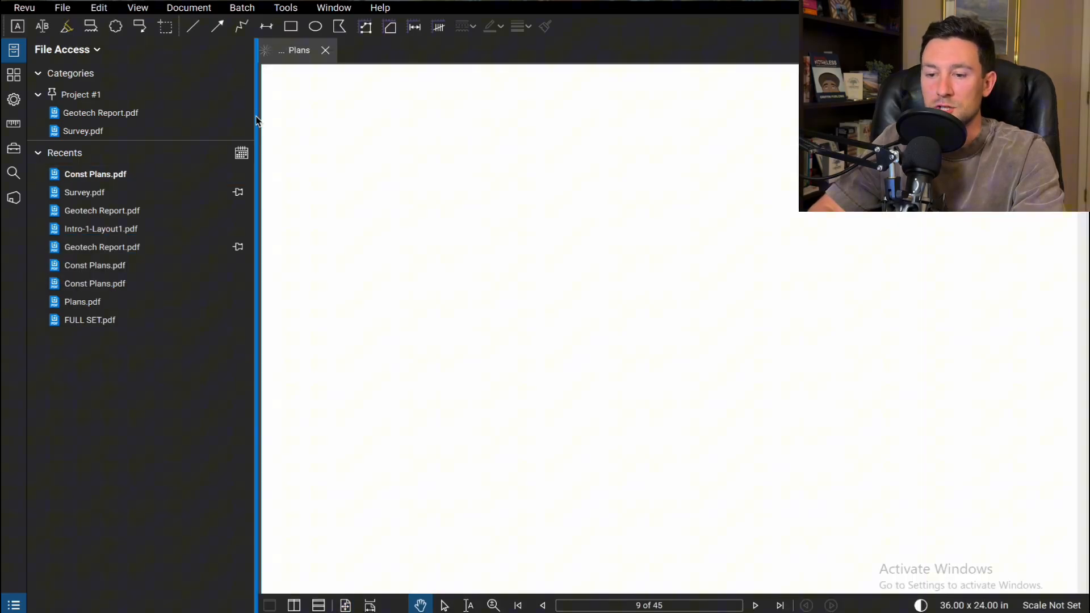
left_click(95, 174)
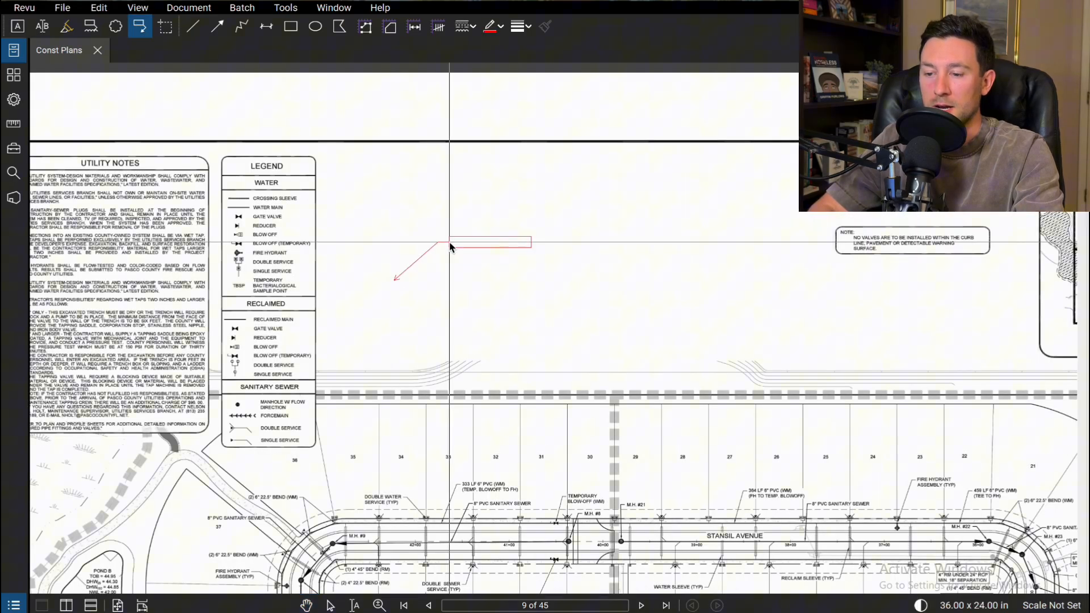
type("hi")
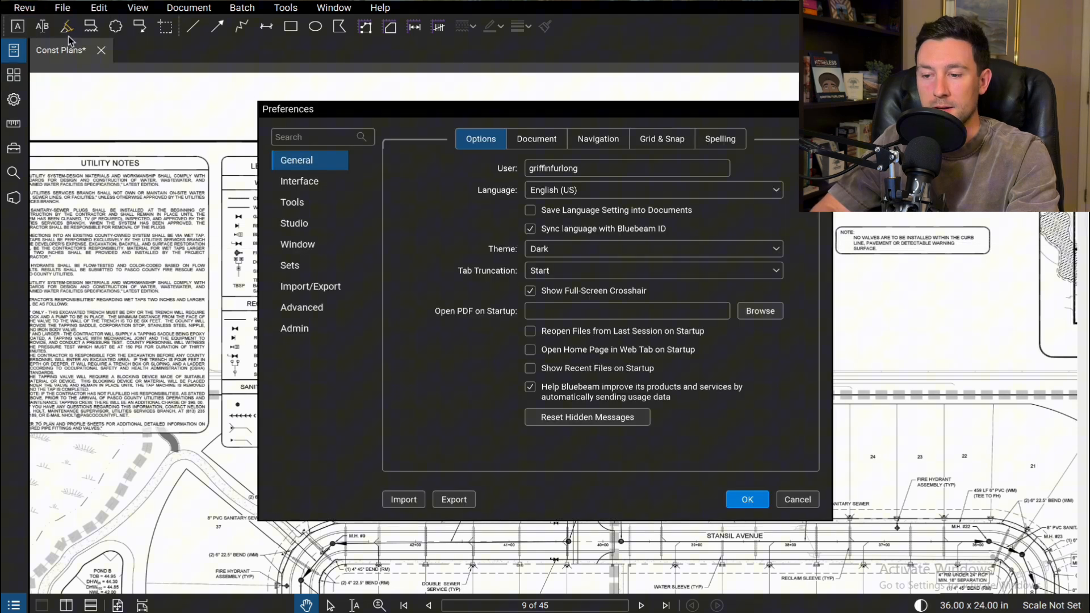
- Turn off Autosize for text box and callout markups, then add a callout reading 'yo'
left_click(292, 202)
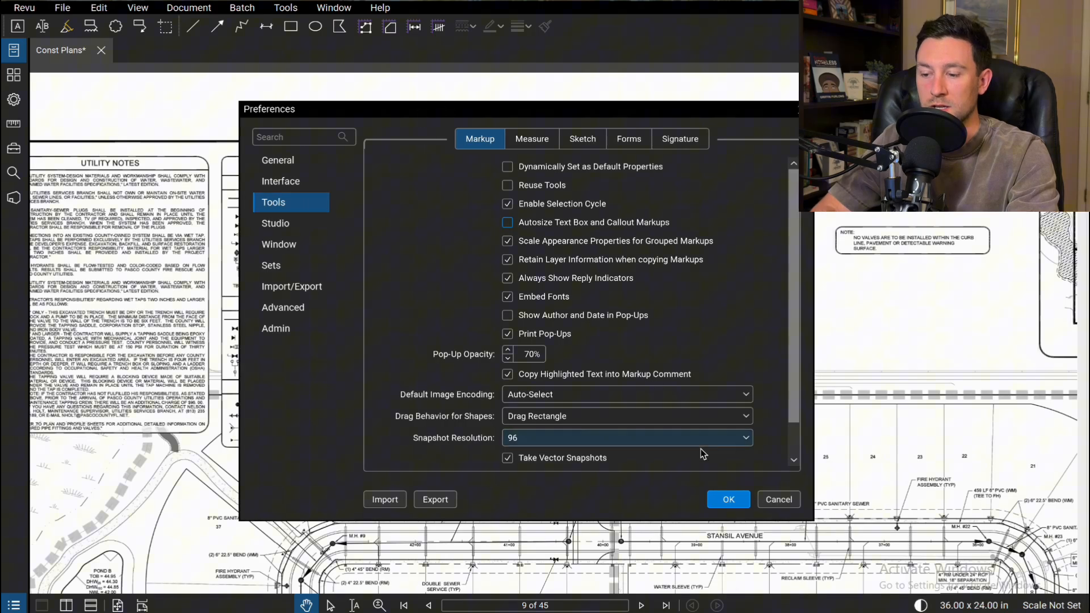
left_click(727, 500)
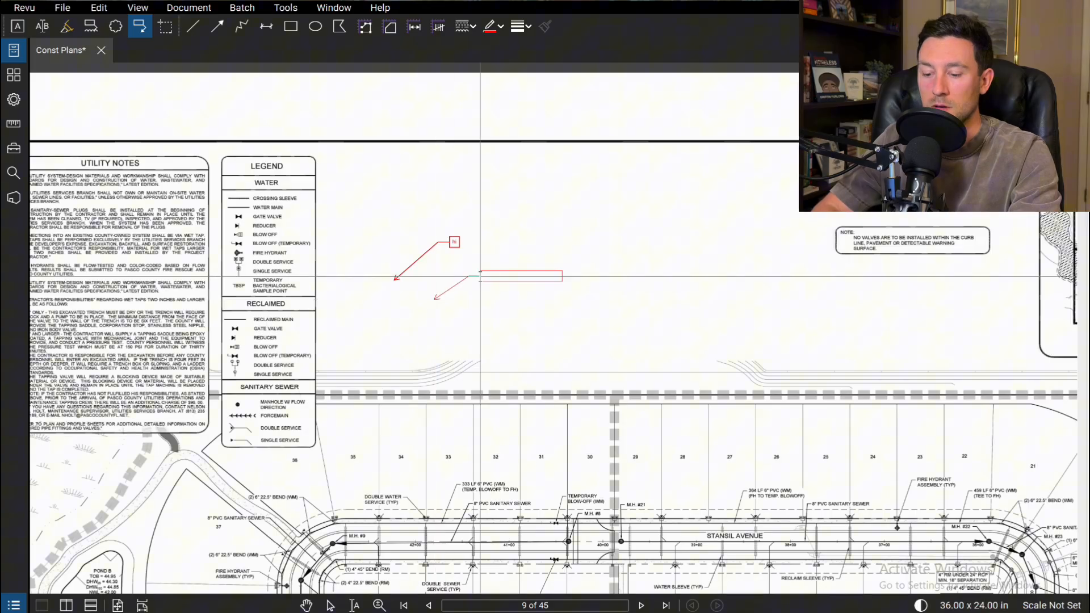
type("yo")
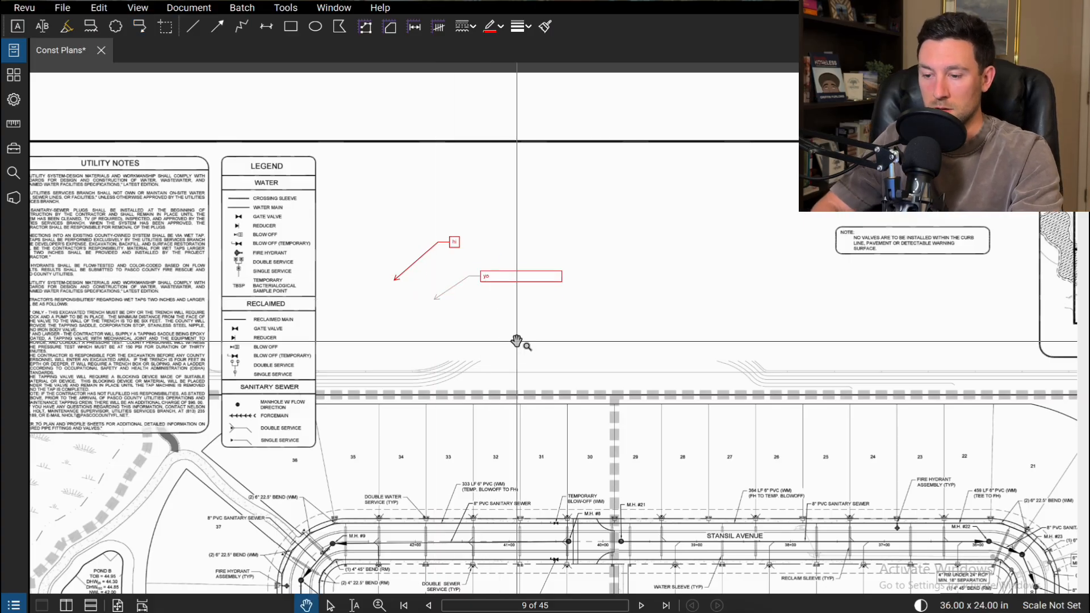
left_click(522, 276)
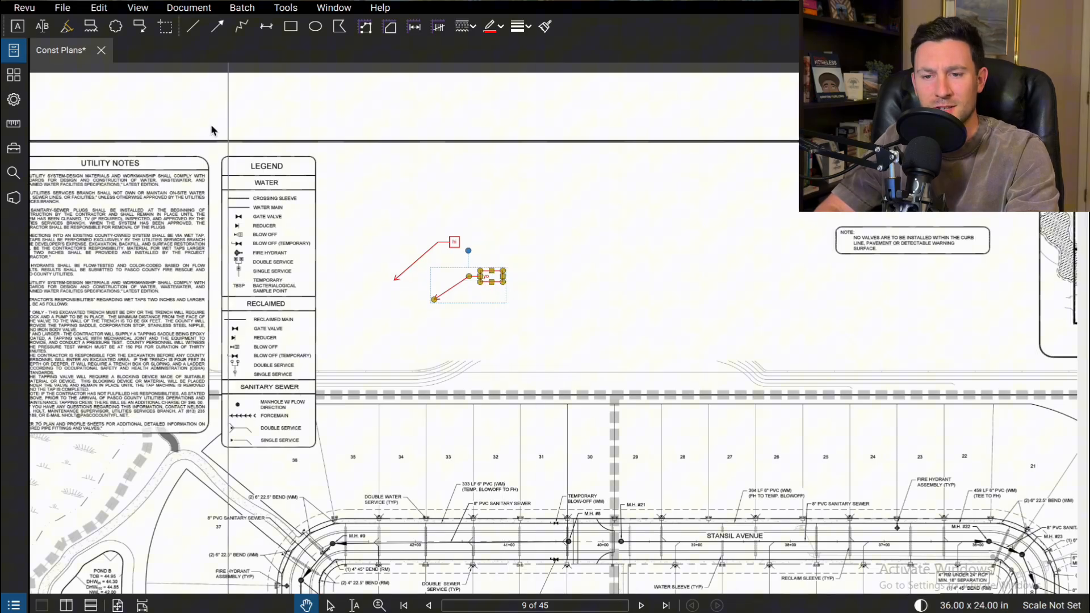
- Enable Reuse Tools in Tools > Markup preferences and confirm with OK
left_click(285, 7)
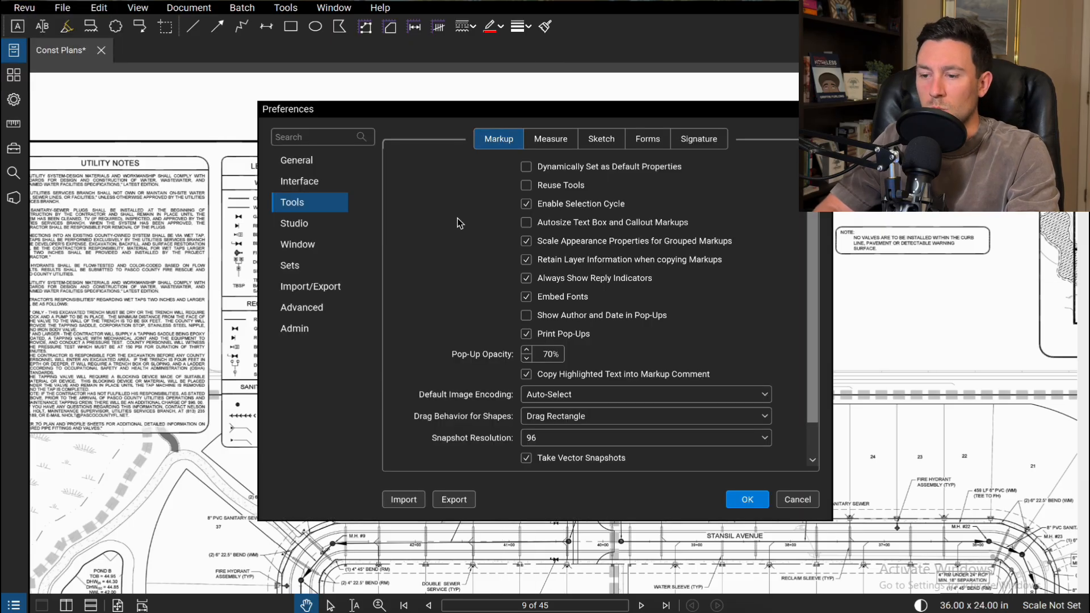
left_click(526, 185)
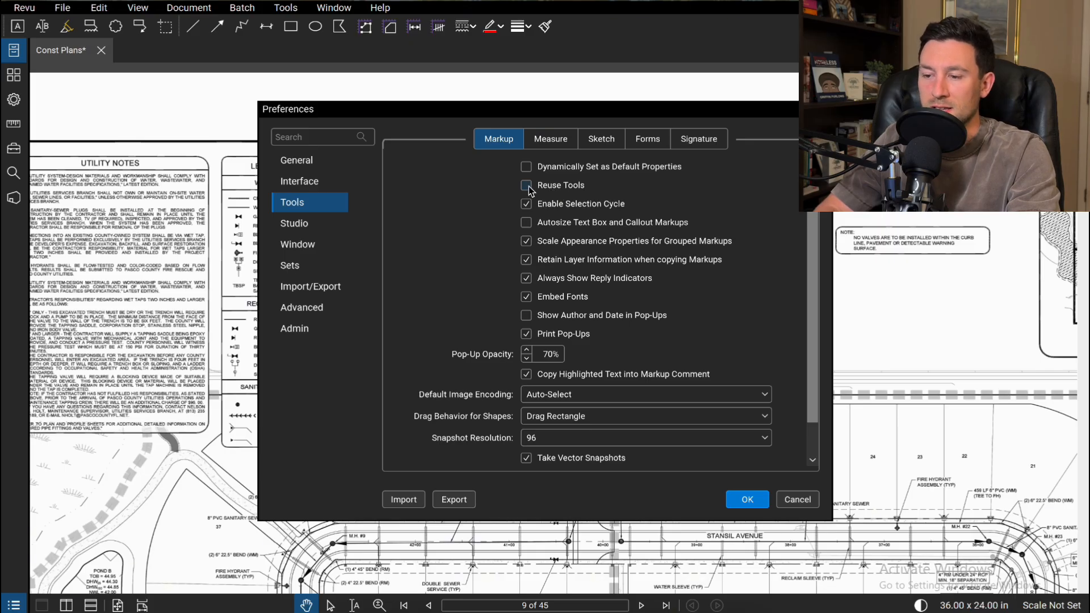
left_click(747, 499)
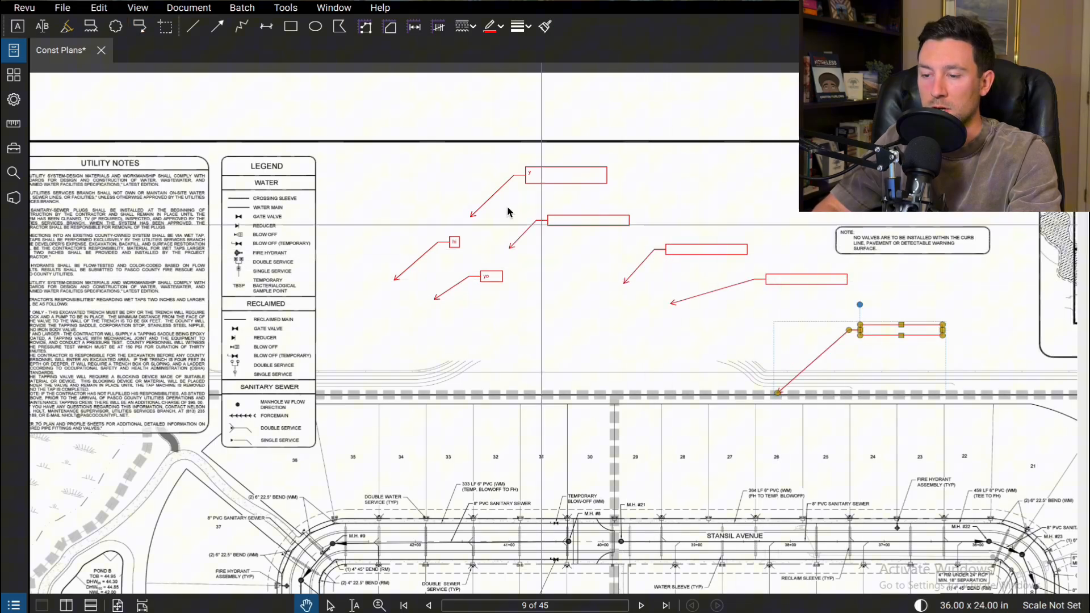
- Switch Reuse Tools off in Revu > Preferences > Tools > Markup and confirm with OK
left_click(24, 8)
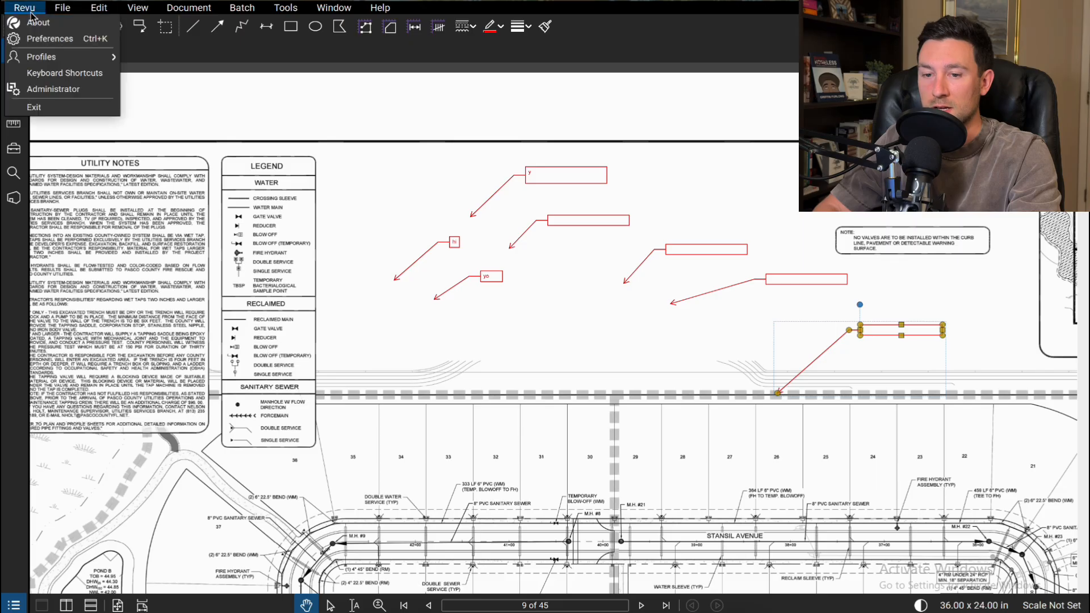
left_click(50, 38)
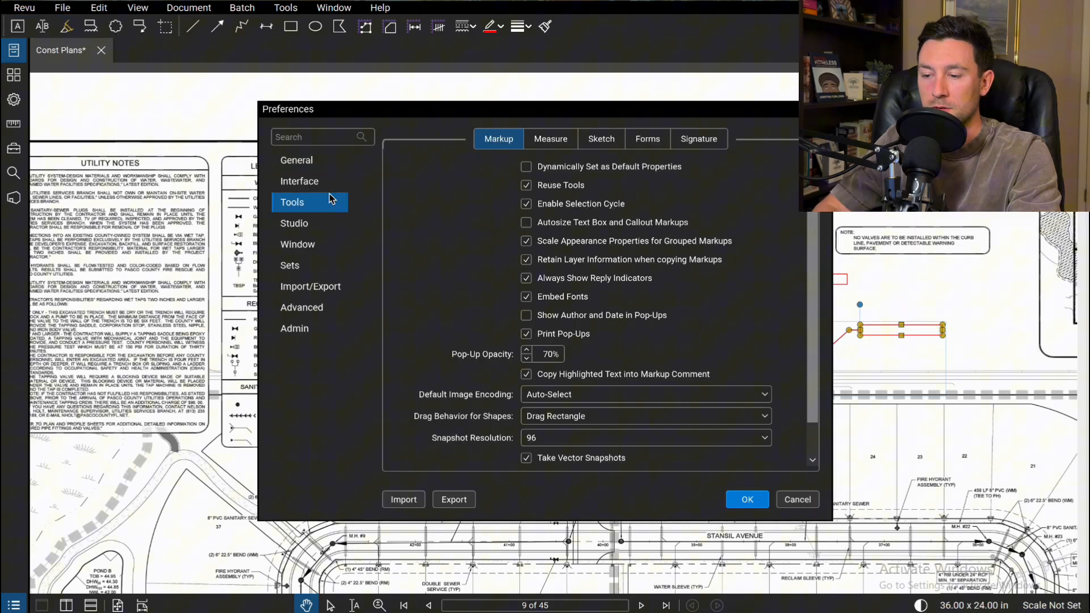
left_click(526, 185)
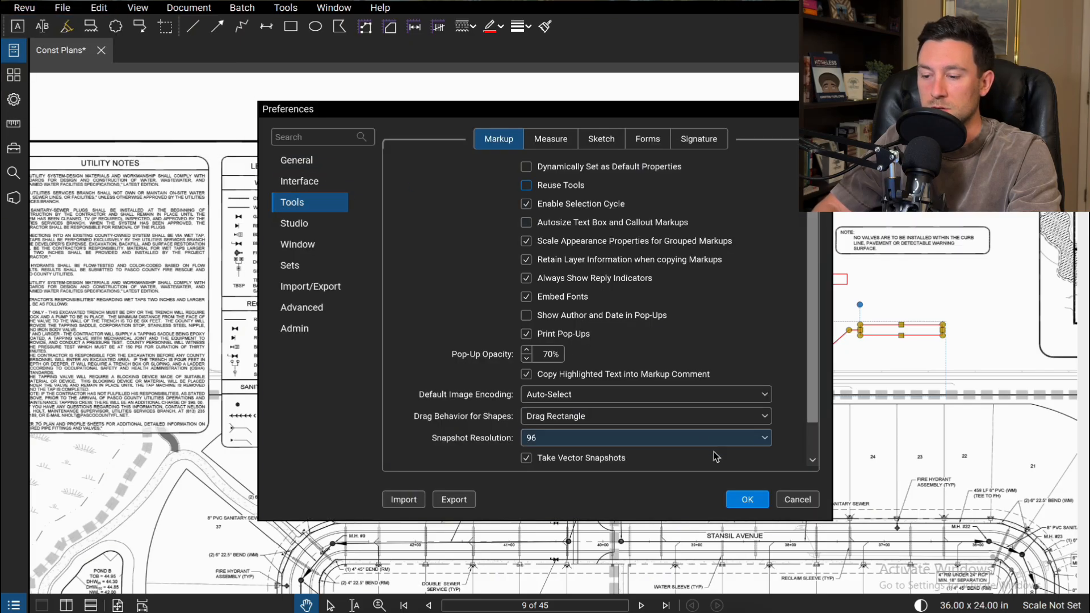
left_click(747, 499)
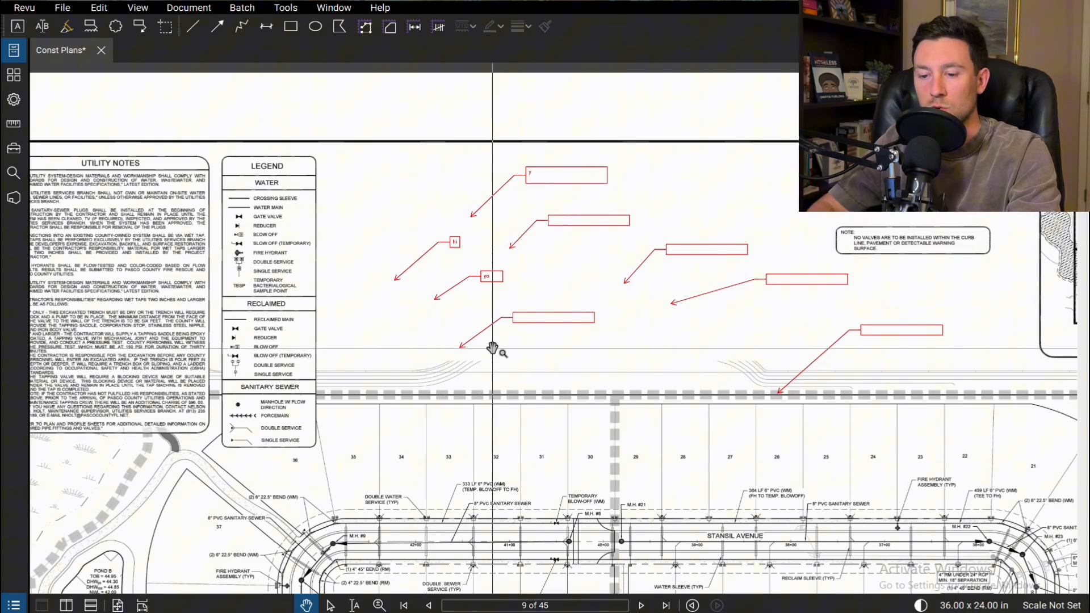
left_click_drag(494, 348, 470, 351)
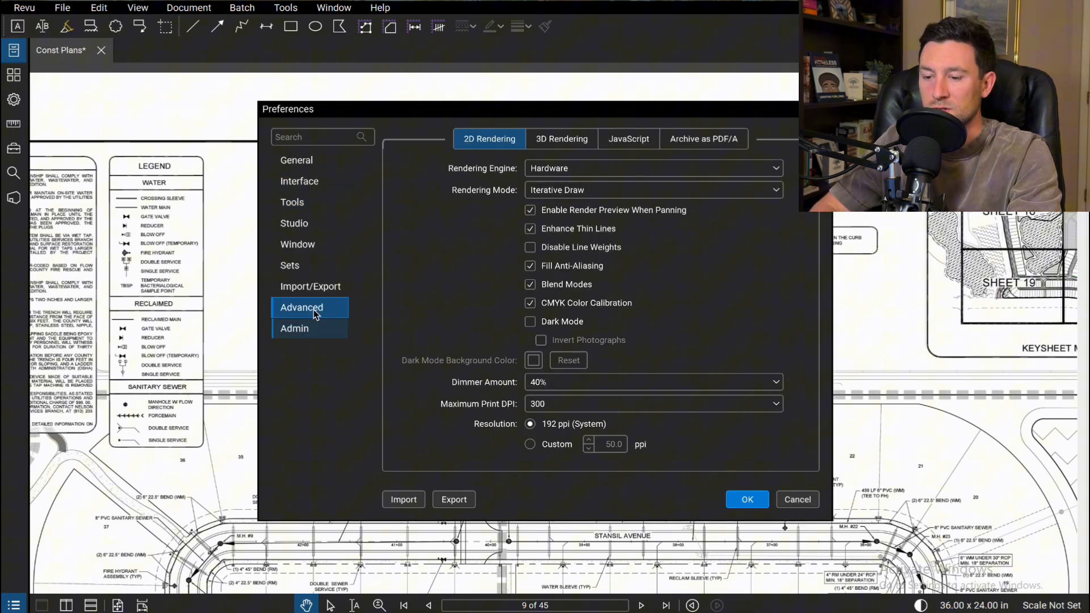
mouse_move(310, 285)
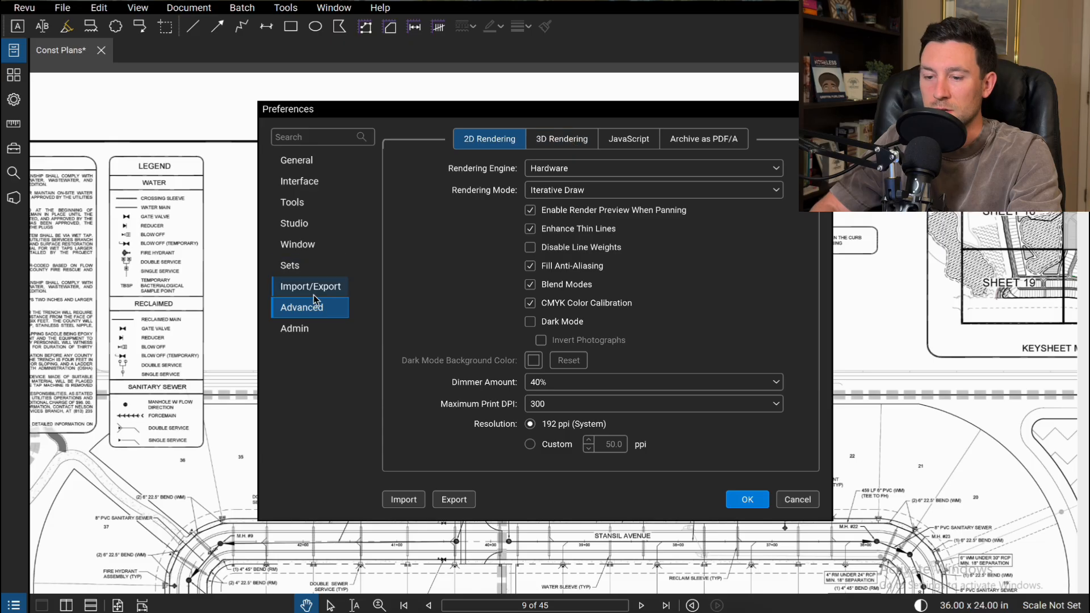
left_click(289, 265)
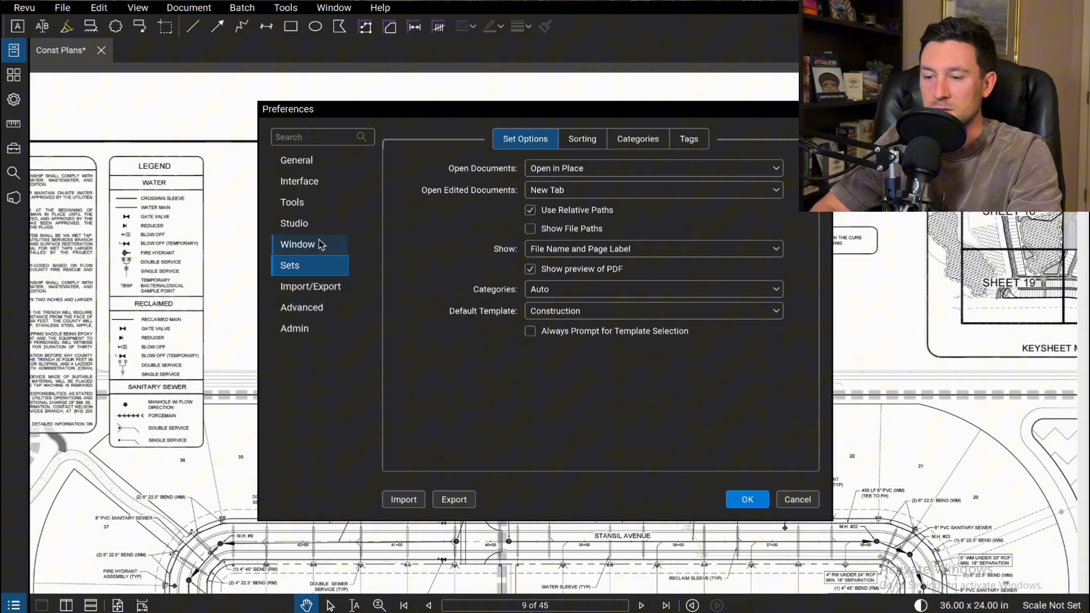
left_click(292, 202)
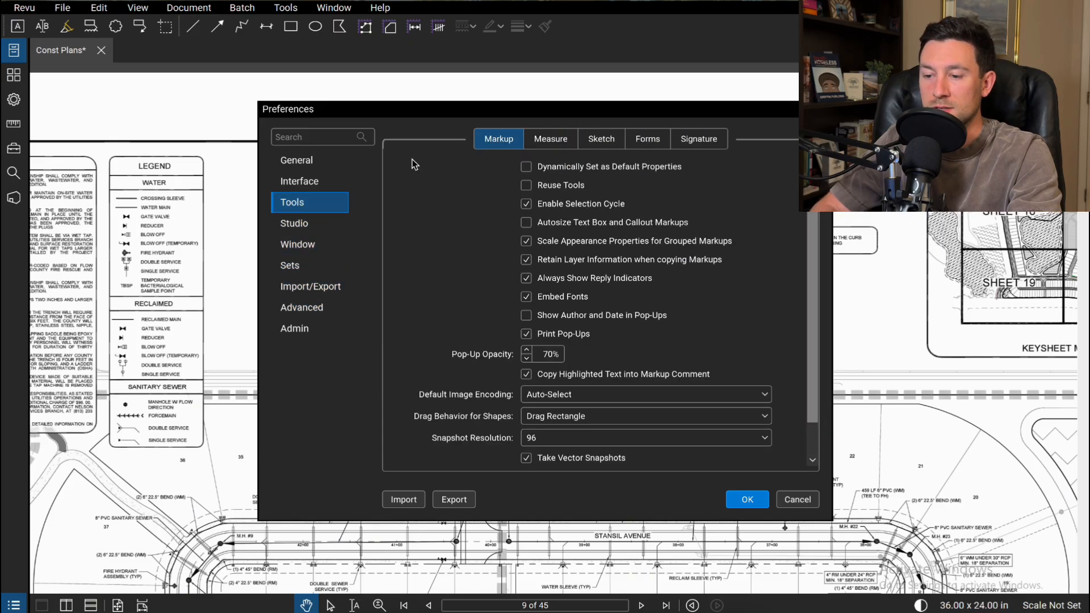
mouse_move(471, 187)
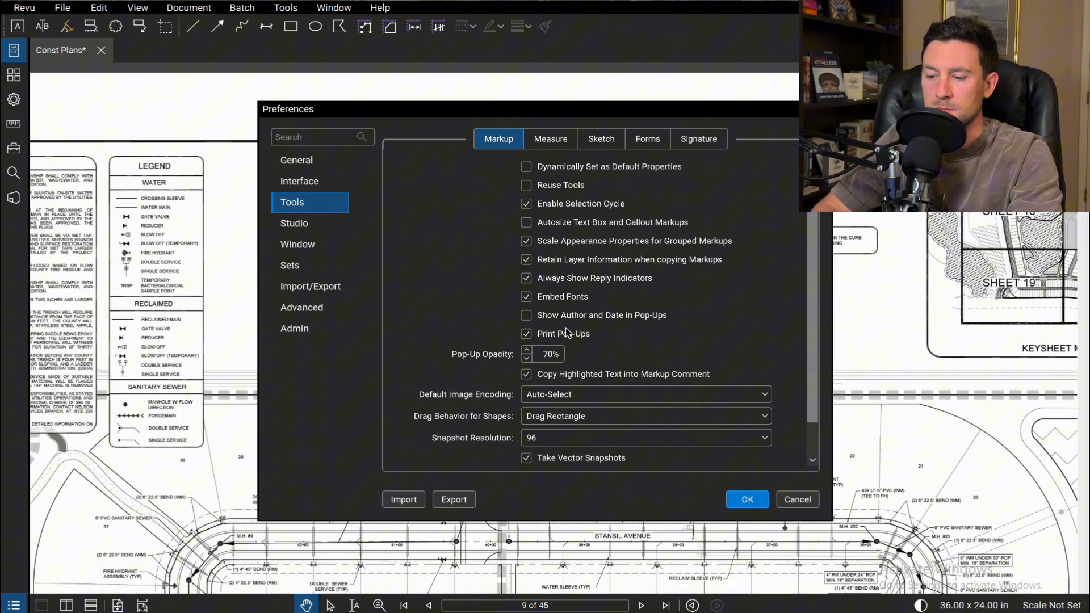
left_click(747, 499)
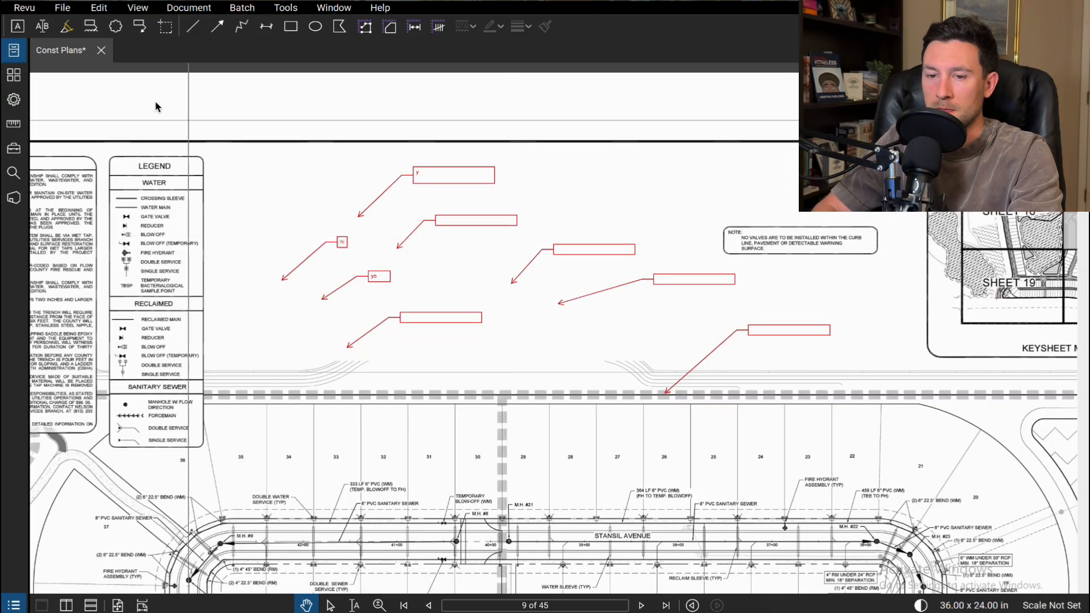
- Create a new blank 8.5 x 11 in PDF via File > New PDF, set to landscape
left_click(25, 7)
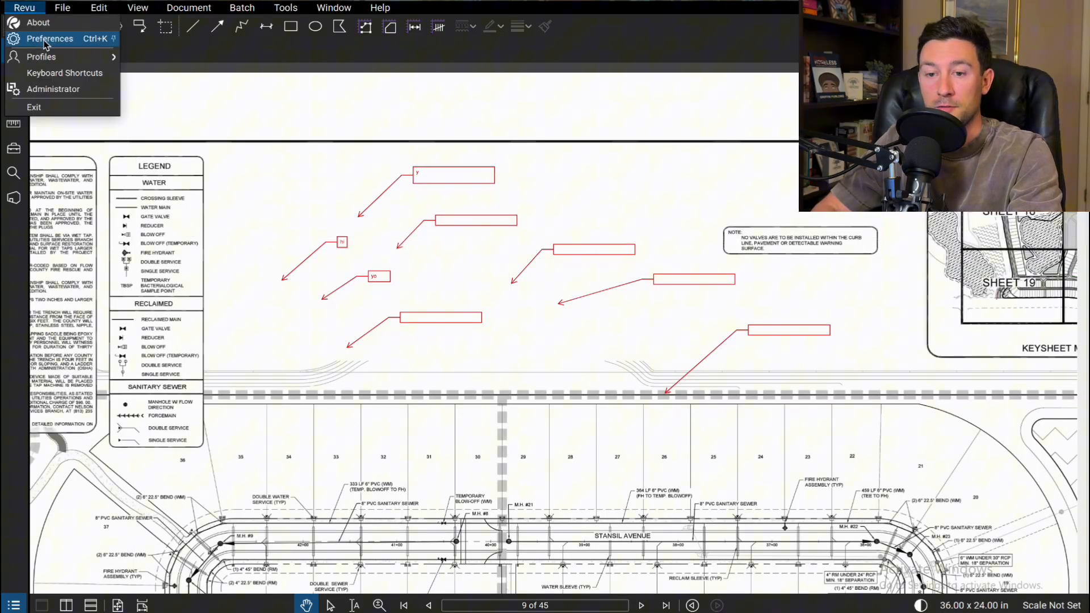
left_click(62, 8)
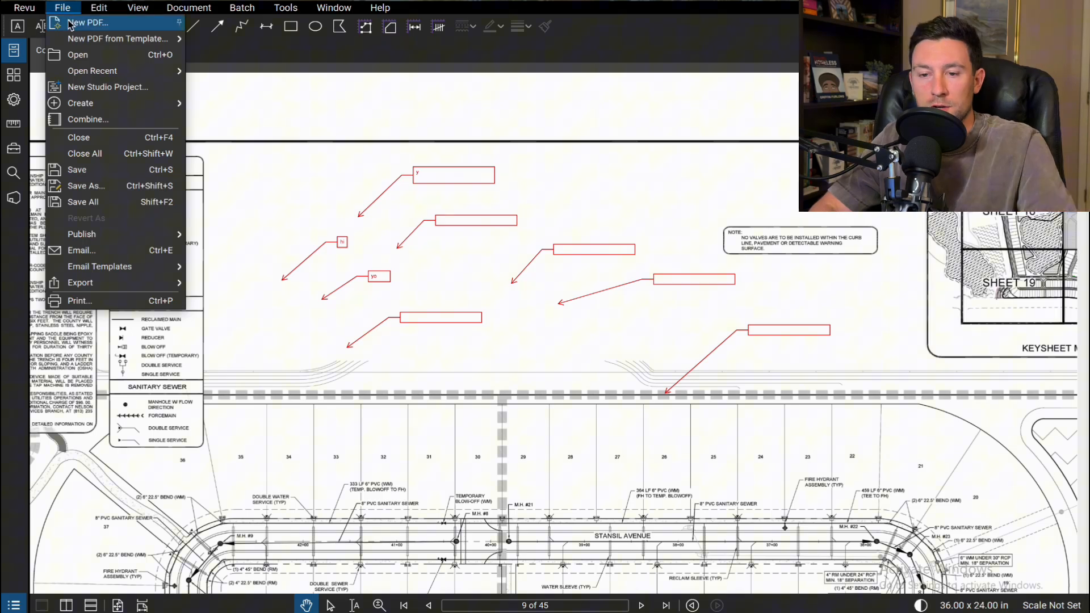
mouse_move(105, 26)
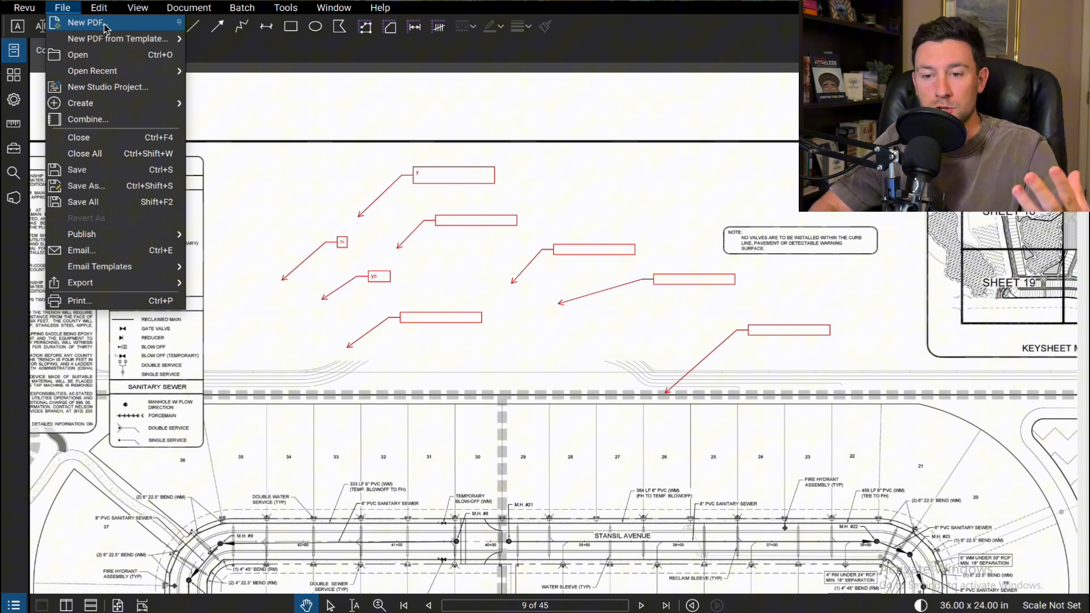
left_click(85, 22)
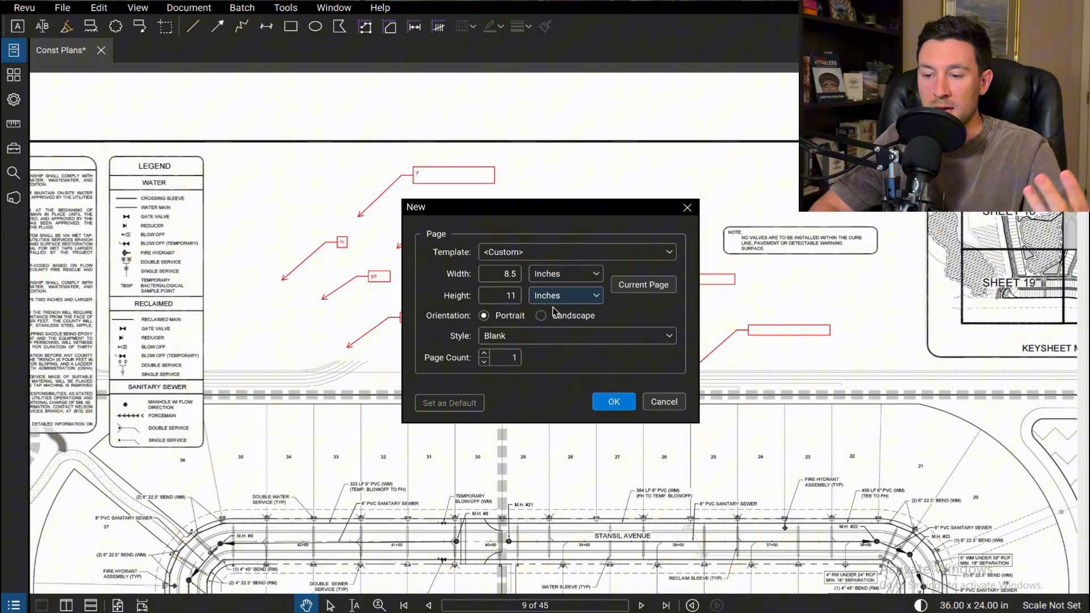
left_click(613, 402)
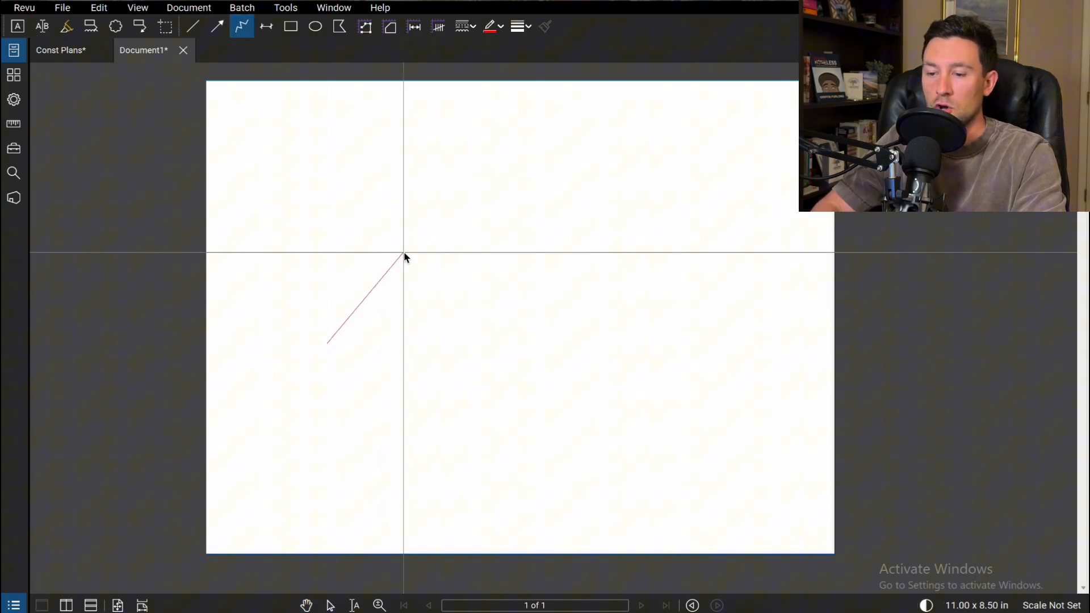
- Add polyline vertices on Document1, then start a new PDF from a template
left_click(604, 381)
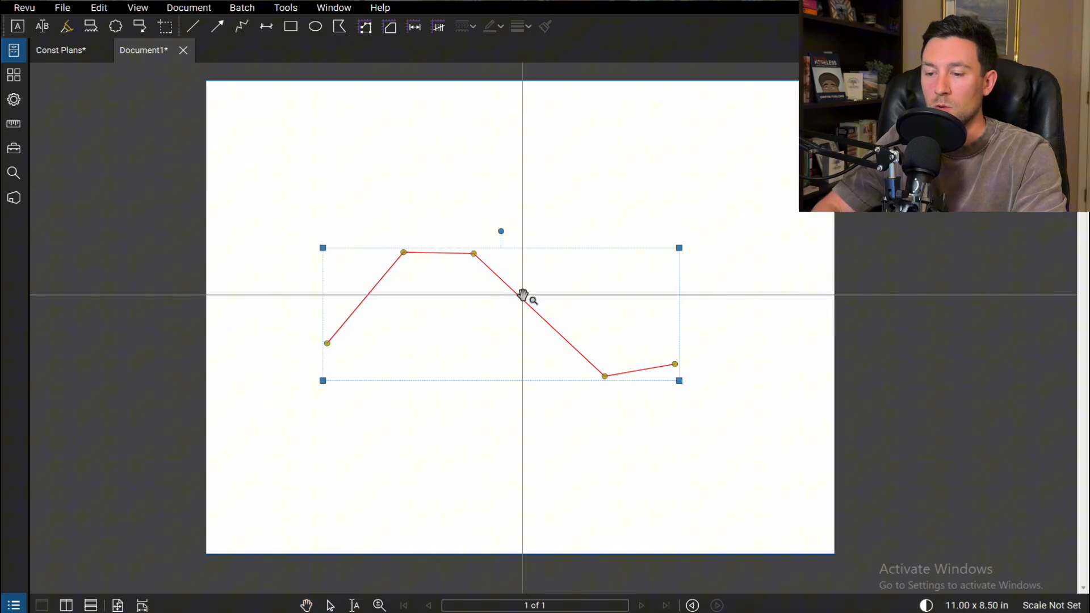
left_click(62, 7)
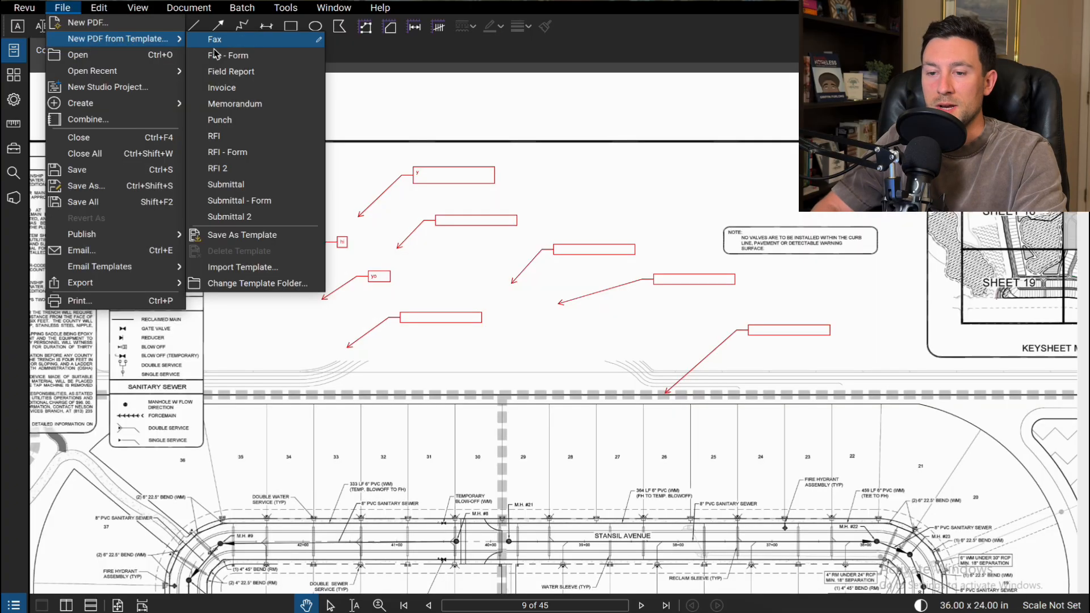
mouse_move(244, 120)
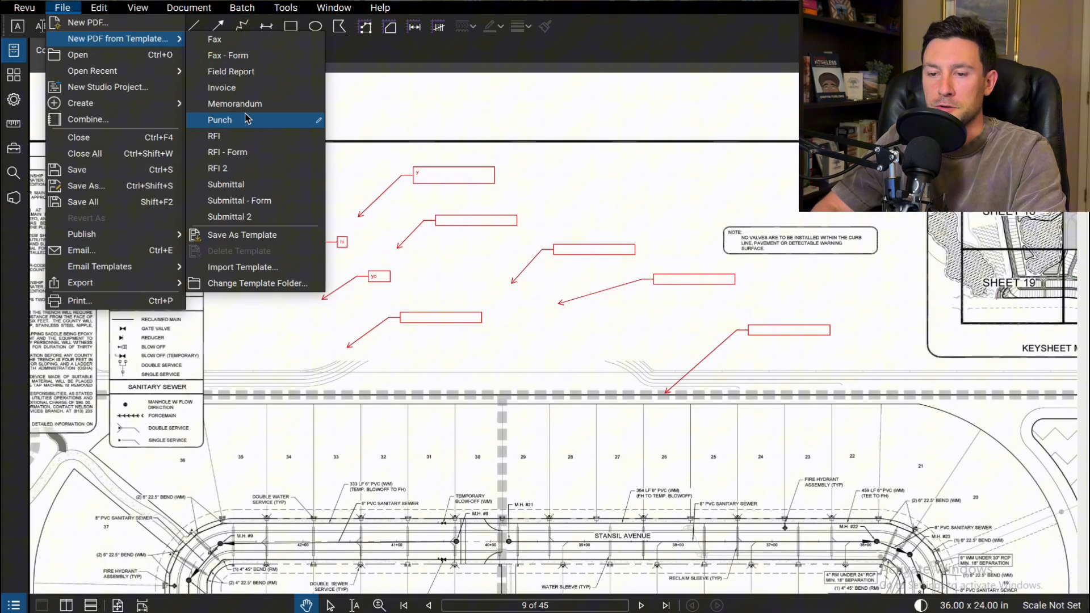
mouse_move(222, 87)
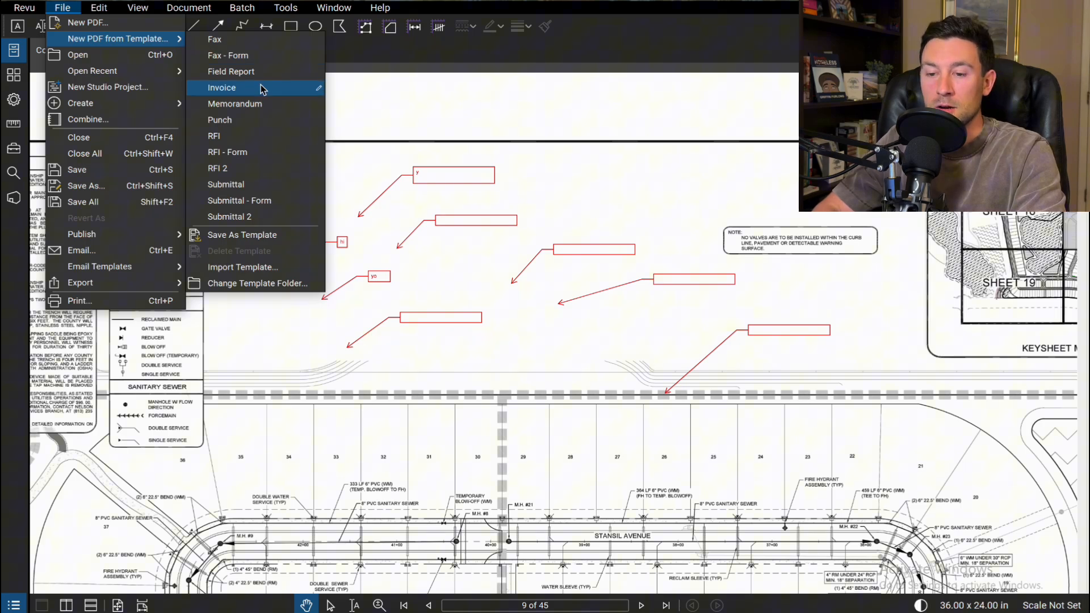
mouse_move(260, 104)
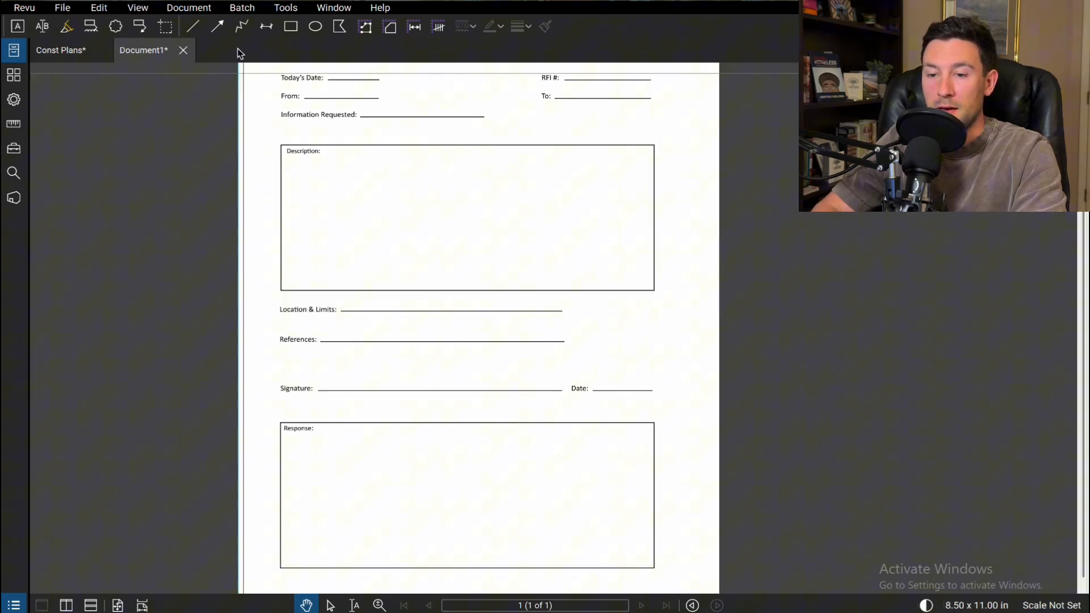
- Open the File menu to browse the publish options for Const Plans
left_click(18, 25)
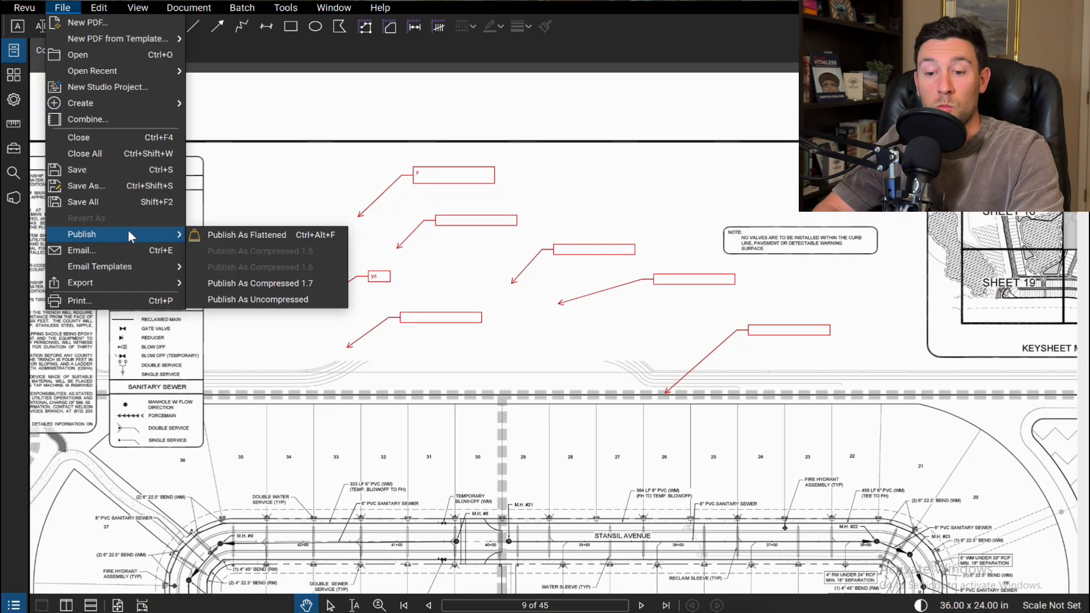
mouse_move(81, 250)
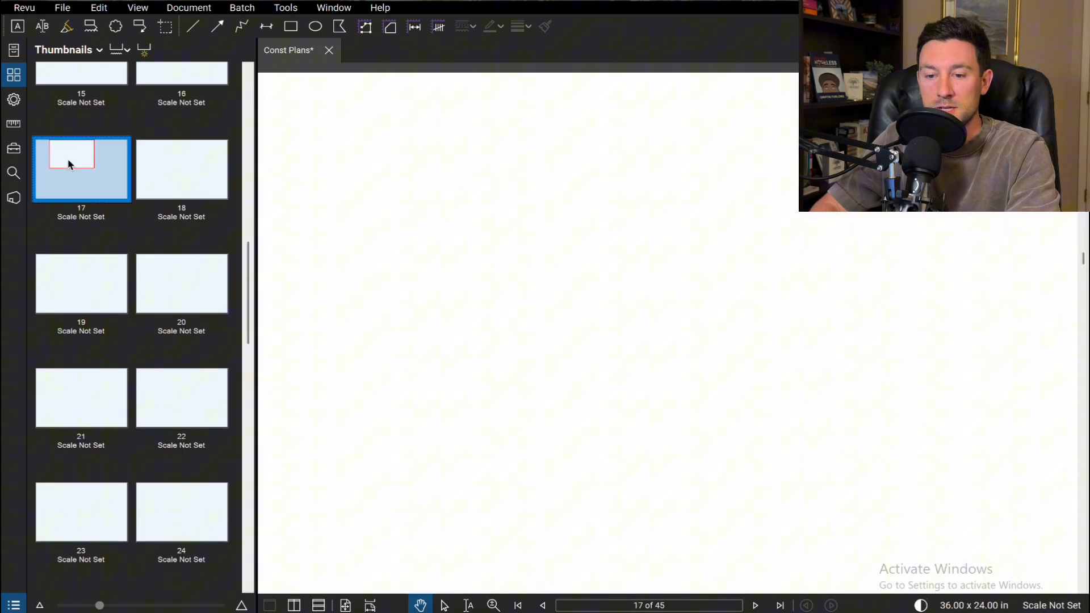
- Bring up the page commands context menu on the page 17 thumbnail
right_click(81, 170)
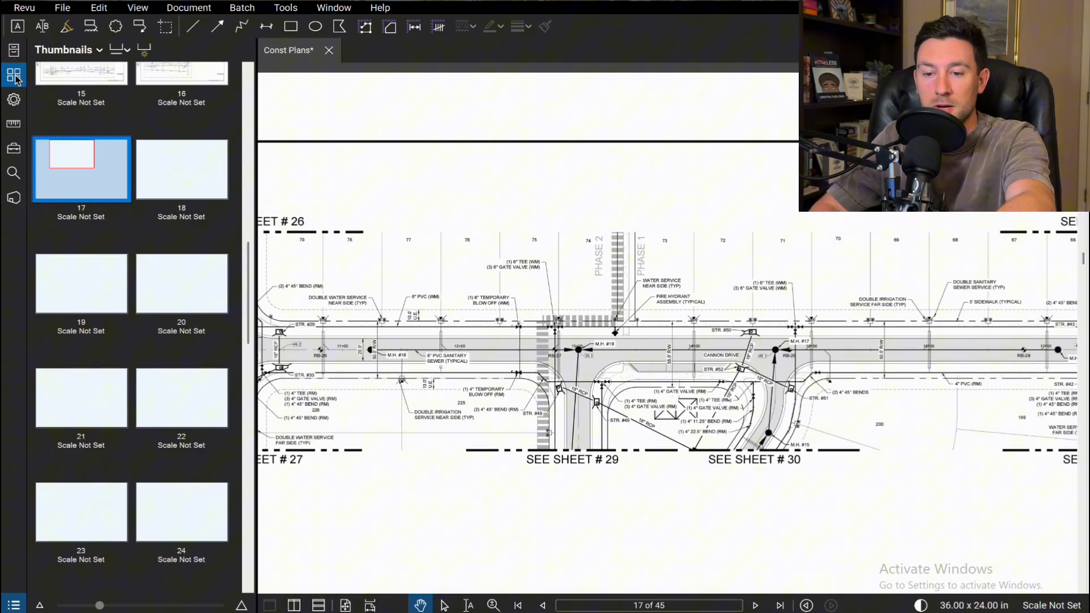
right_click(80, 168)
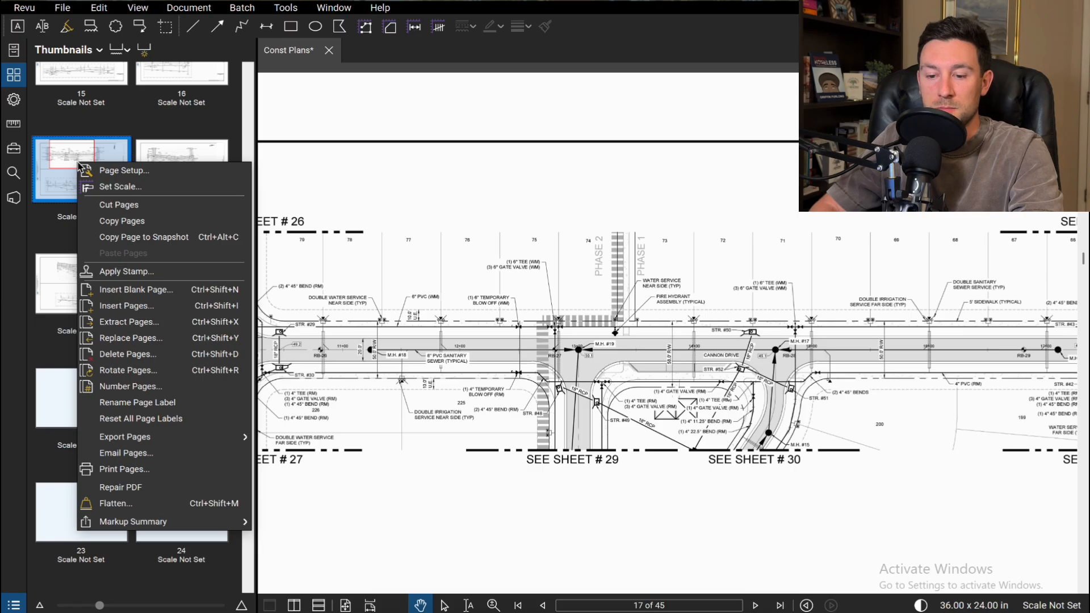
mouse_move(126, 452)
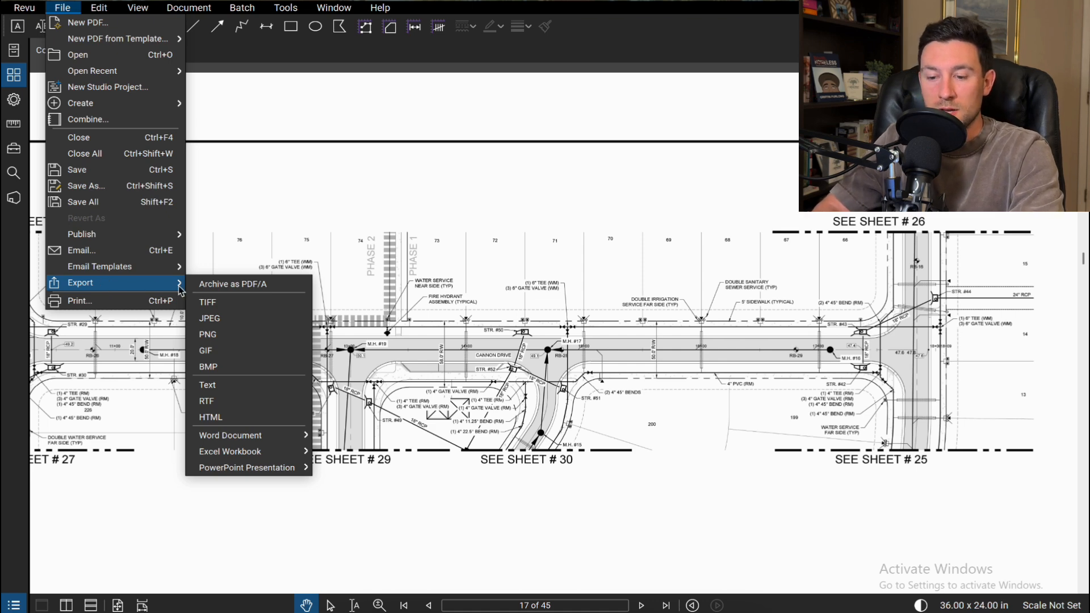
mouse_move(230, 451)
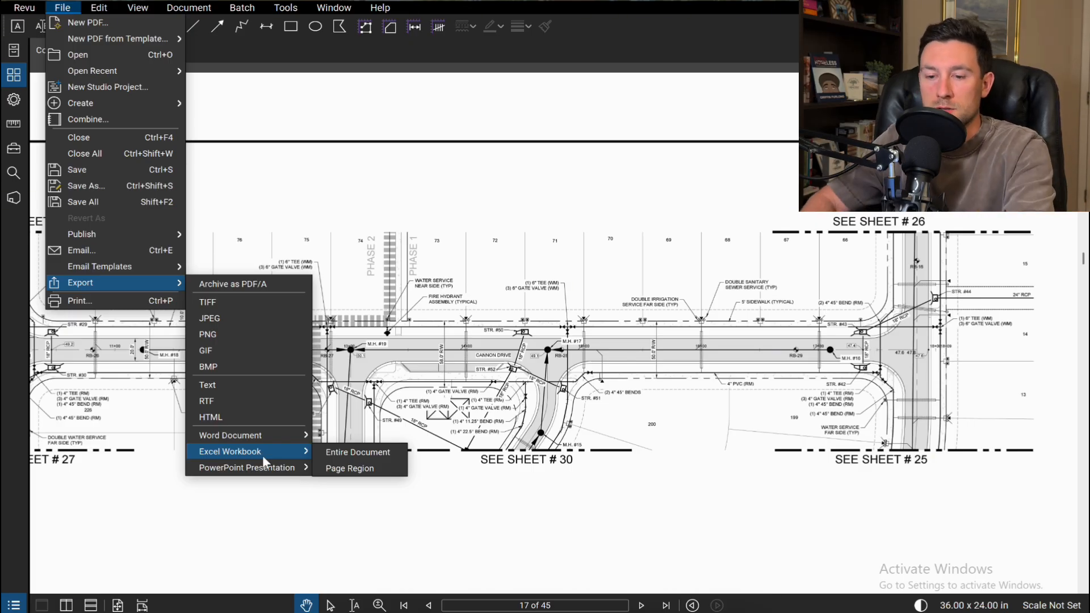
- Open the Edit menu after browsing the Excel Workbook export options
left_click(99, 8)
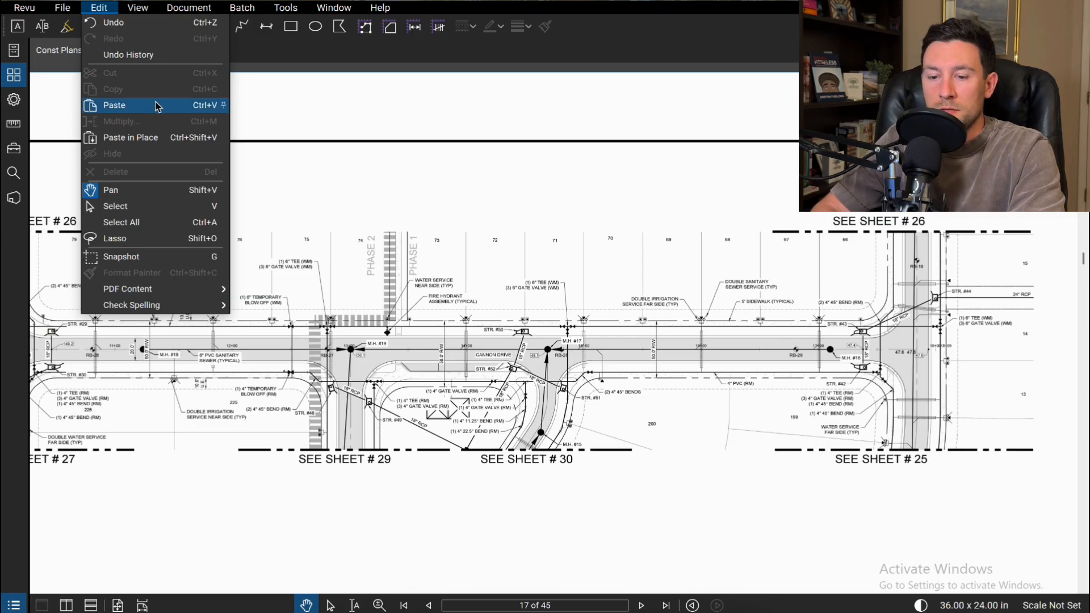
mouse_move(115, 206)
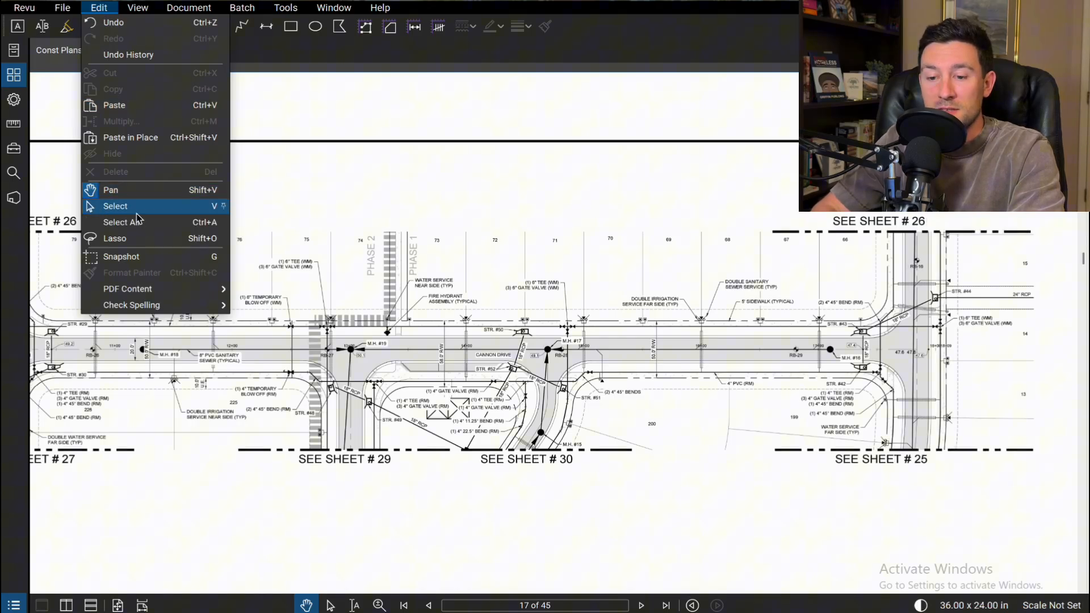
mouse_move(121, 257)
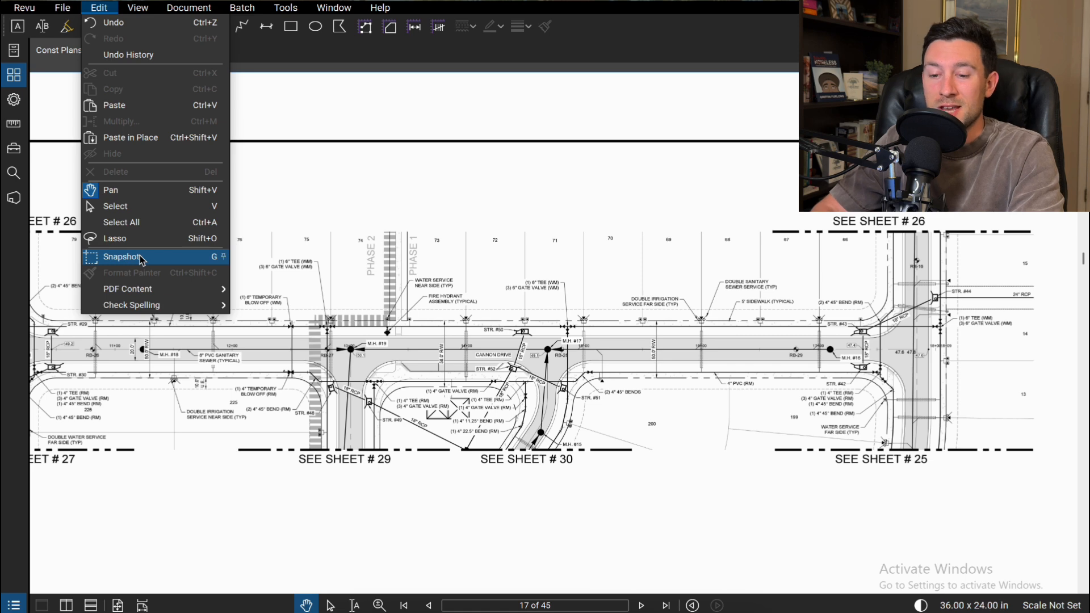
mouse_move(220, 266)
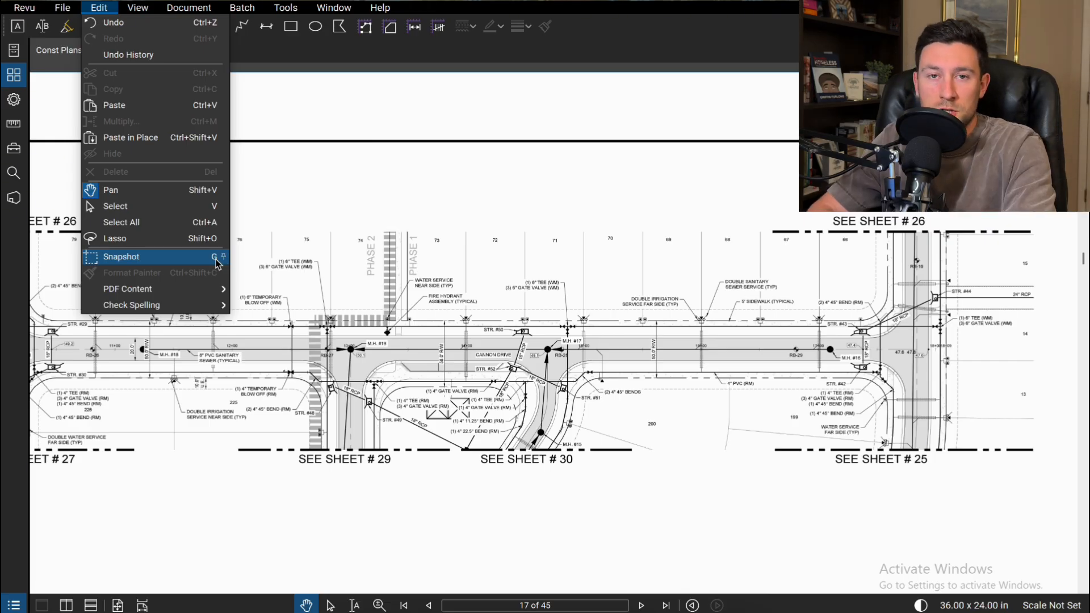
- Start Edit > Snapshot and begin marking the SEE SHEET # 29 plan region
left_click(121, 257)
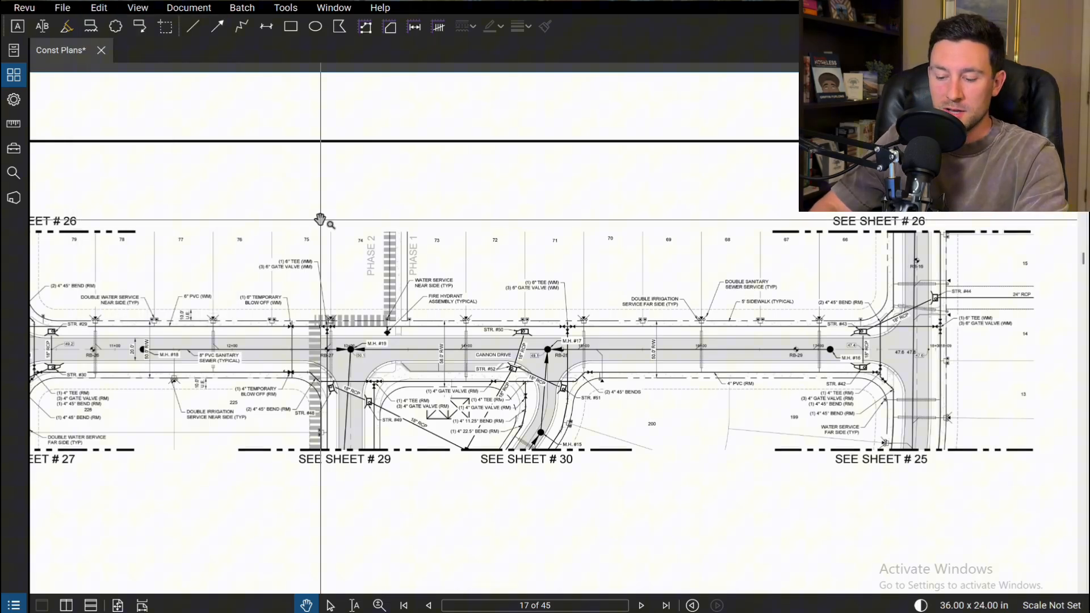
left_click(165, 26)
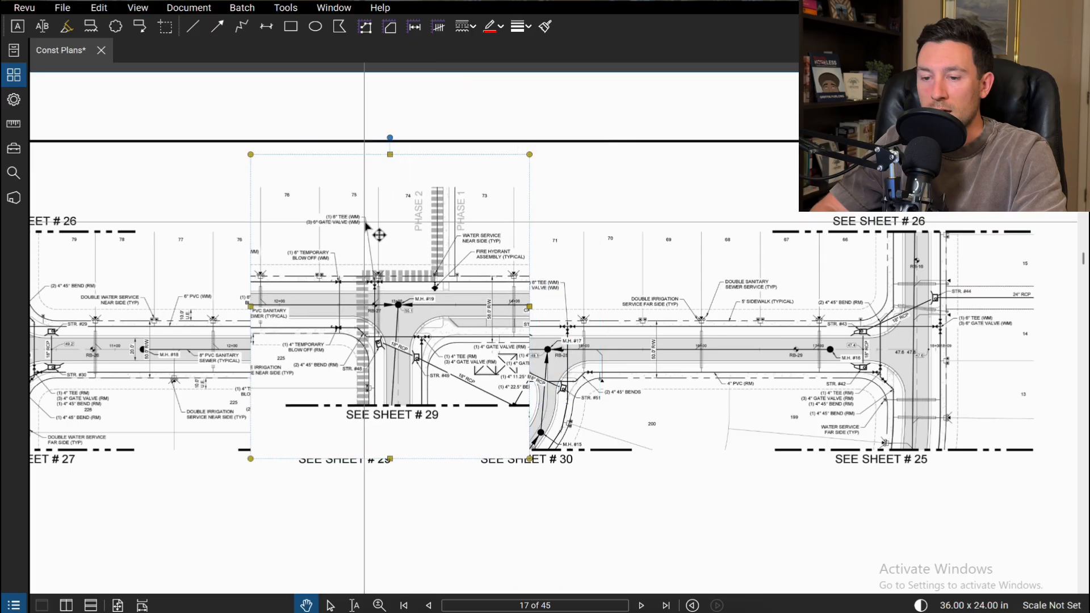
mouse_move(14, 100)
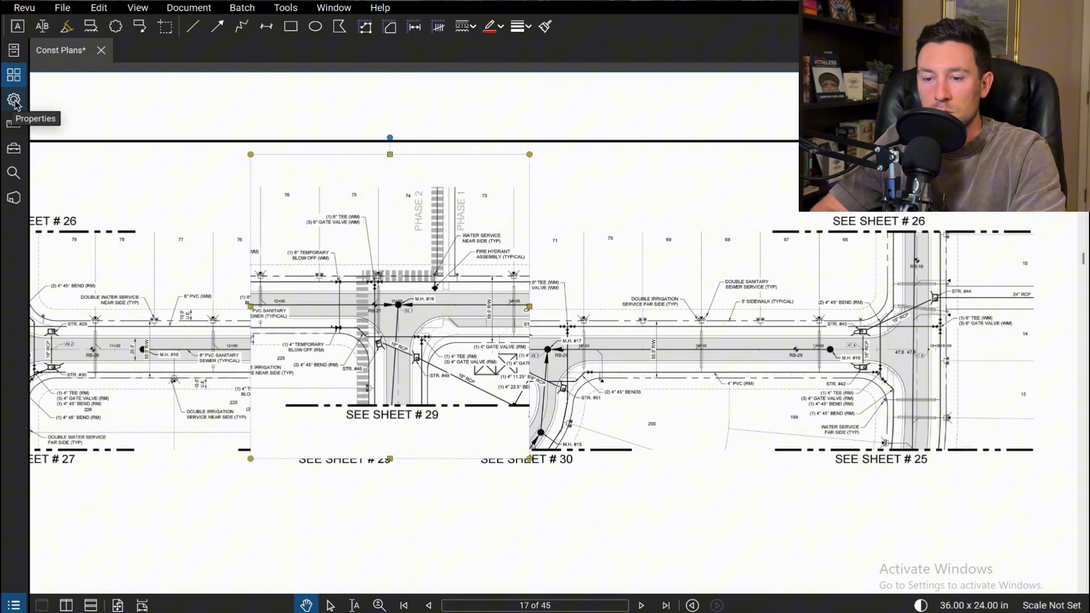
- Give the pasted snapshot a red colour, Multiply blend mode and no fill
left_click(14, 100)
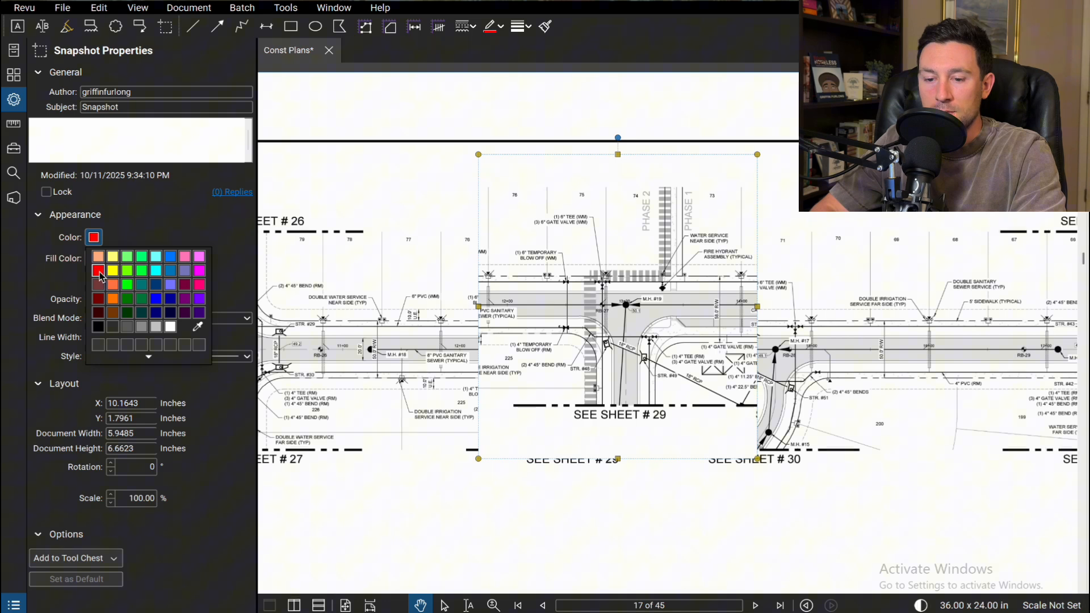
left_click(112, 257)
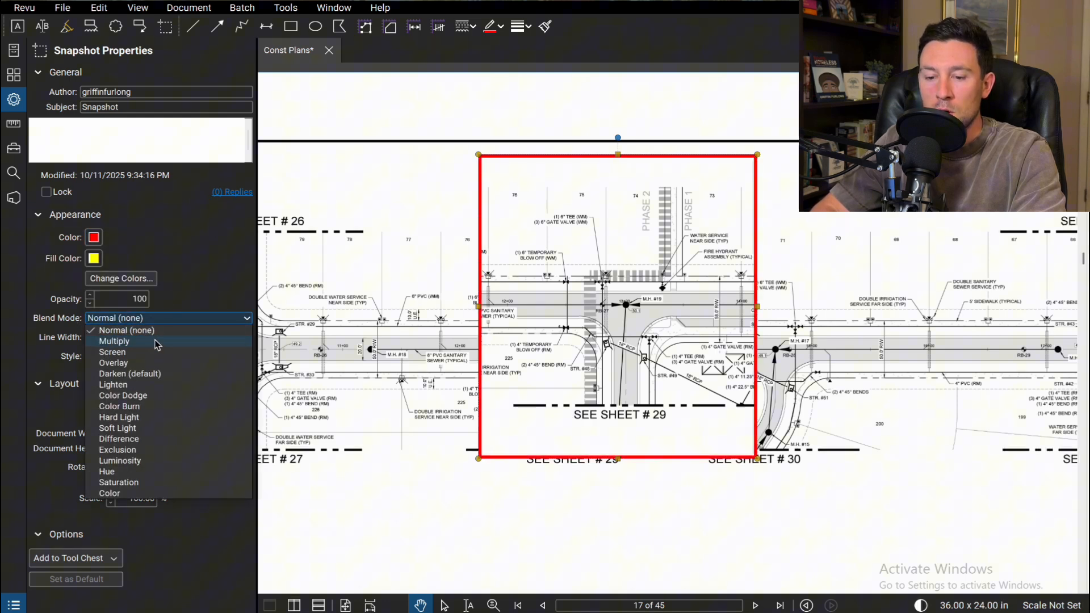
left_click(114, 340)
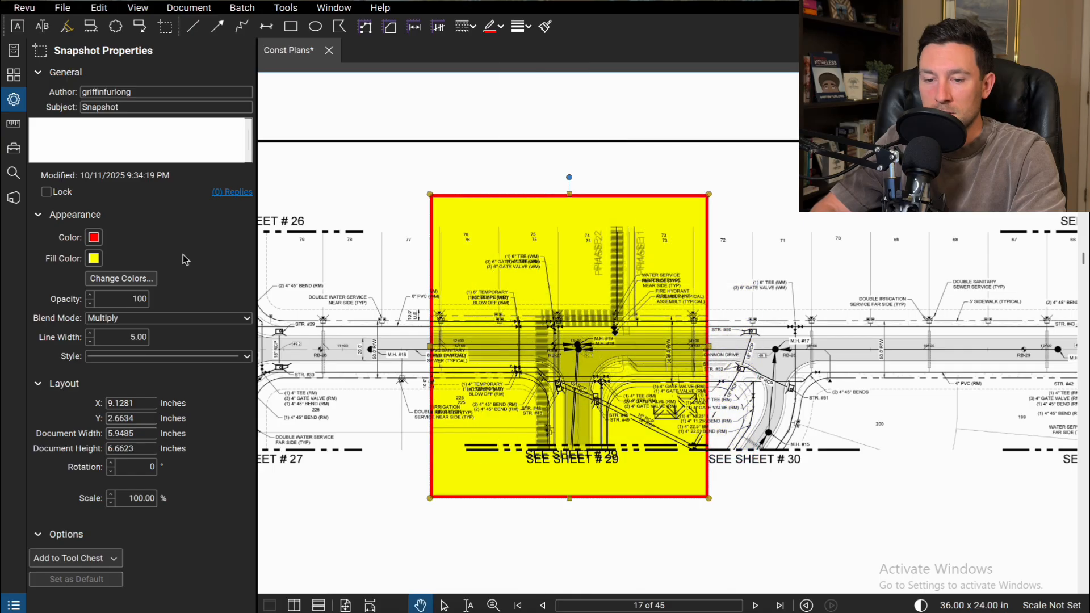
left_click(93, 258)
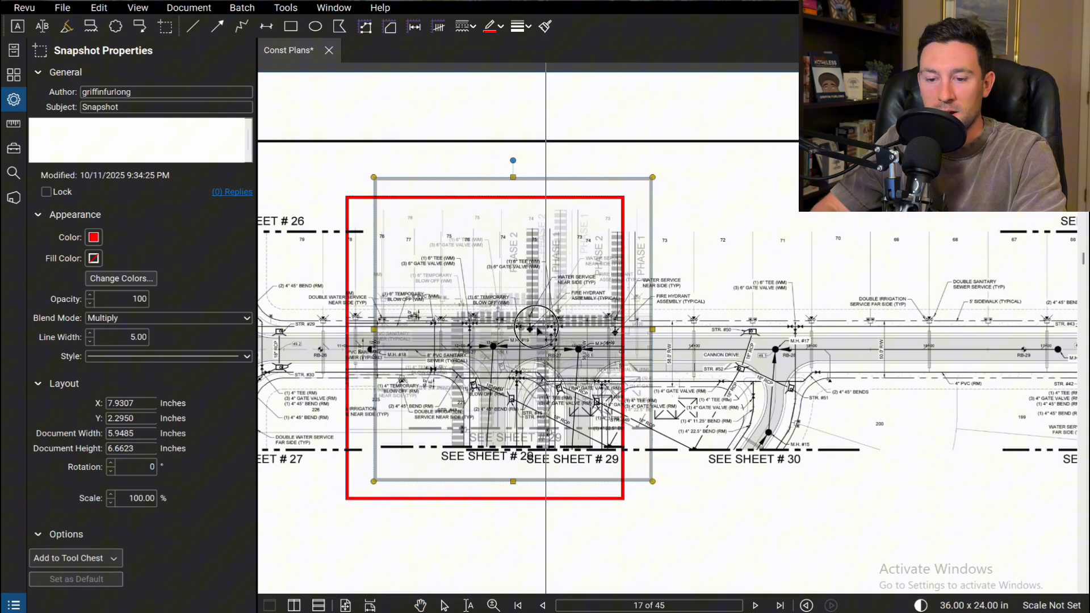
- Drag the snapshot into alignment over the matching original plan area
left_click_drag(487, 348, 473, 334)
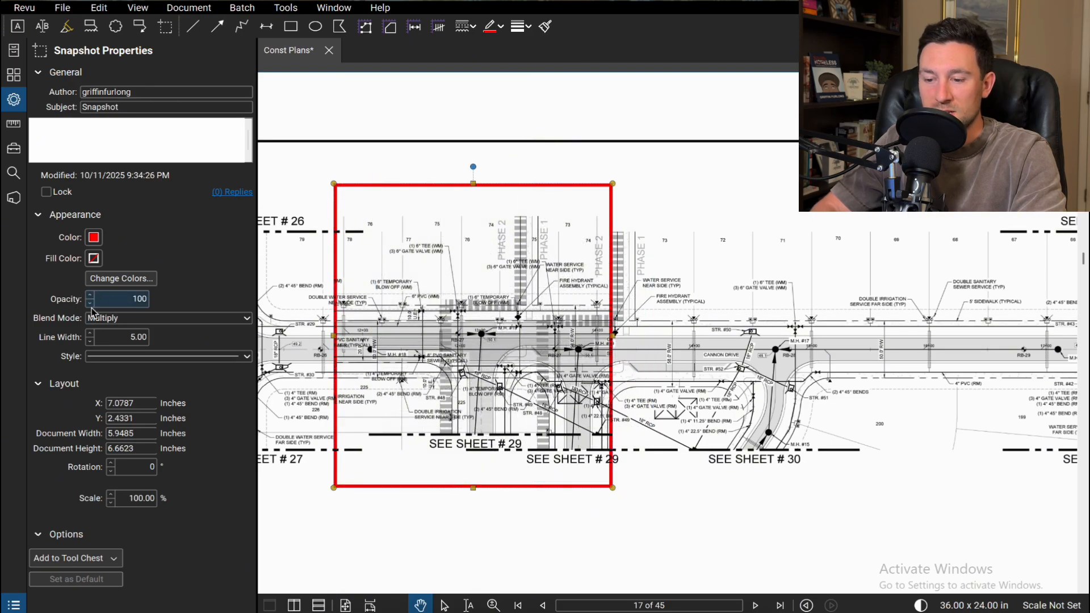
left_click_drag(473, 334, 613, 289)
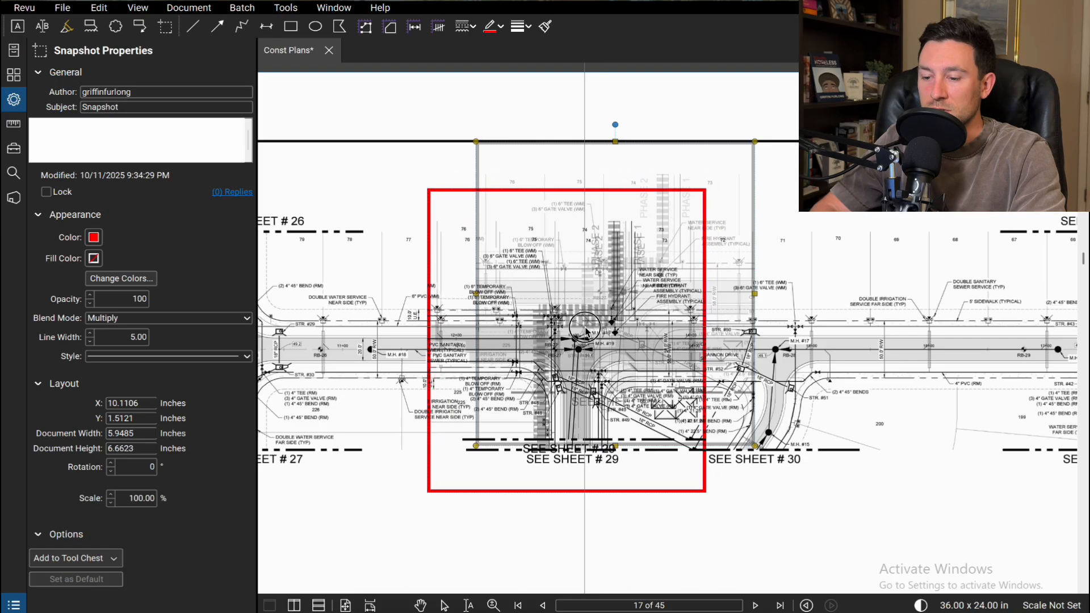
left_click_drag(563, 327, 564, 341)
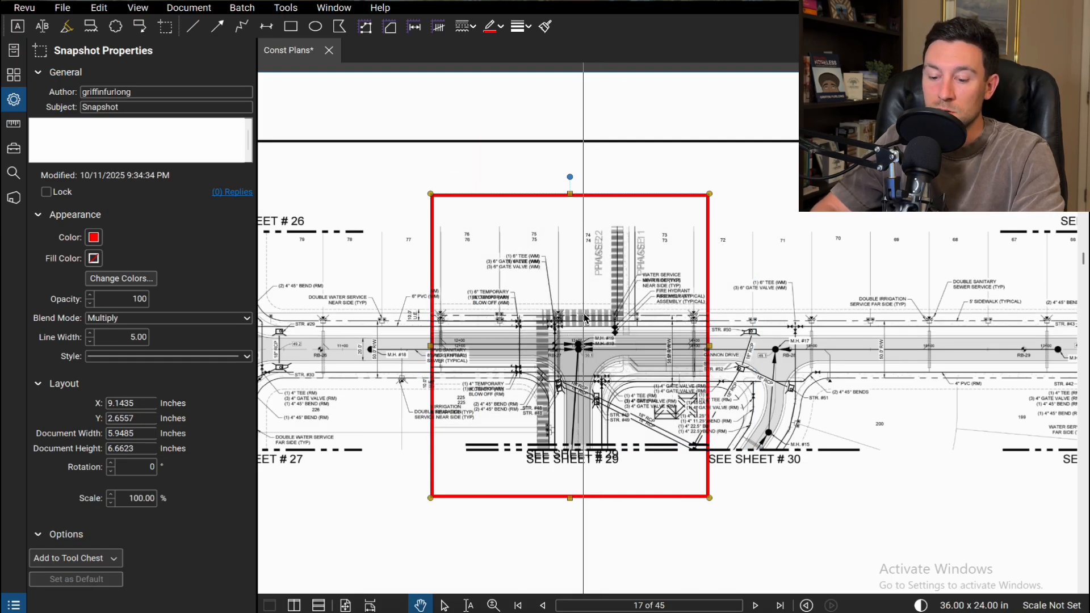
left_click(98, 8)
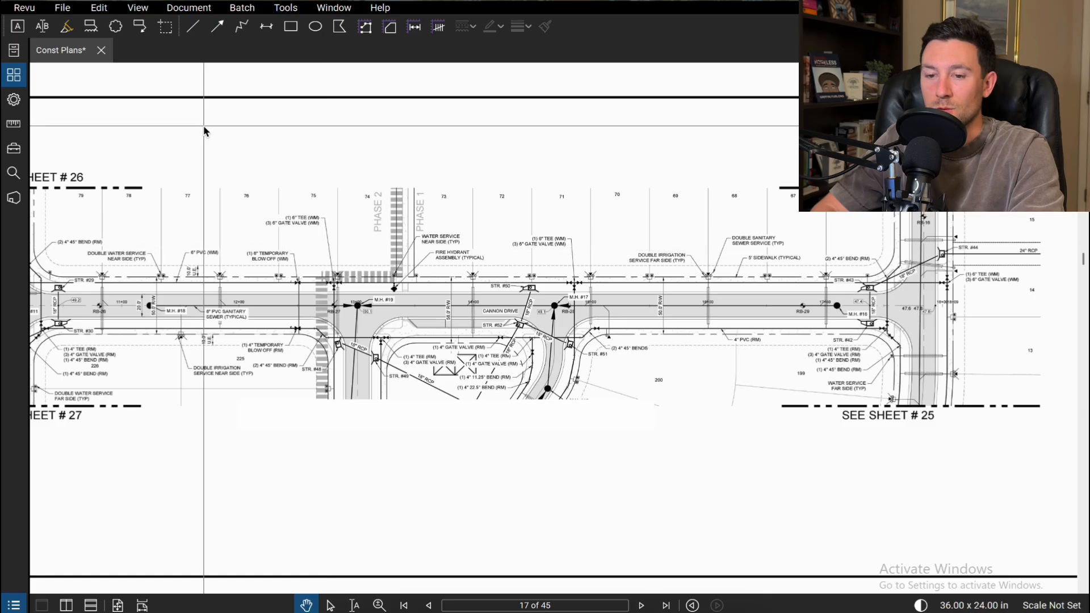
- Open the View menu listing page layouts, split views, rulers and grid snapping
left_click(137, 7)
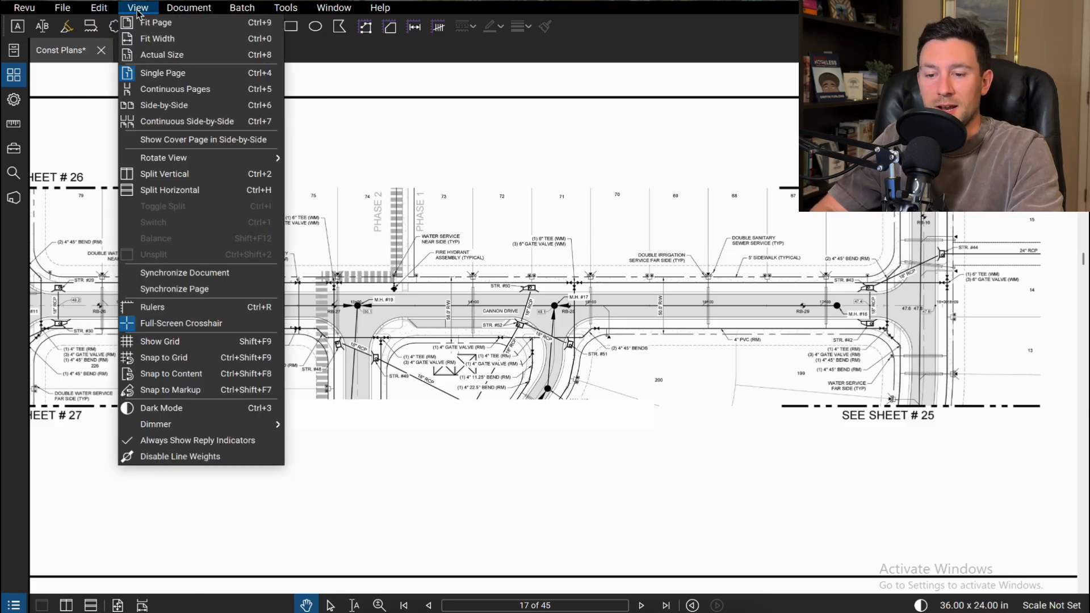
mouse_move(179, 230)
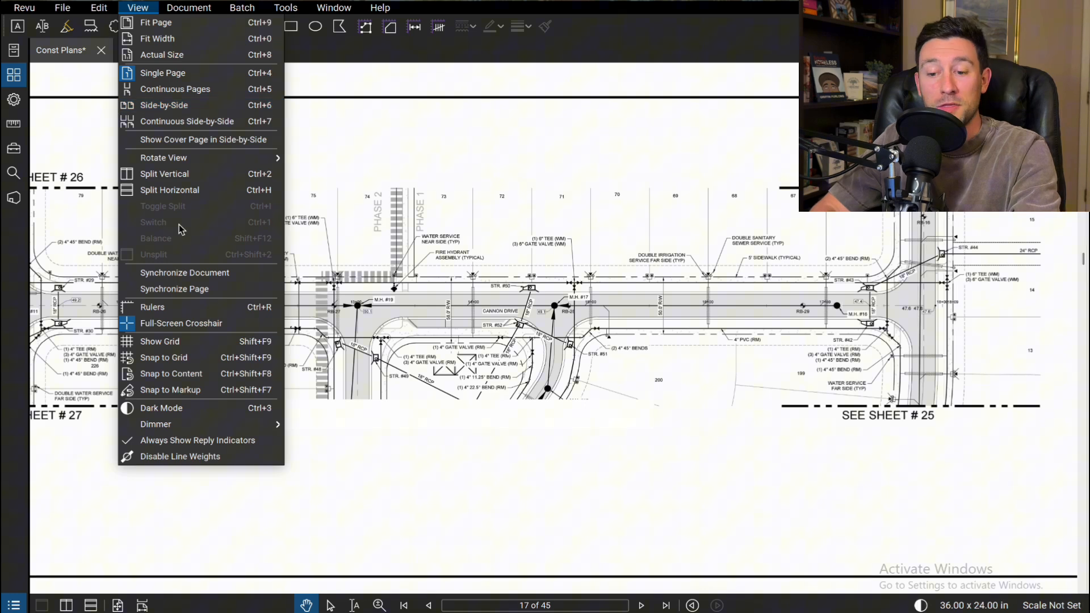
mouse_move(208, 323)
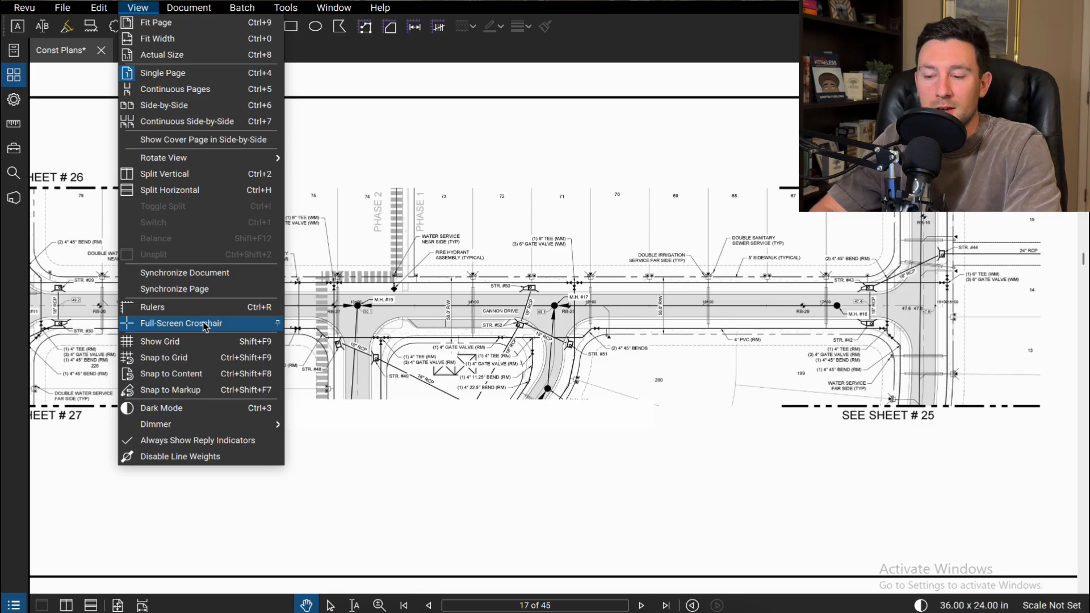
- Toggle View > Full-Screen Crosshair across the Const Plans drawing
left_click(181, 323)
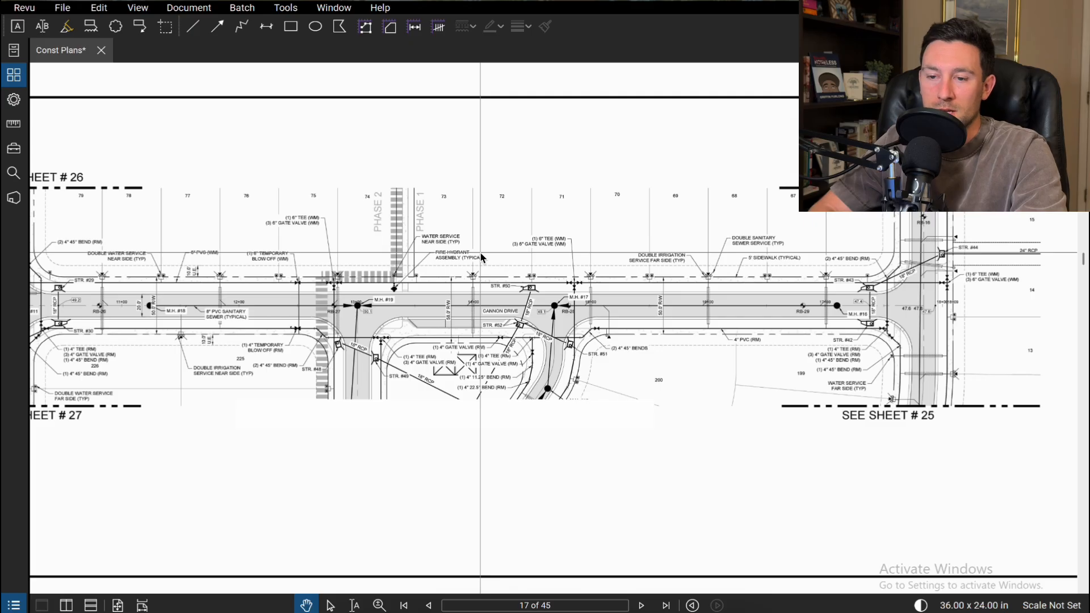
left_click(137, 8)
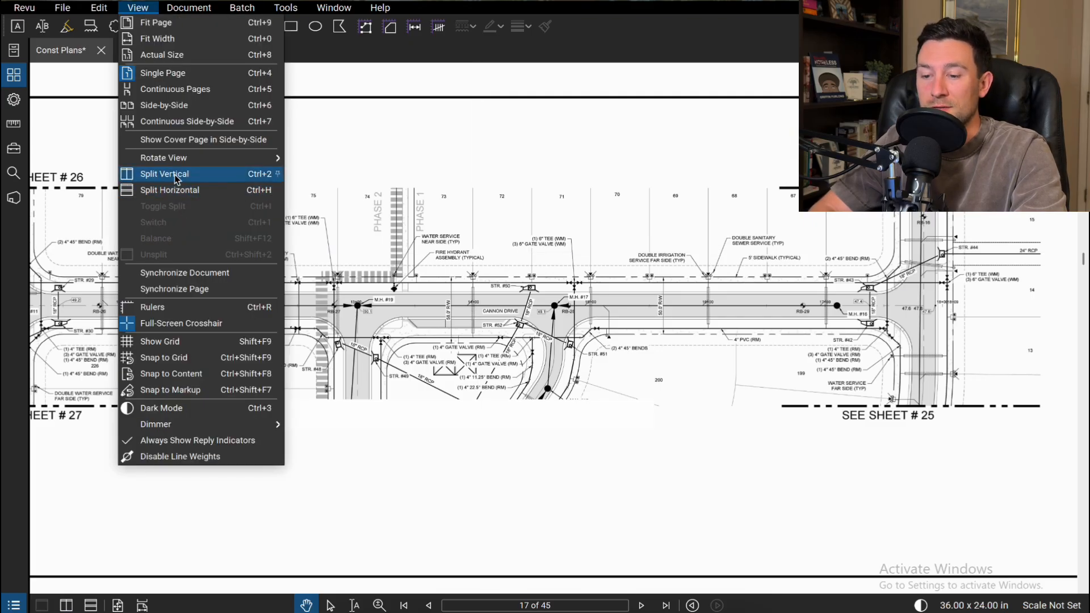
- Split the view vertically and load page 24 into the left pane
left_click(164, 173)
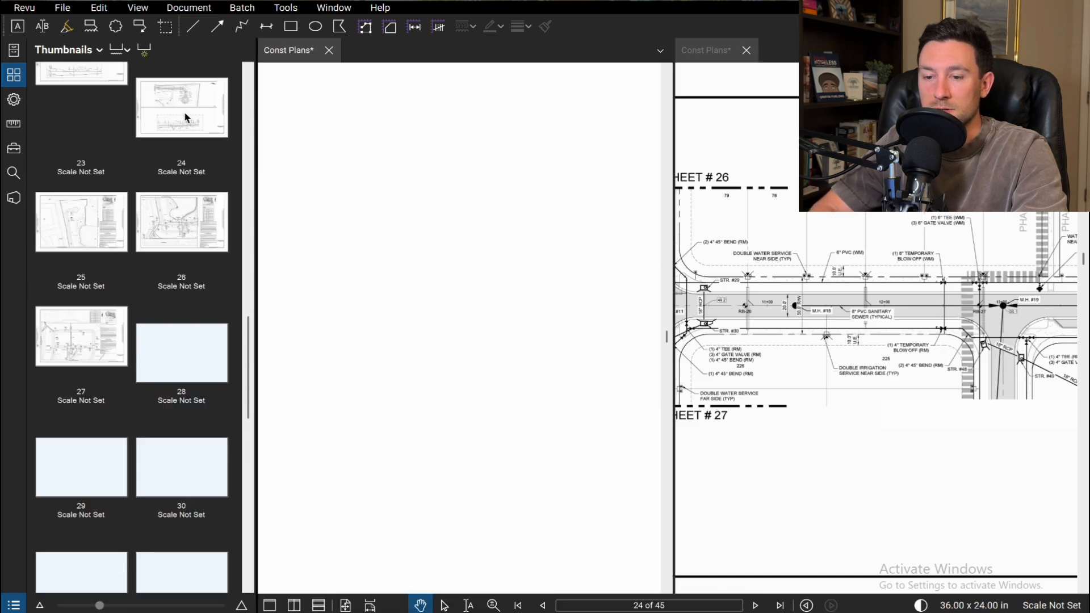
left_click(181, 108)
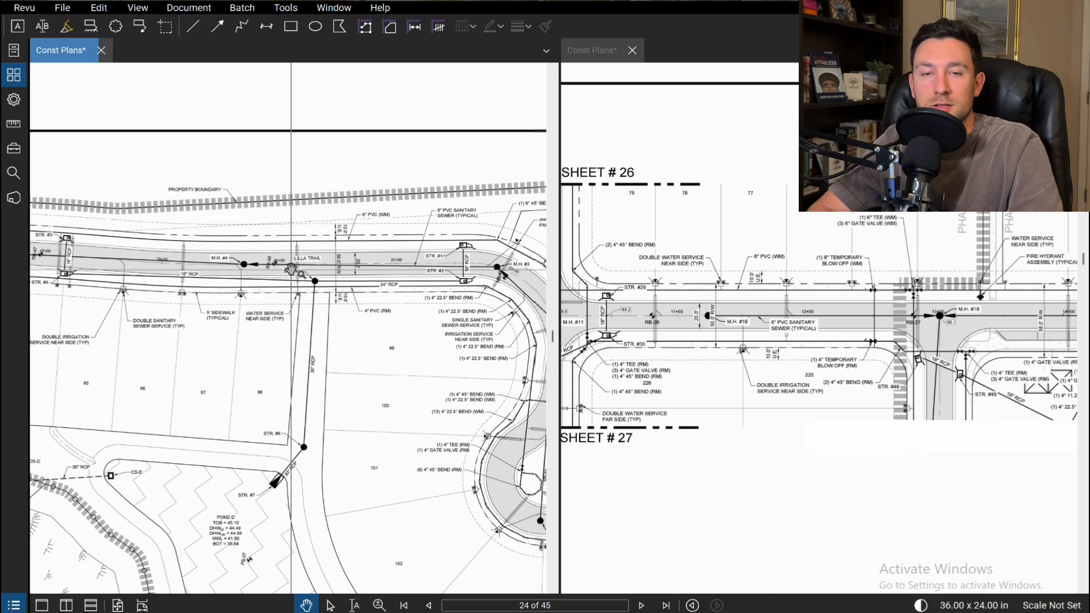
left_click(137, 8)
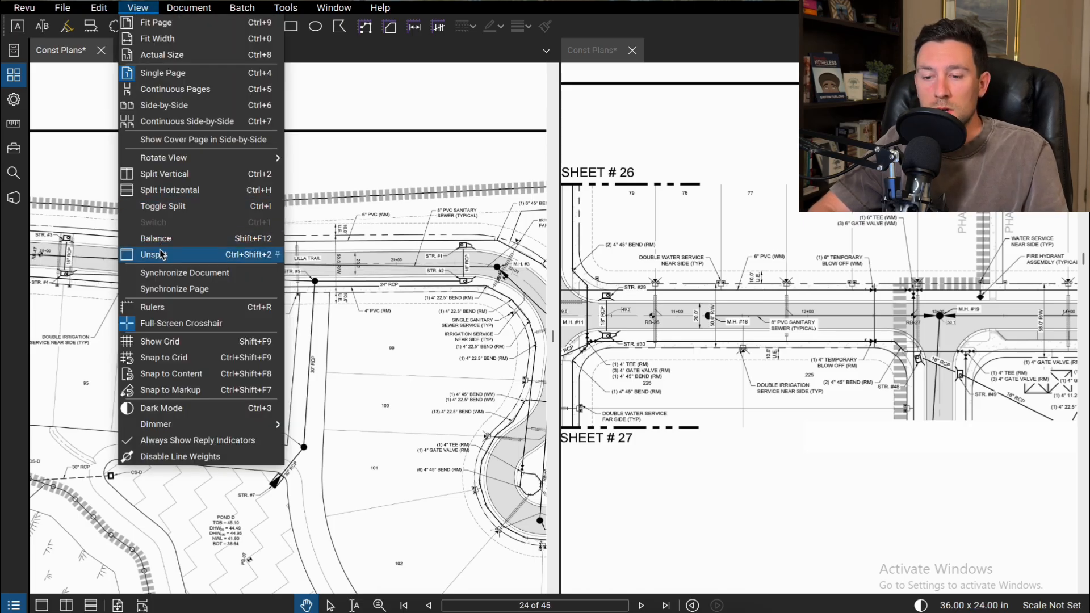
- Remove the vertical split with View > Unsplit
left_click(152, 254)
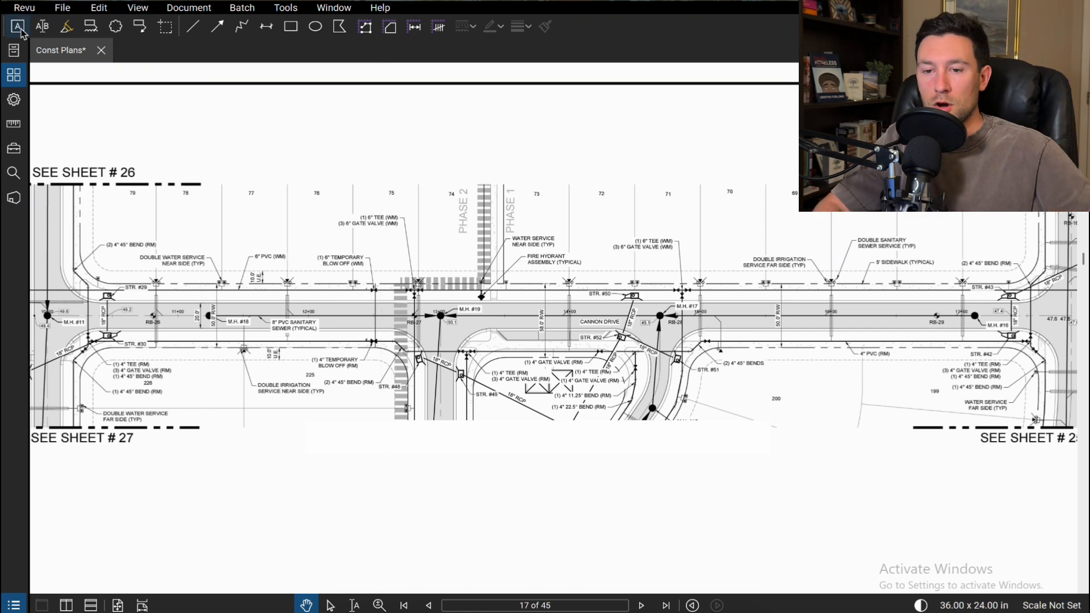
left_click(192, 27)
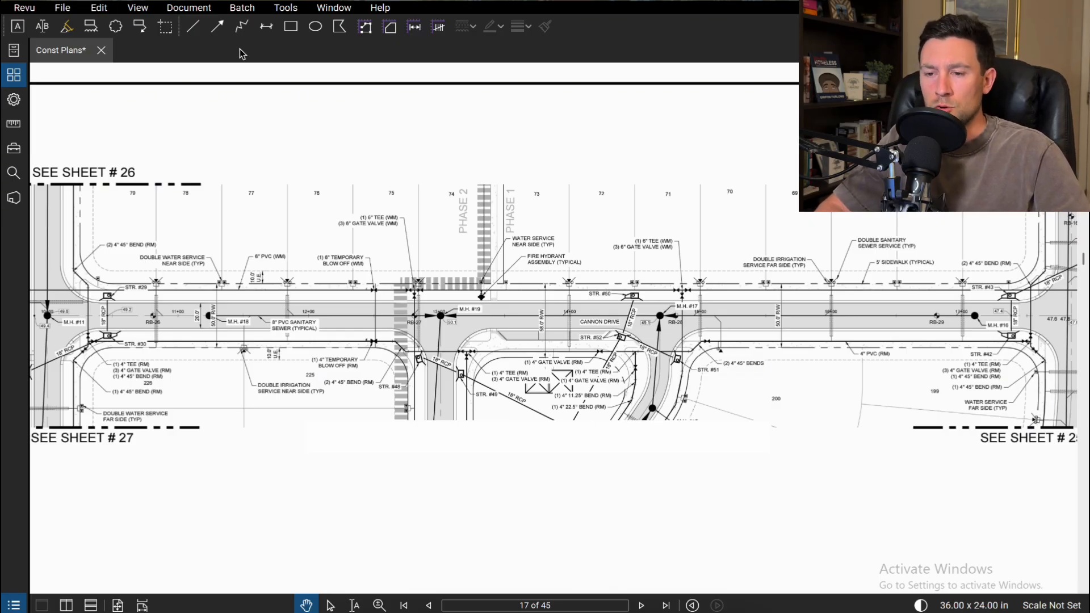
mouse_move(518, 40)
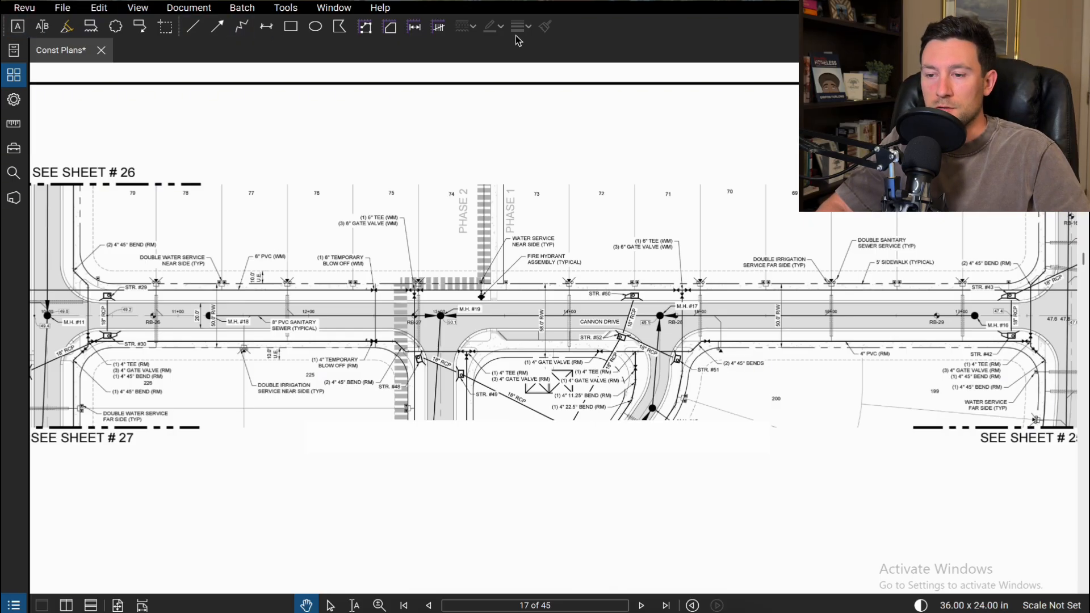
left_click(285, 7)
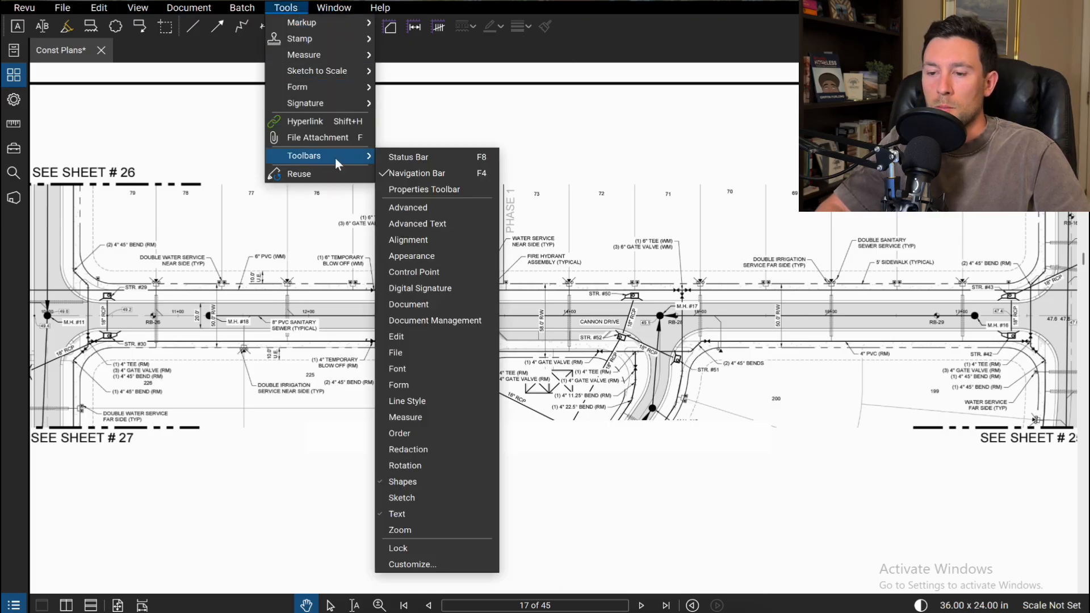
mouse_move(438, 174)
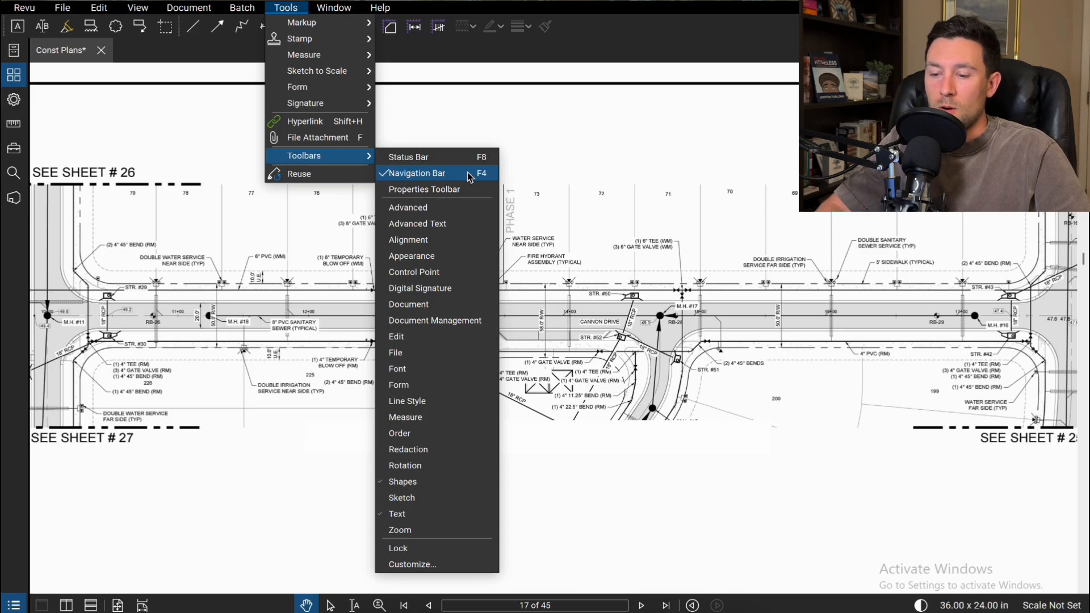
mouse_move(446, 176)
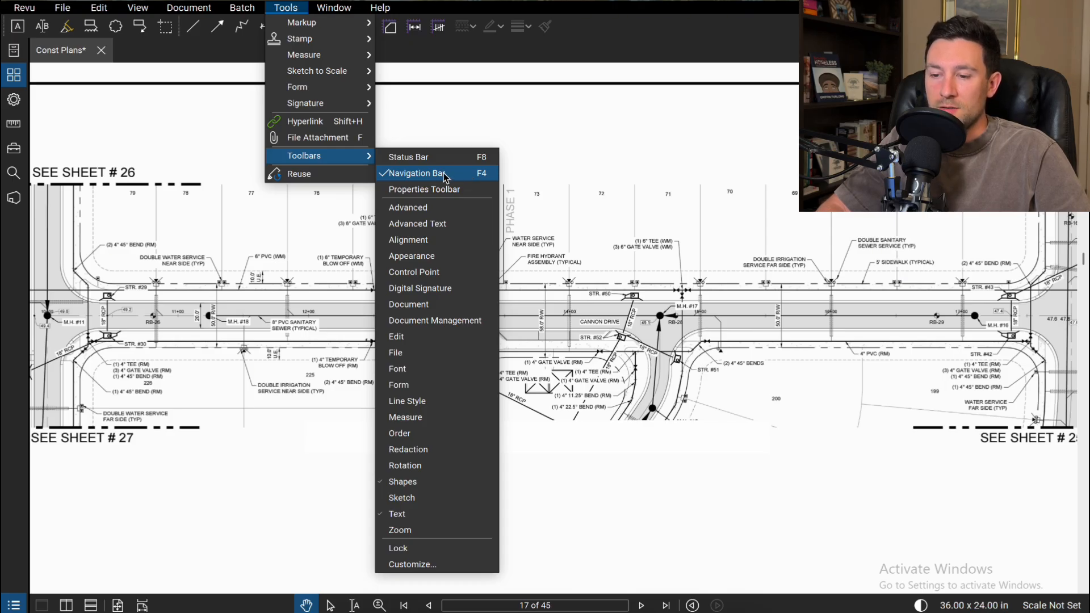
mouse_move(418, 481)
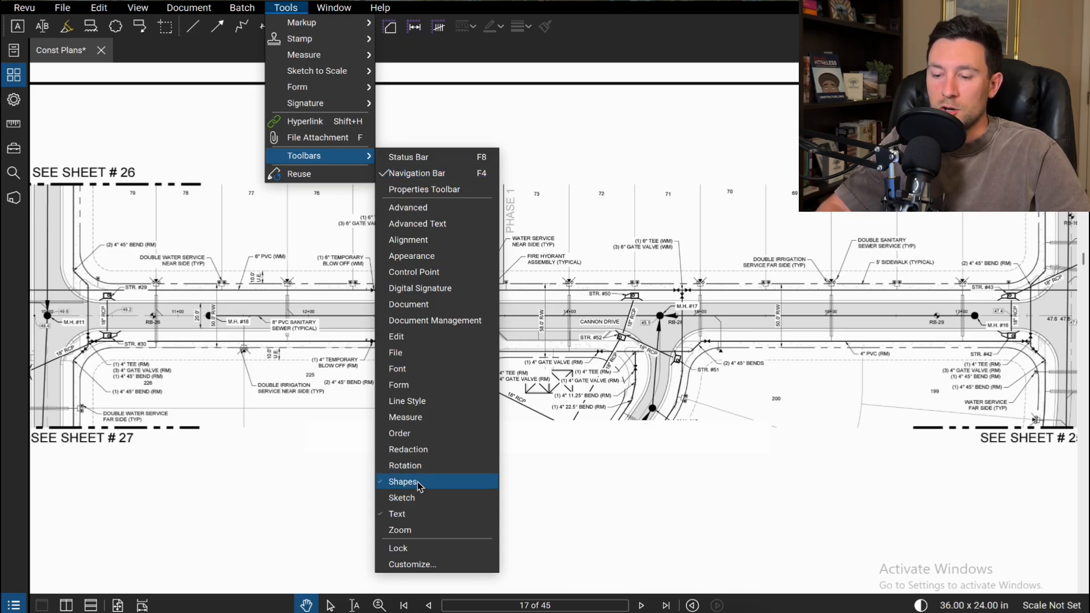
mouse_move(397, 514)
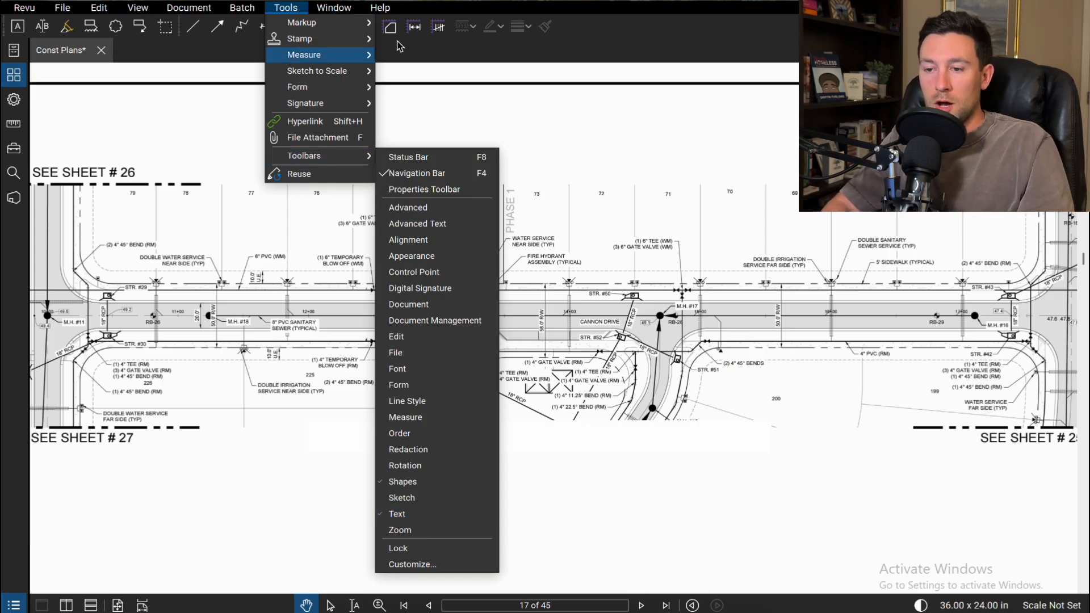
mouse_move(319, 156)
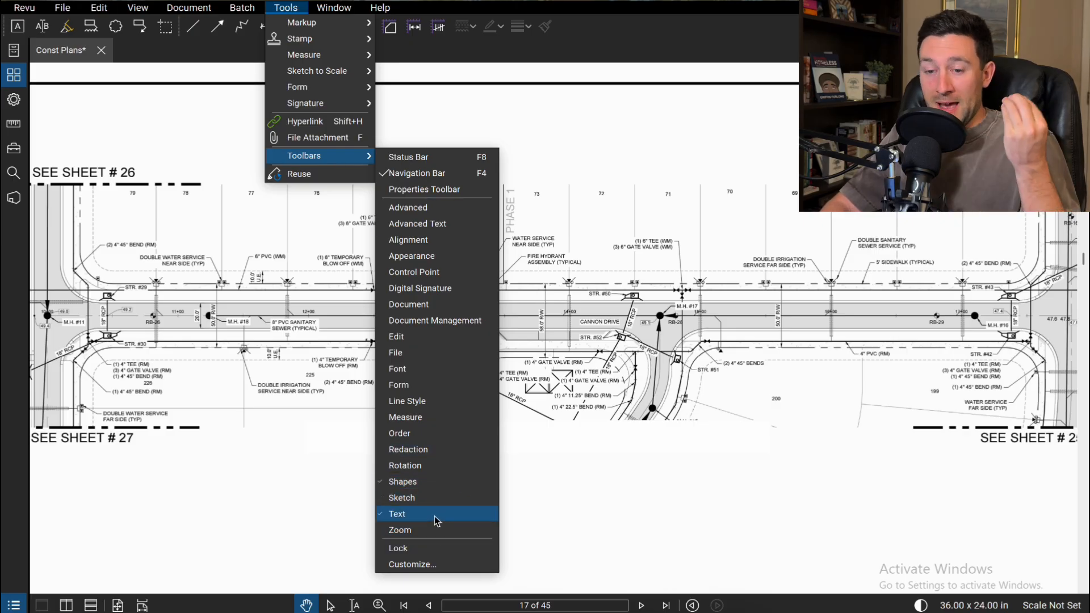
mouse_move(435, 481)
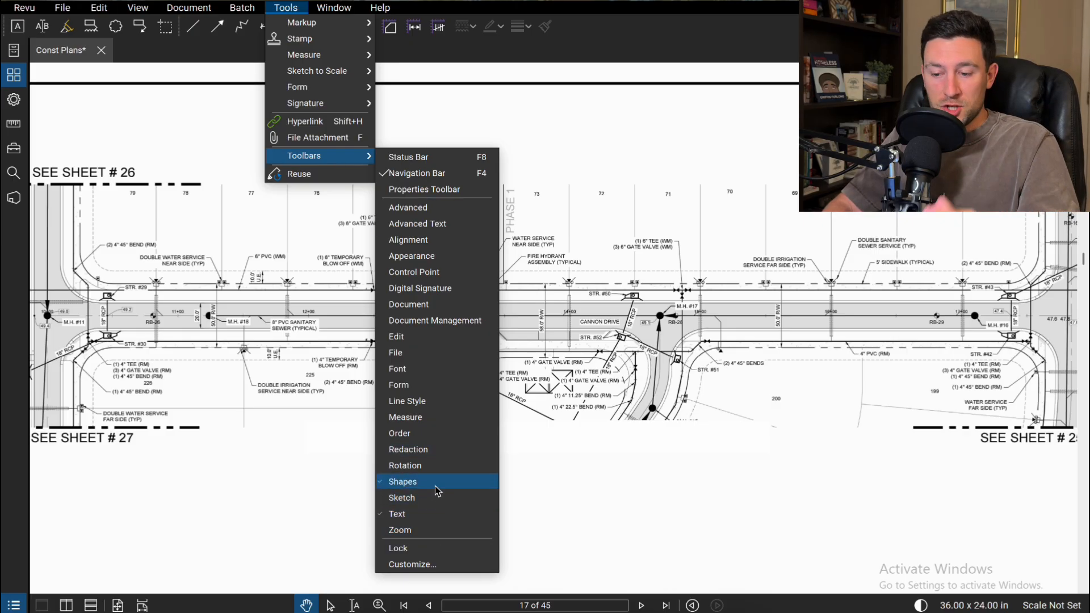
mouse_move(397, 514)
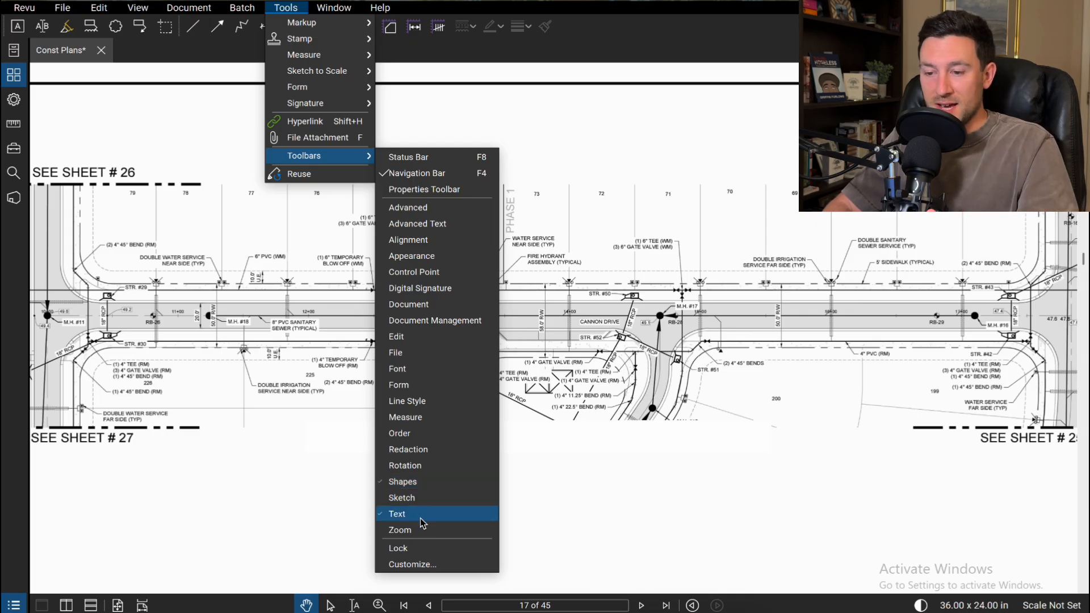
mouse_move(419, 173)
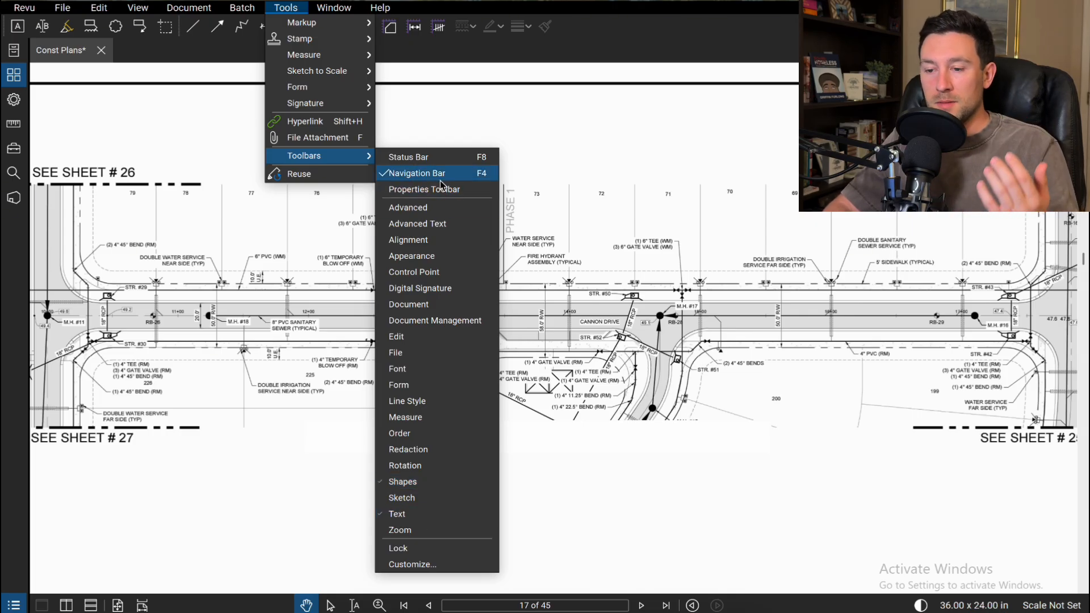
mouse_move(402, 481)
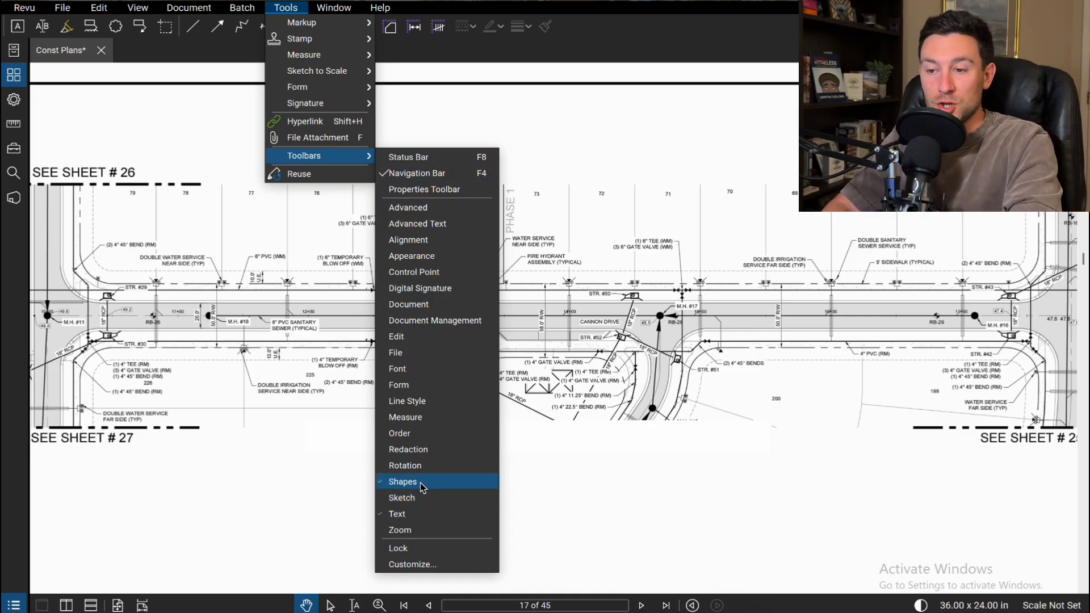
mouse_move(426, 487)
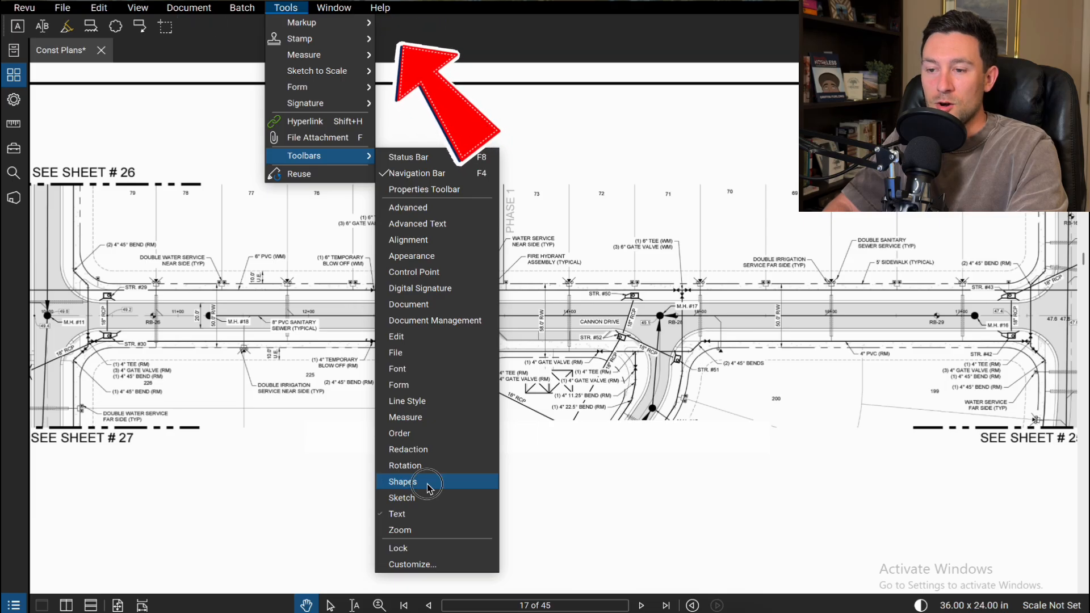
- Hide and then restore the Text and Navigation Bar toolbars from the Toolbars list
left_click(402, 481)
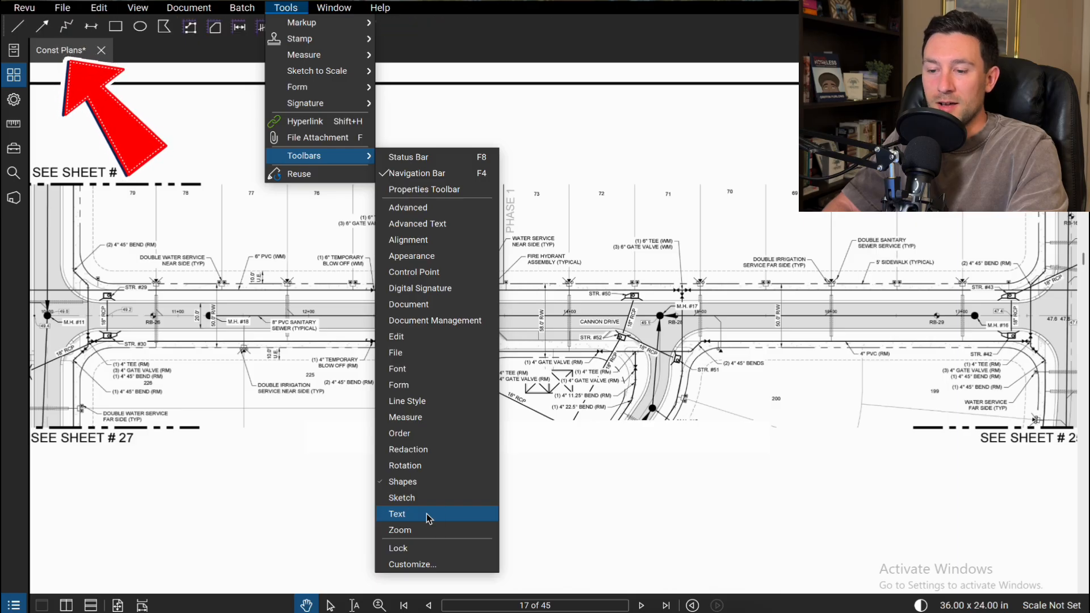
left_click(396, 513)
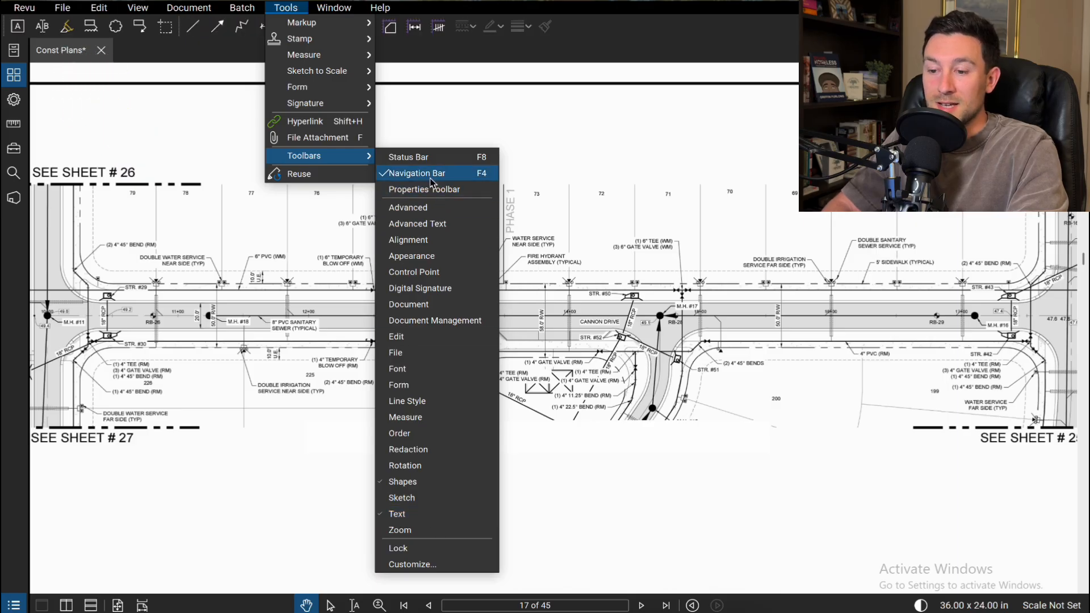
left_click(418, 173)
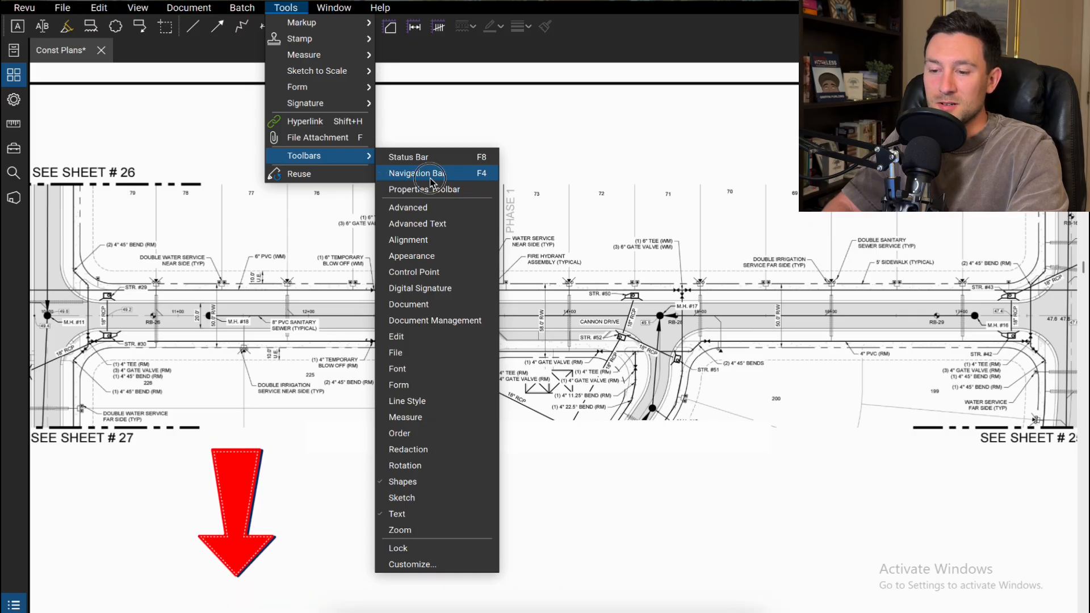
left_click(416, 174)
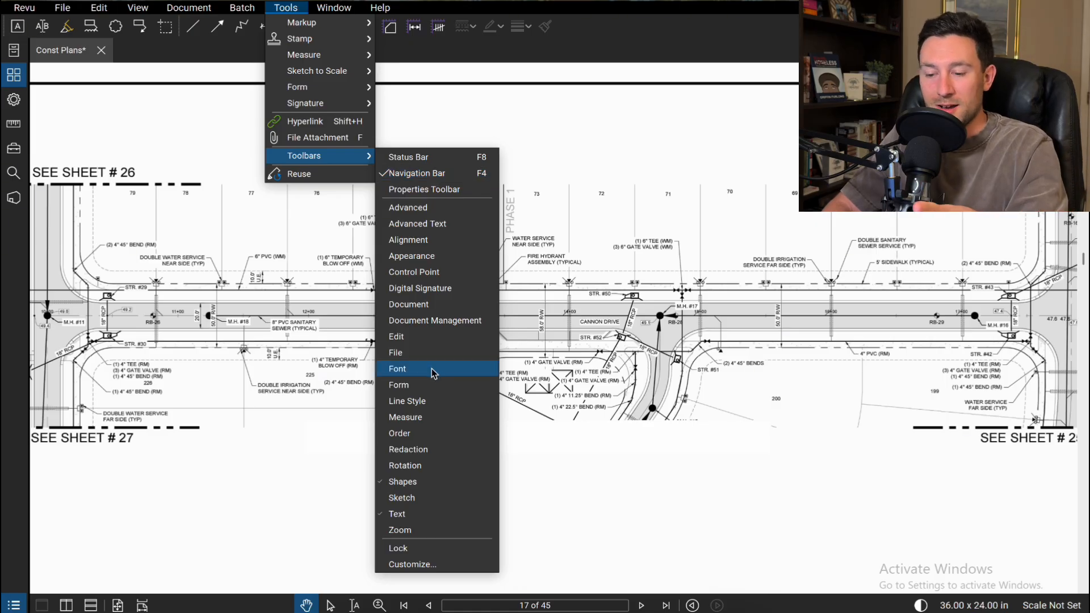
mouse_move(410, 565)
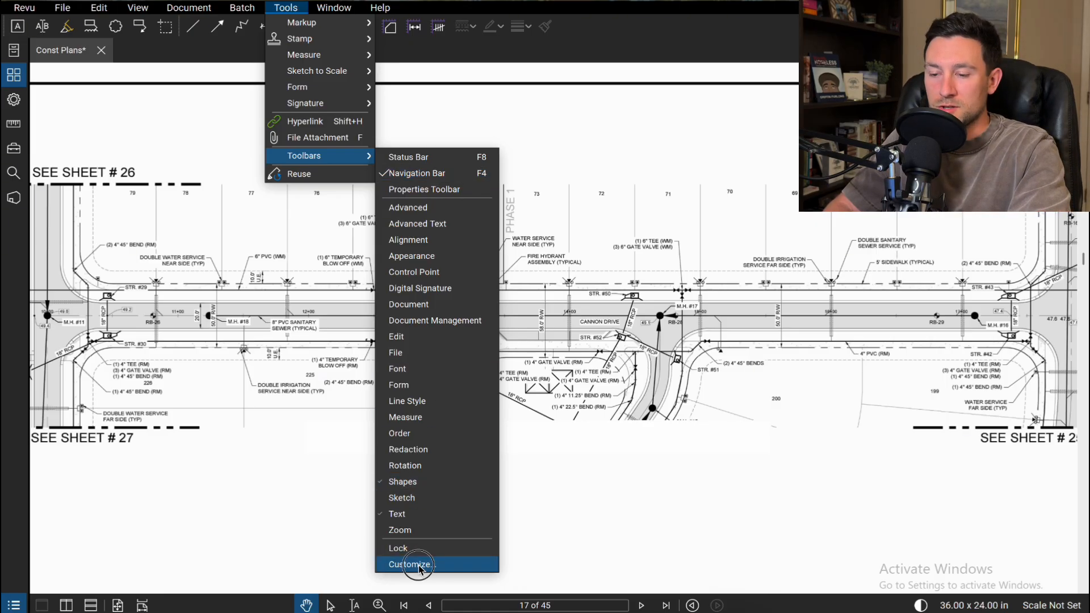
- Open Customize Toolbars, set Categories to All, and scroll the Commands and Toolbar lists
left_click(409, 564)
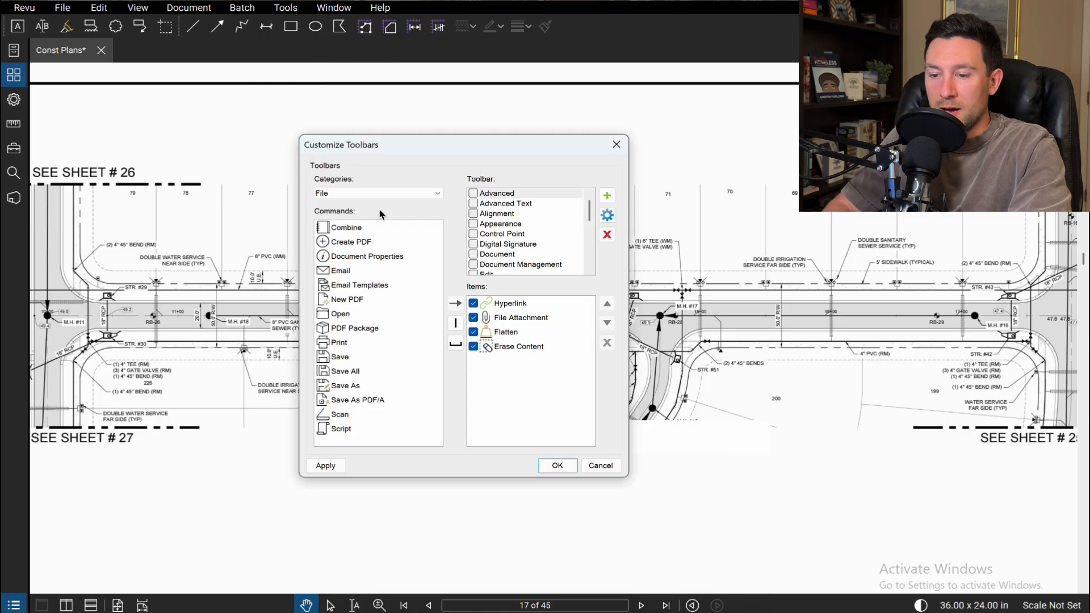
left_click(377, 192)
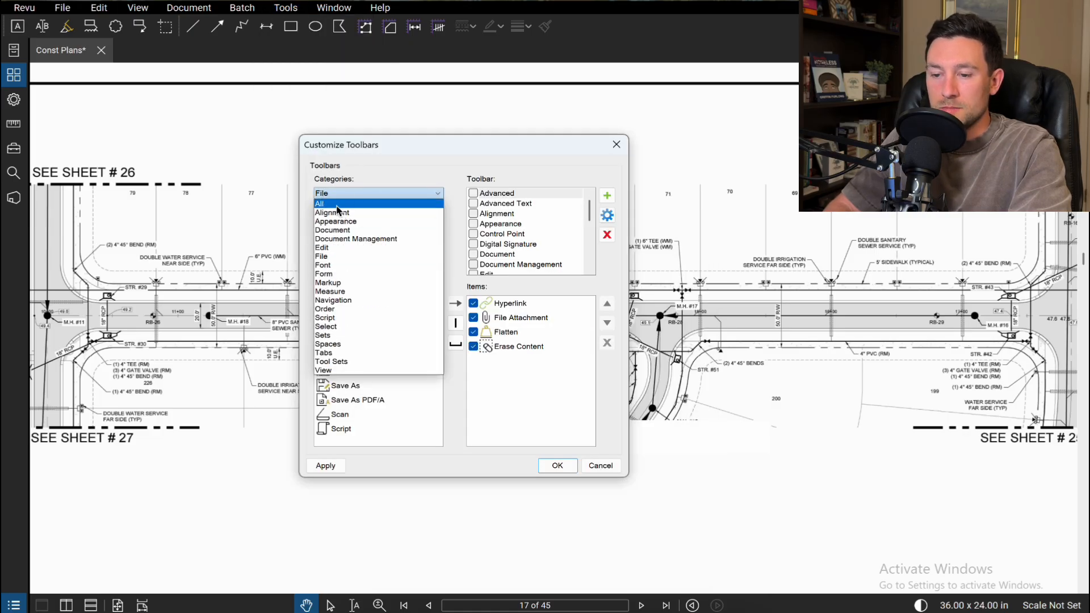
left_click(320, 204)
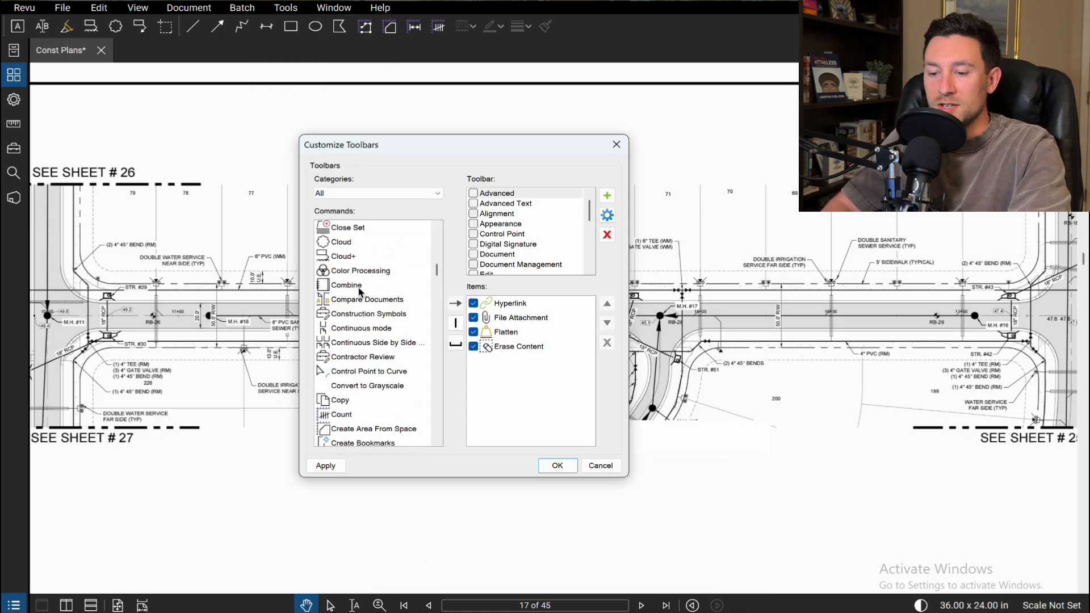
scroll("down", 3)
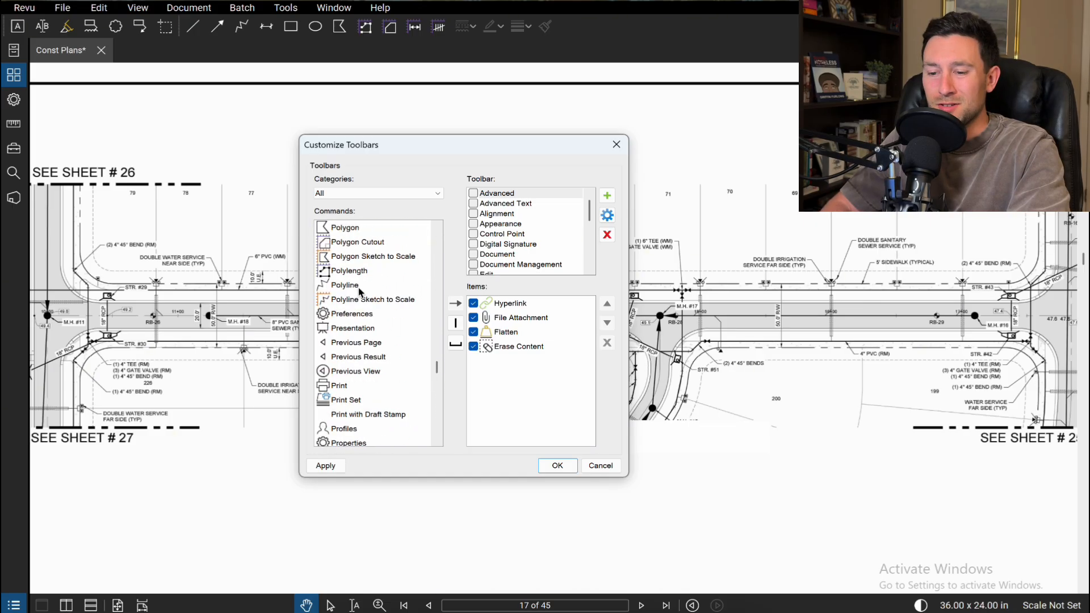
scroll("down", 3)
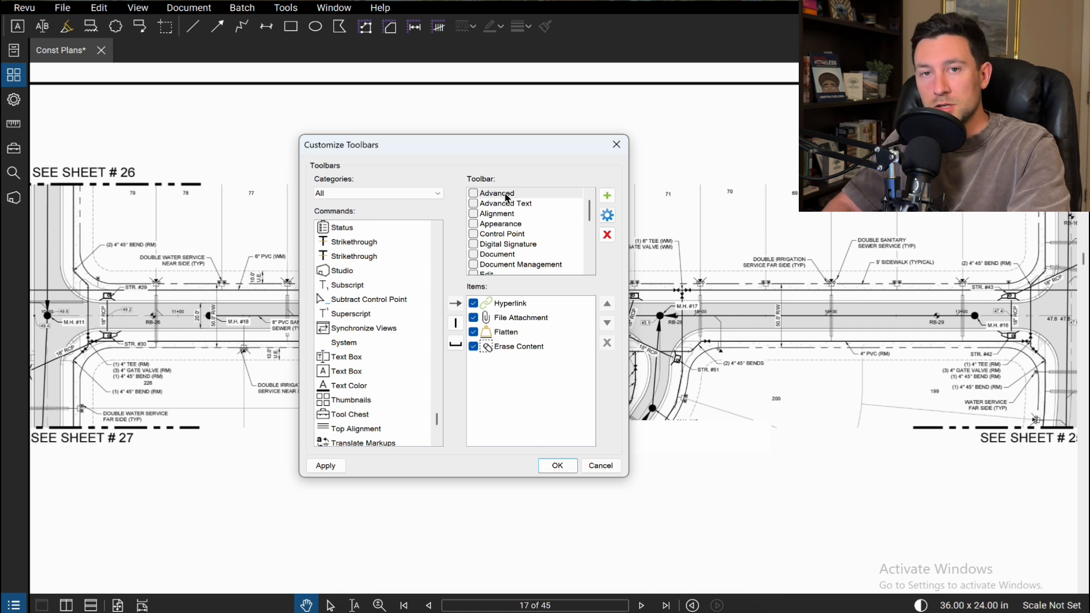
mouse_move(563, 226)
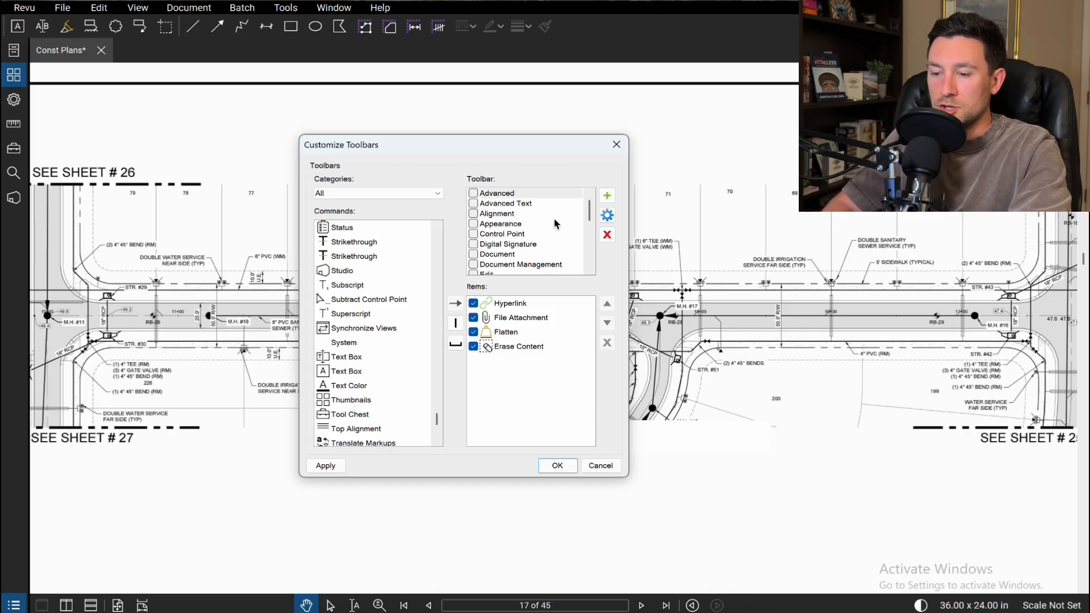
scroll("down", 3)
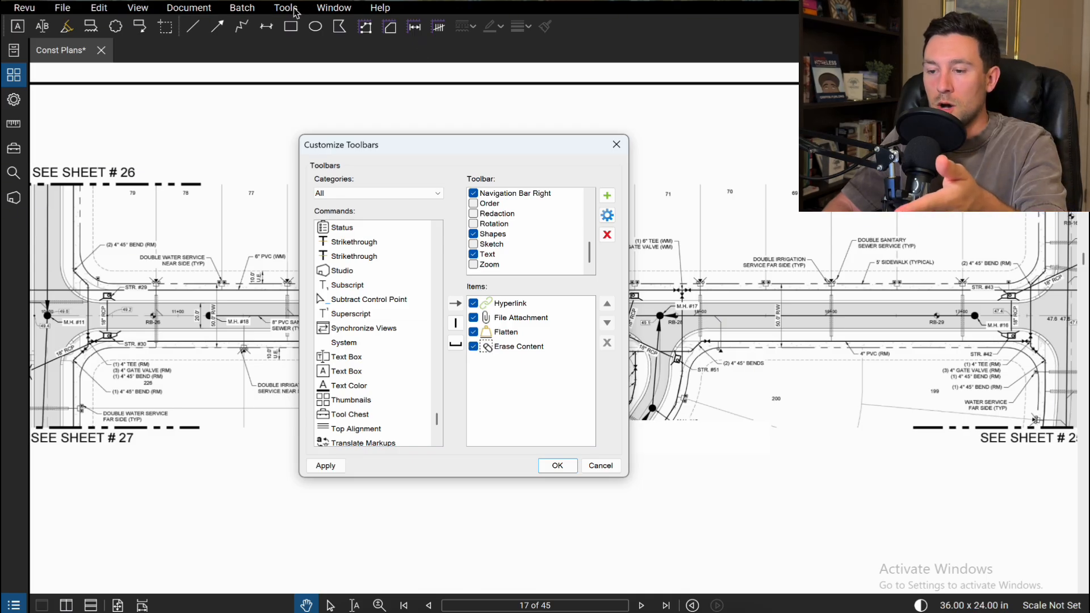
- Compare the items in the Shapes and Text toolbars
left_click(494, 234)
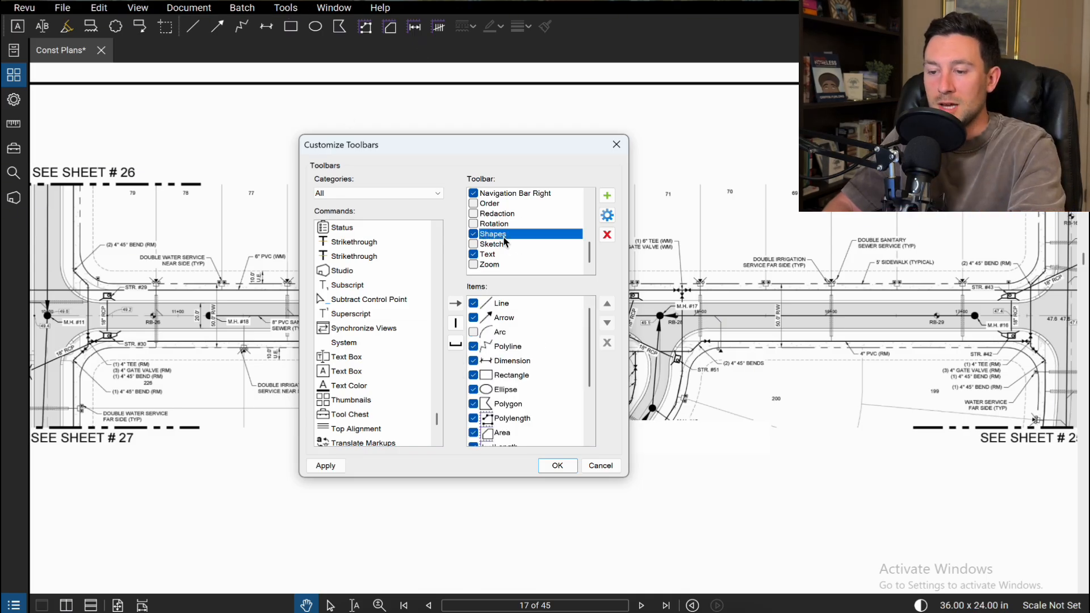
left_click(489, 254)
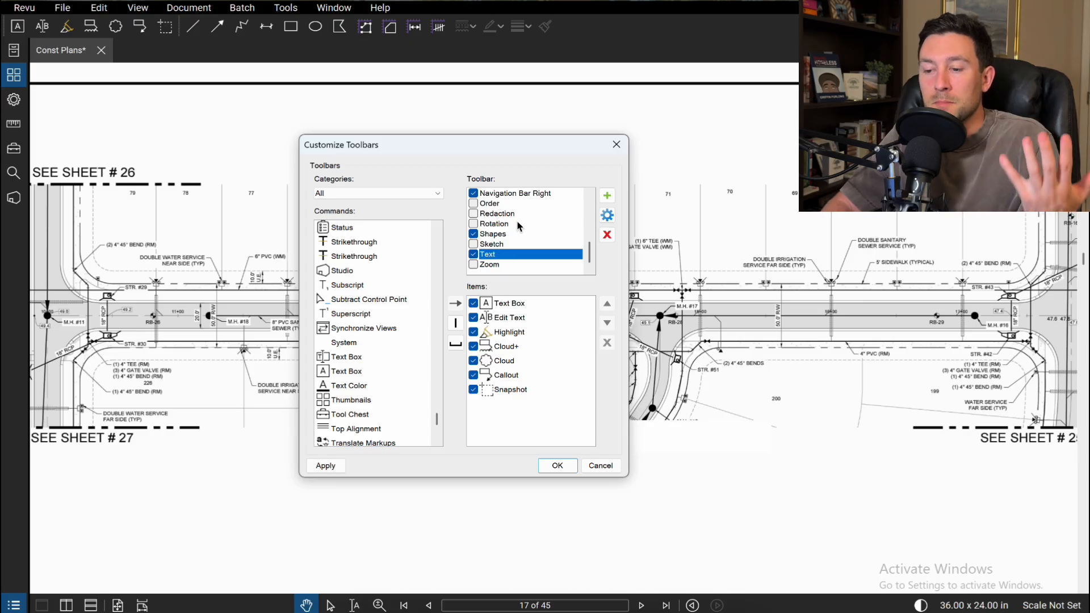
mouse_move(517, 207)
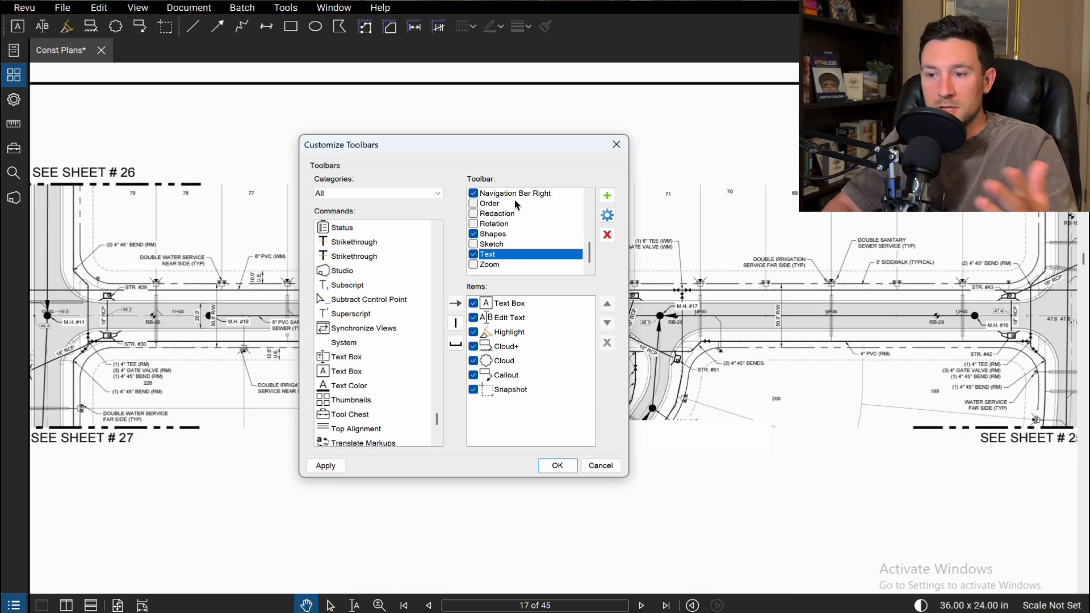
left_click(493, 234)
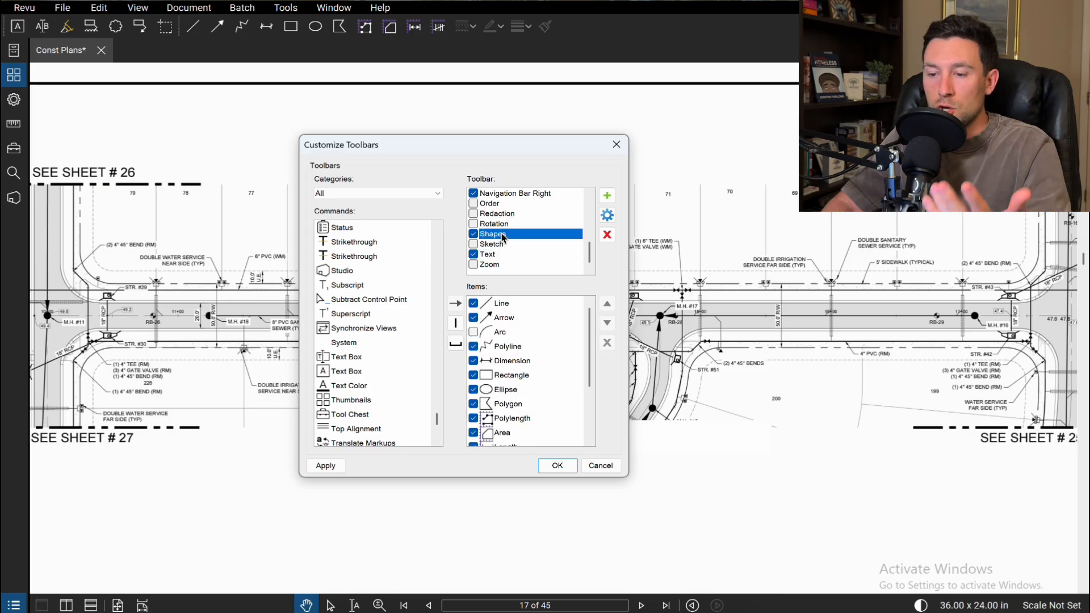
mouse_move(359, 250)
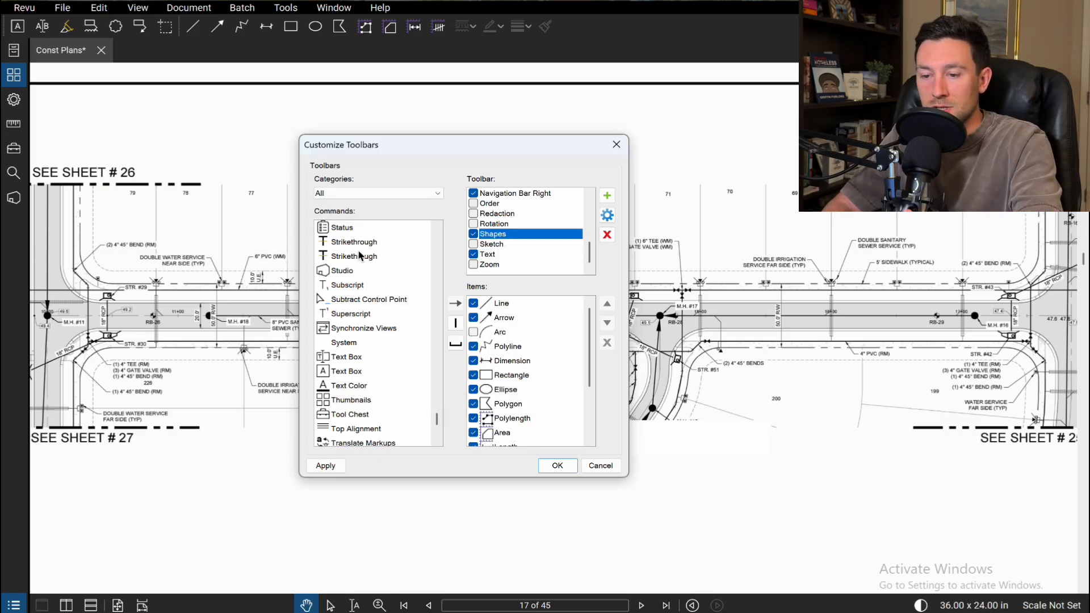
mouse_move(505, 242)
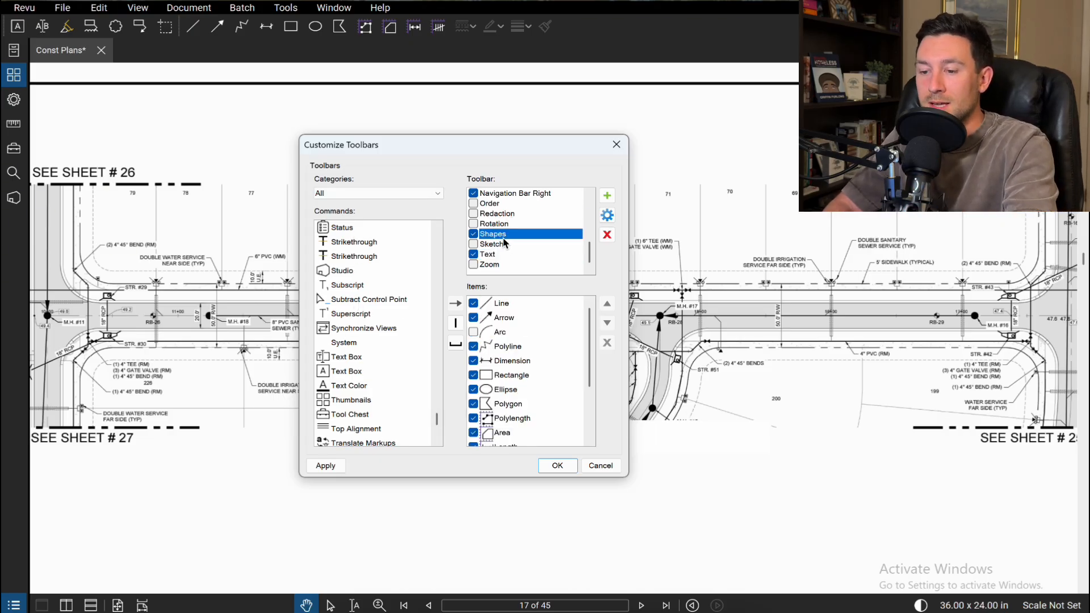
left_click(488, 254)
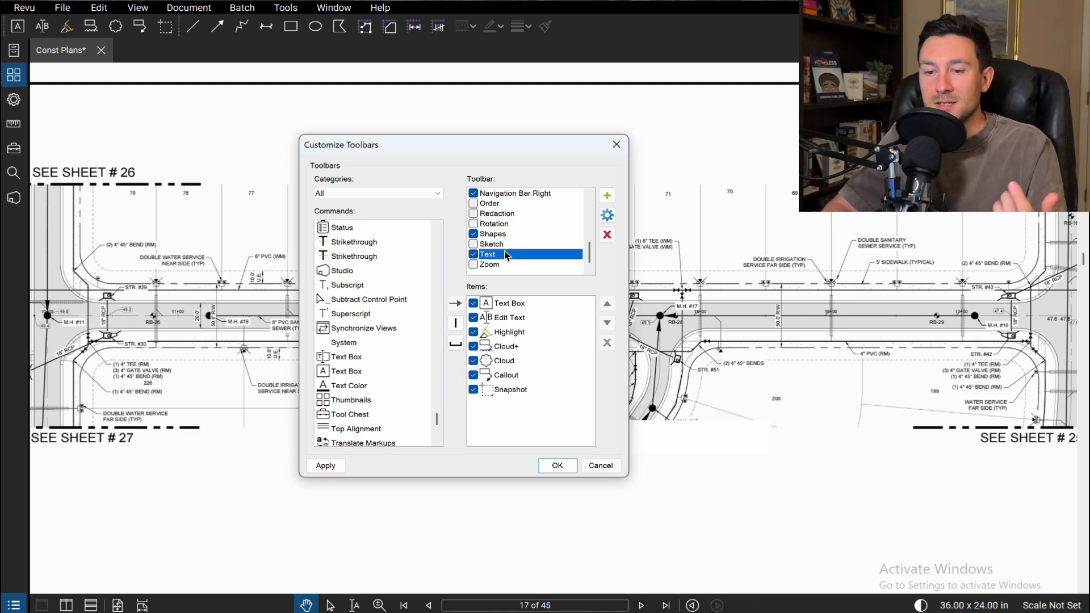
mouse_move(153, 37)
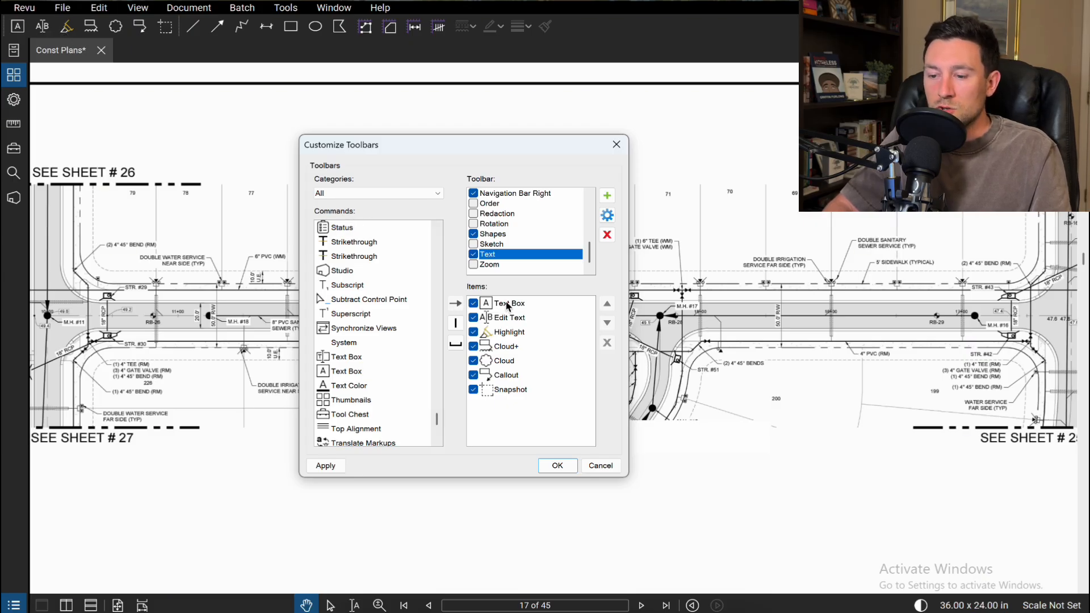
- Add Text Color after the Text toolbar's last item, Snapshot, and apply the change
left_click(505, 346)
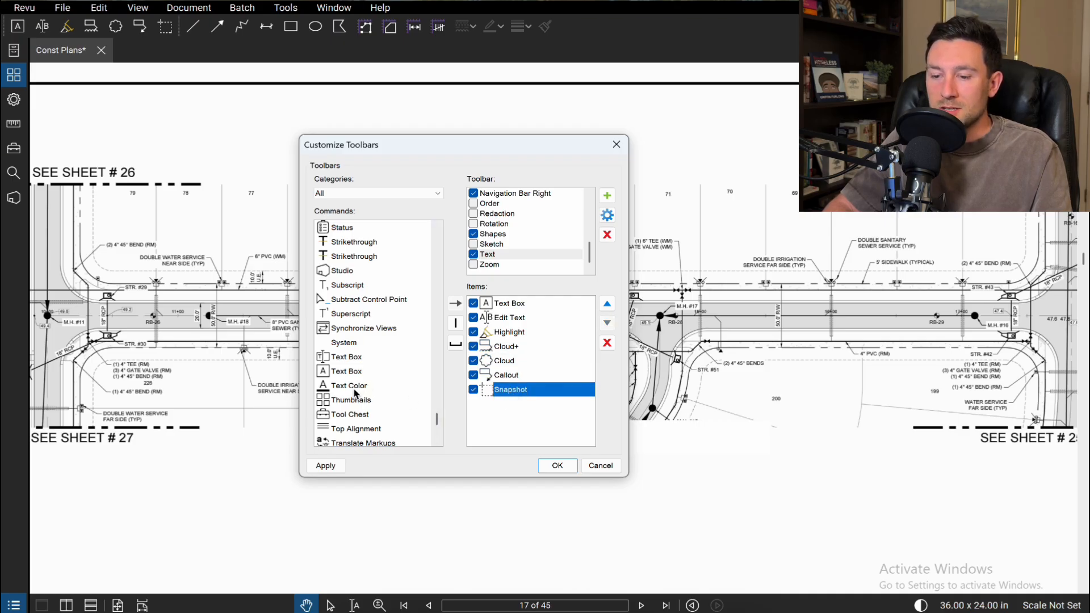
left_click(348, 385)
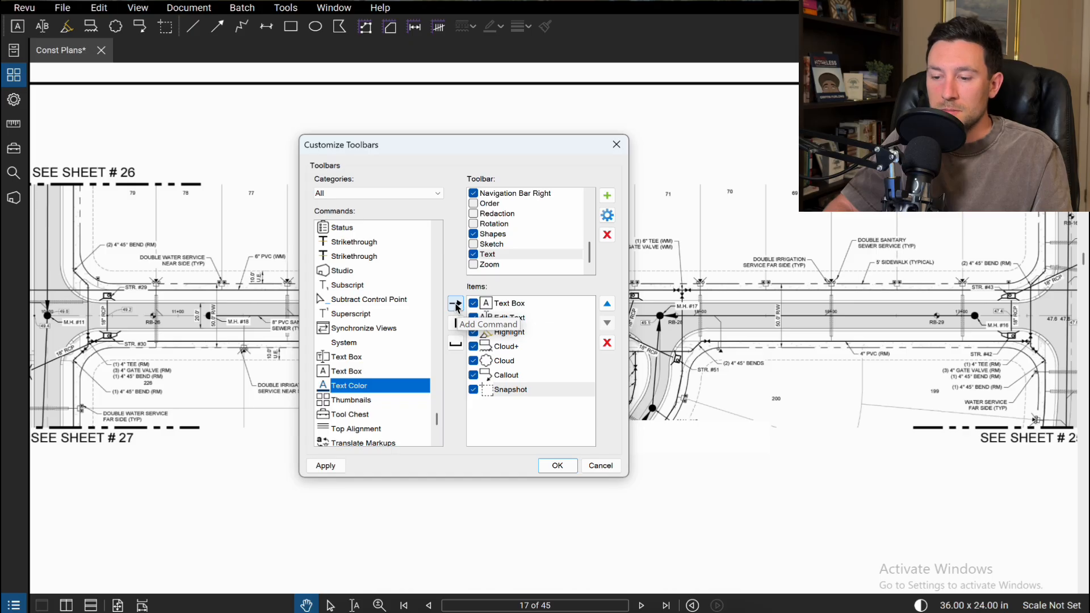
left_click(456, 307)
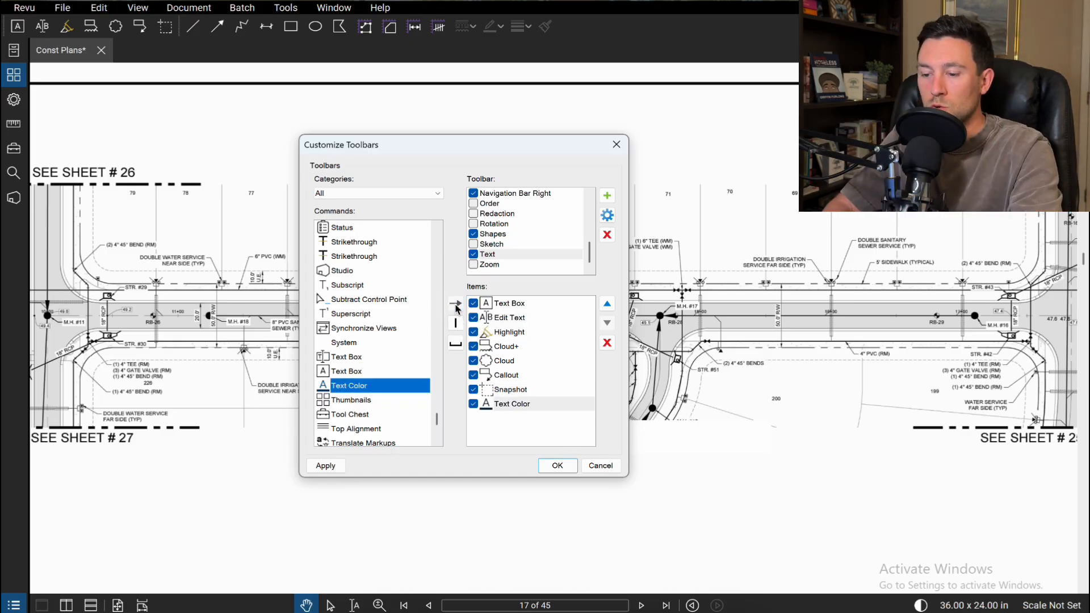
left_click(325, 465)
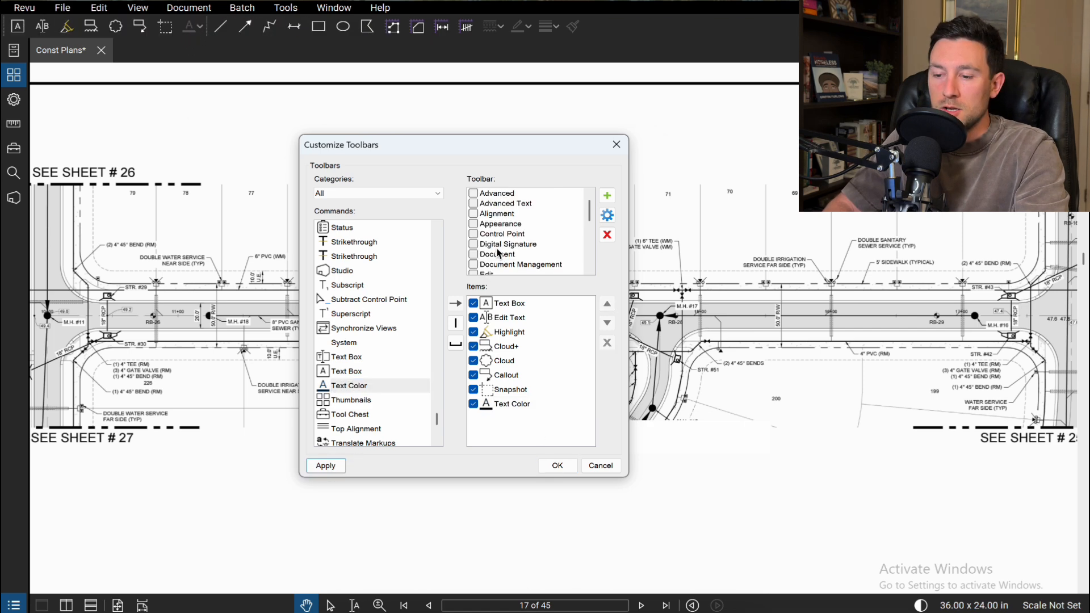
scroll("down", 3)
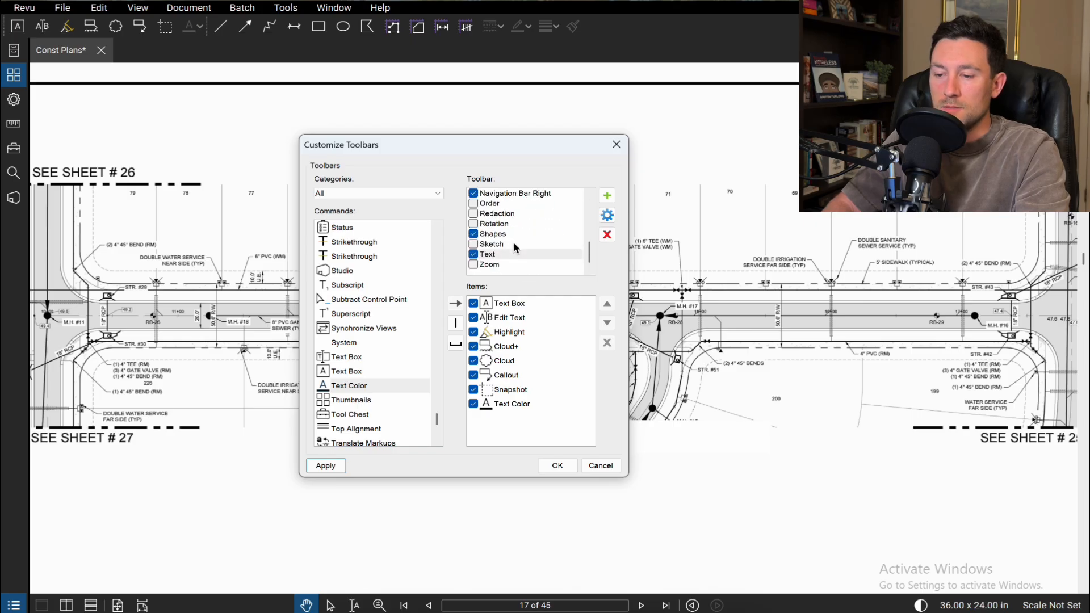
- Append the Paste in Place command to the Shapes toolbar and close Customize Toolbars with OK
left_click(493, 234)
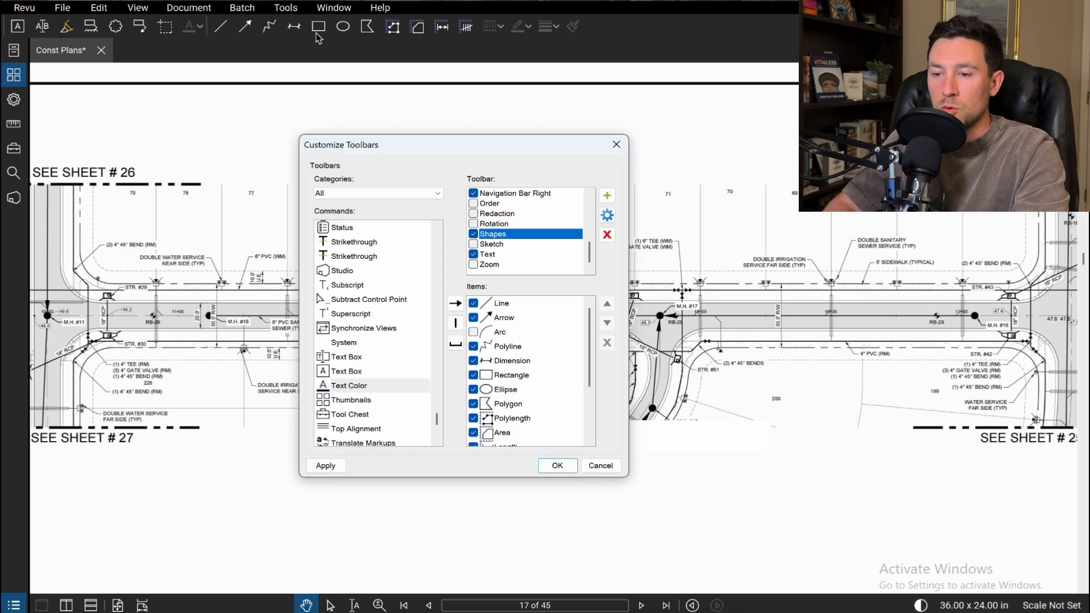
mouse_move(222, 33)
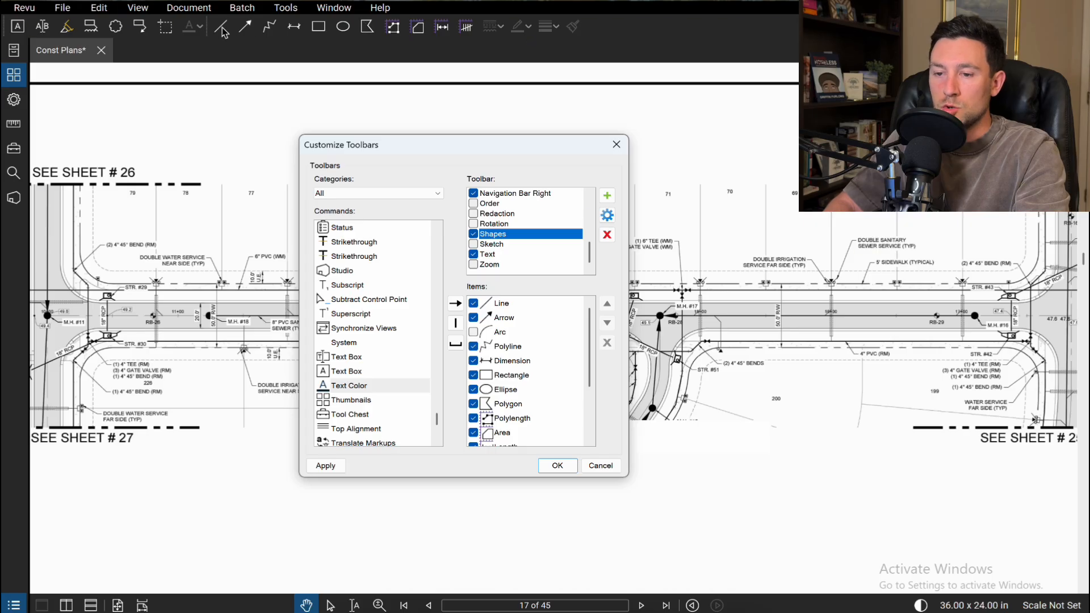
mouse_move(375, 36)
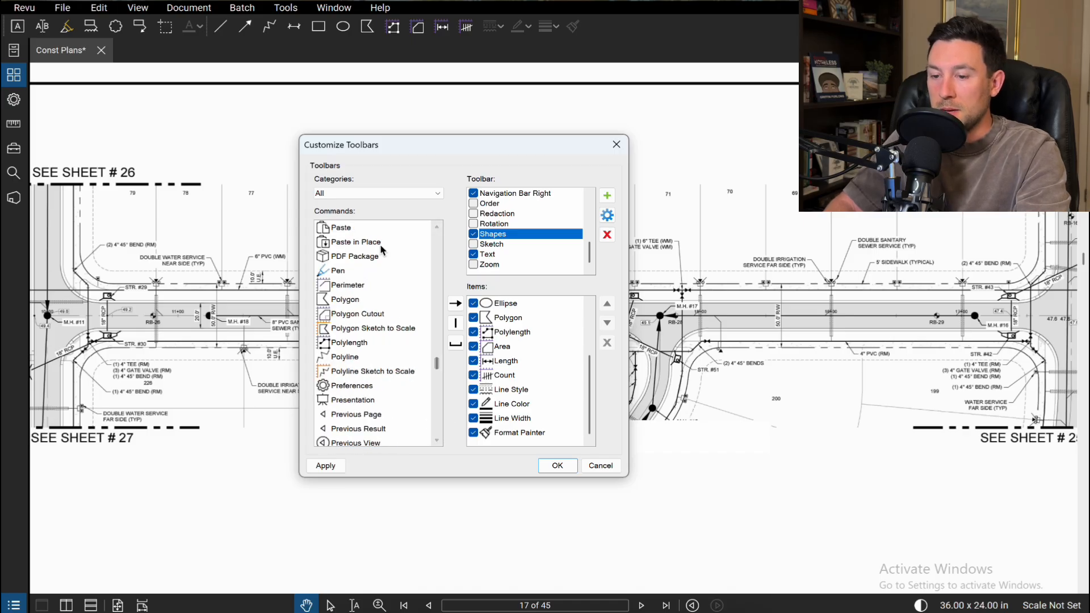
left_click(354, 242)
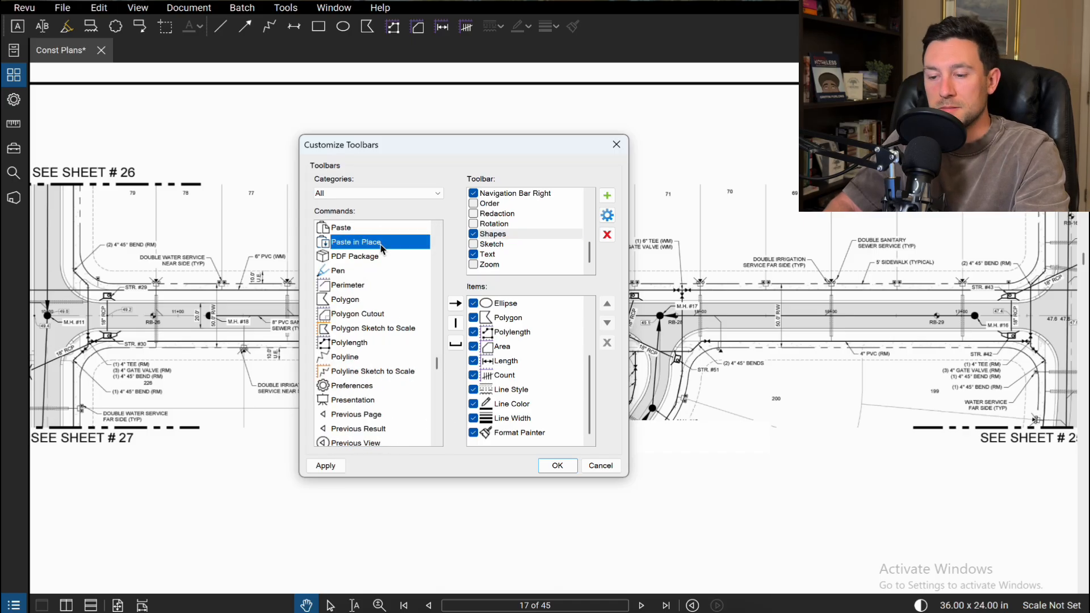
mouse_move(456, 304)
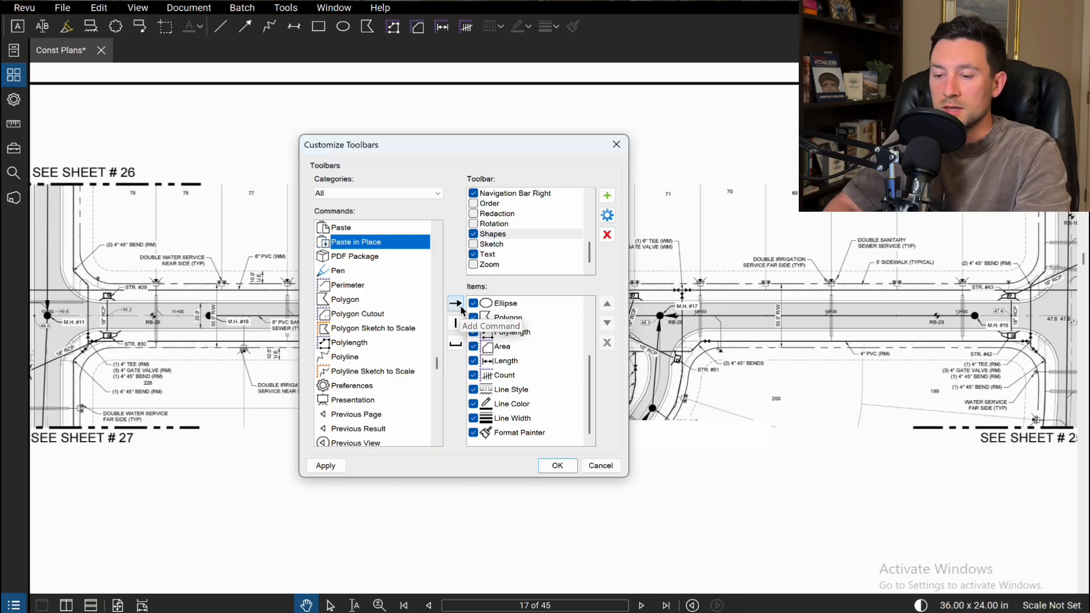
left_click(455, 303)
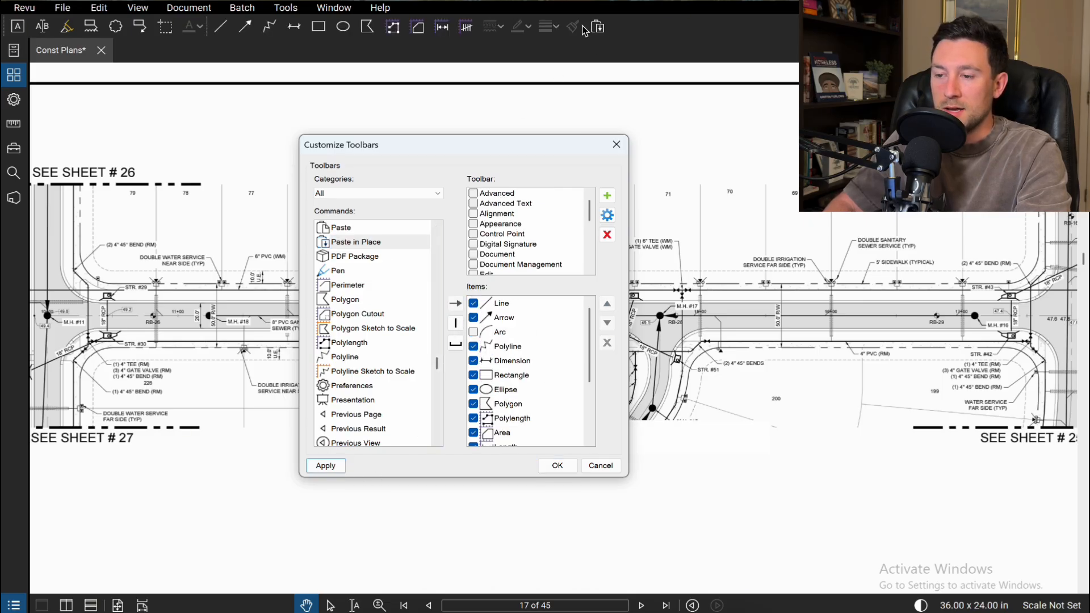
mouse_move(595, 49)
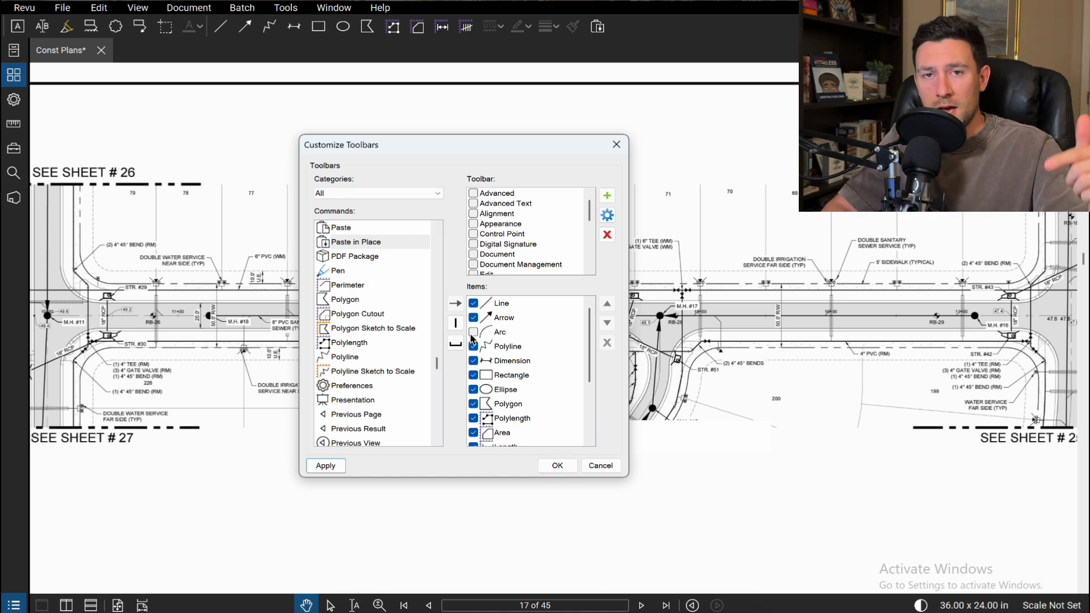
left_click(557, 466)
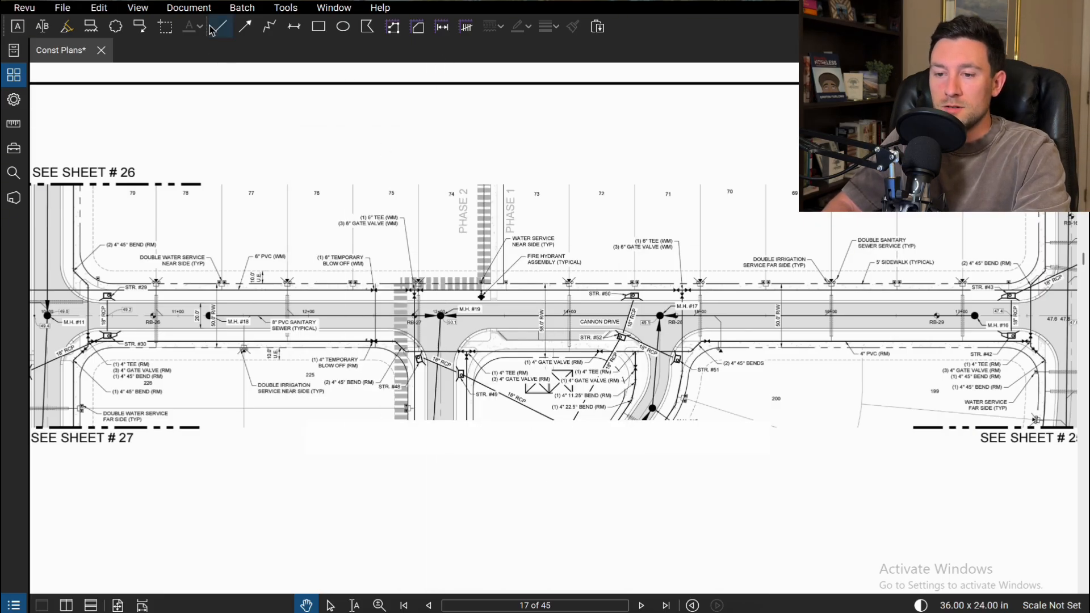
- Dock the drawing toolbar on a side edge and back at the top, then show the Revu menu
left_click(219, 26)
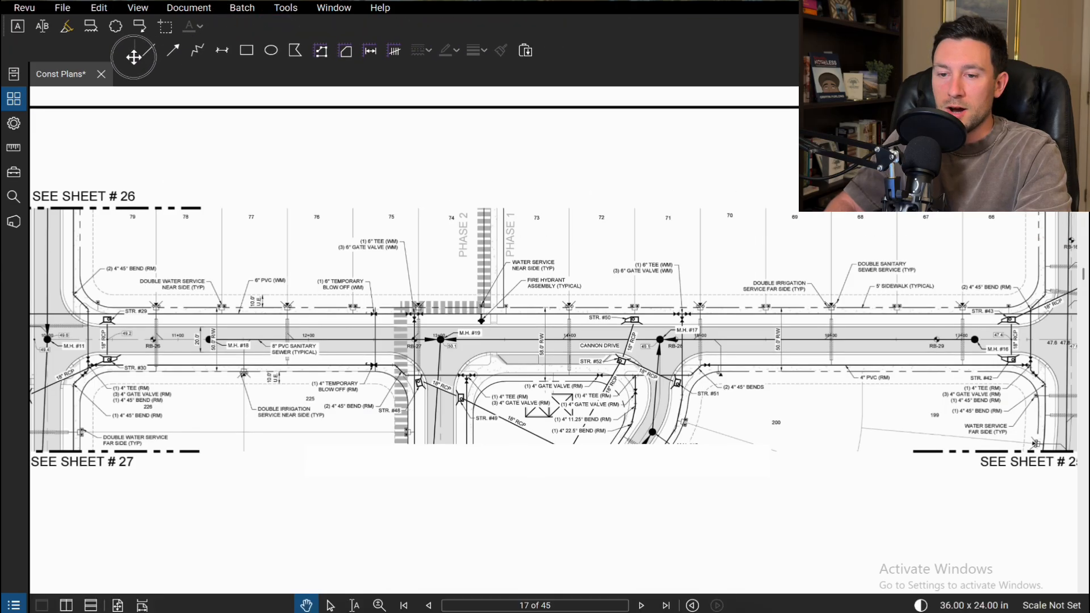
left_click(22, 50)
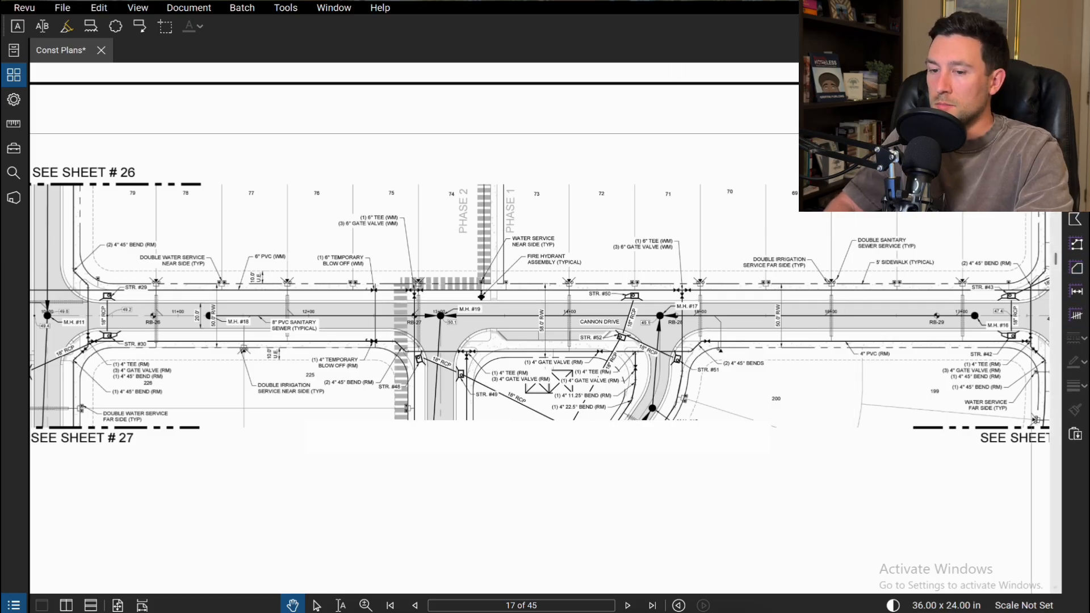
mouse_move(16, 26)
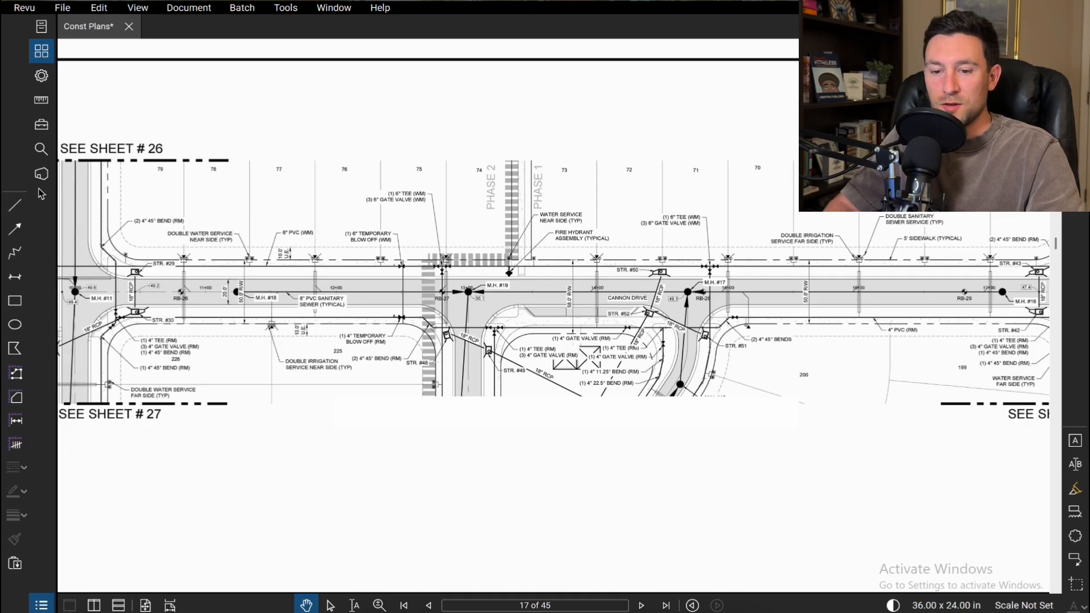
mouse_move(41, 27)
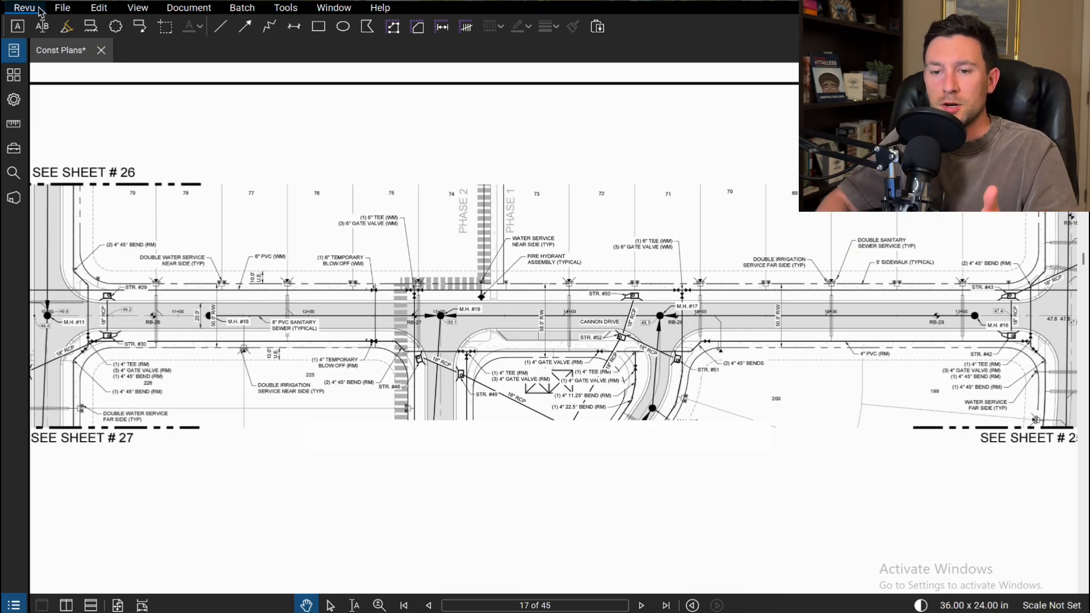
left_click(25, 8)
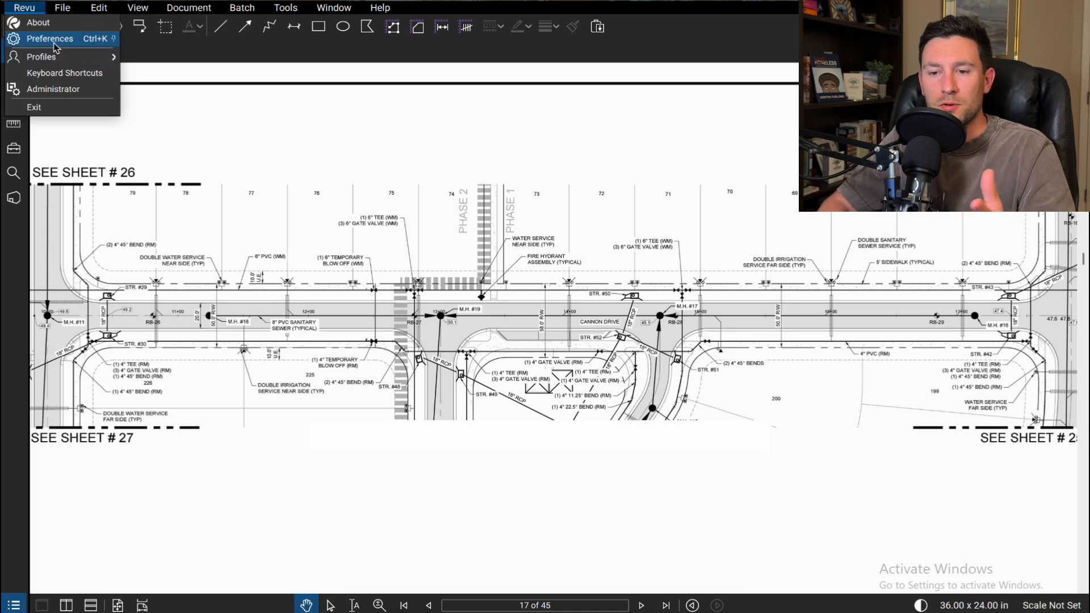